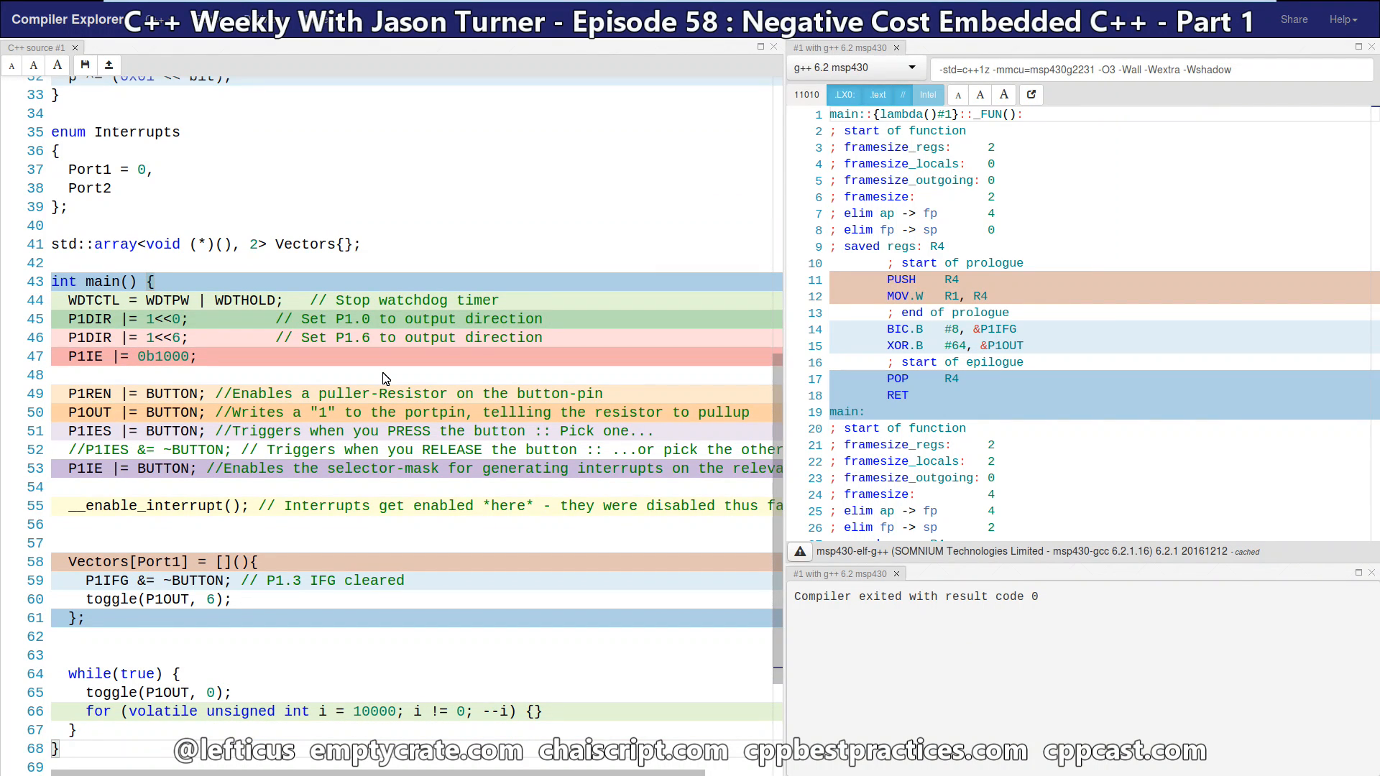
Review the existing source and the generated assembly around the CALL R12 instruction
scroll(down, 3)
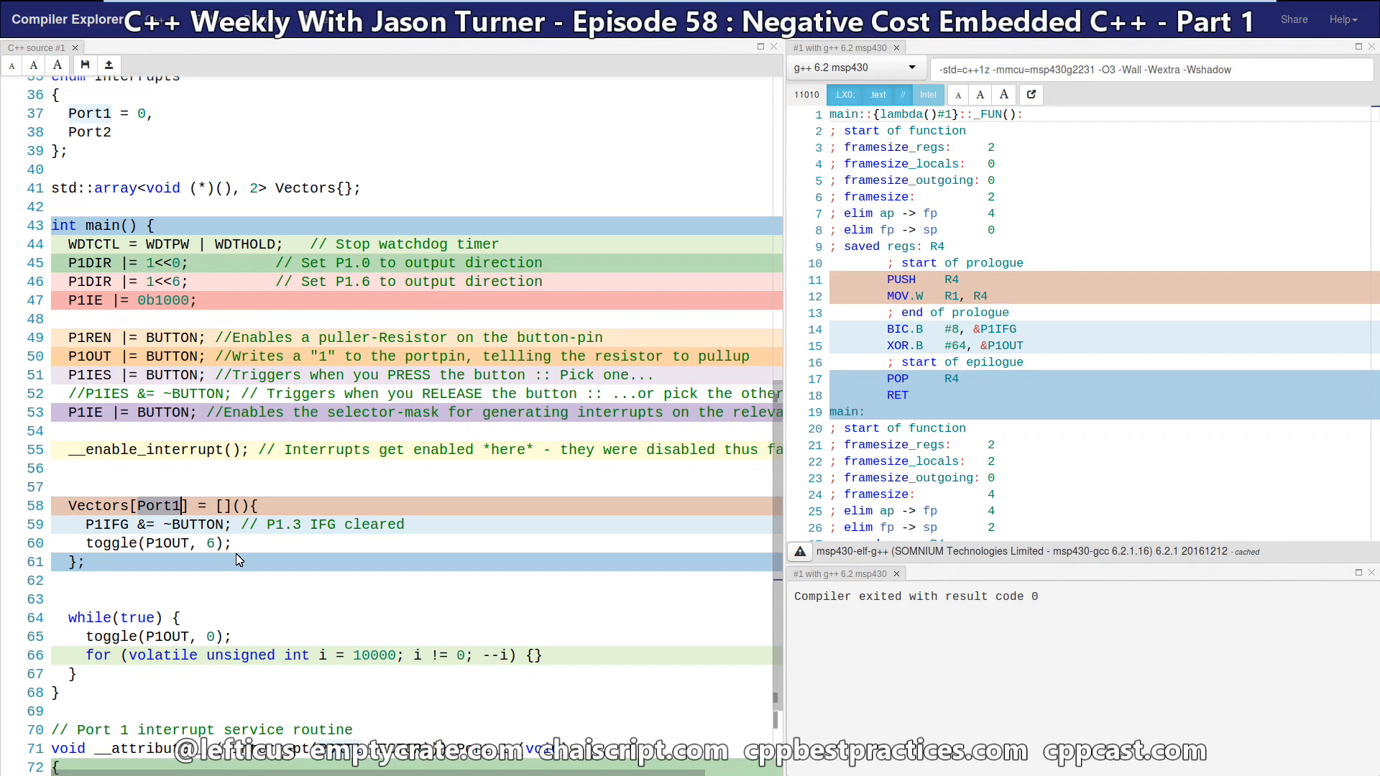
mouse_move(170, 537)
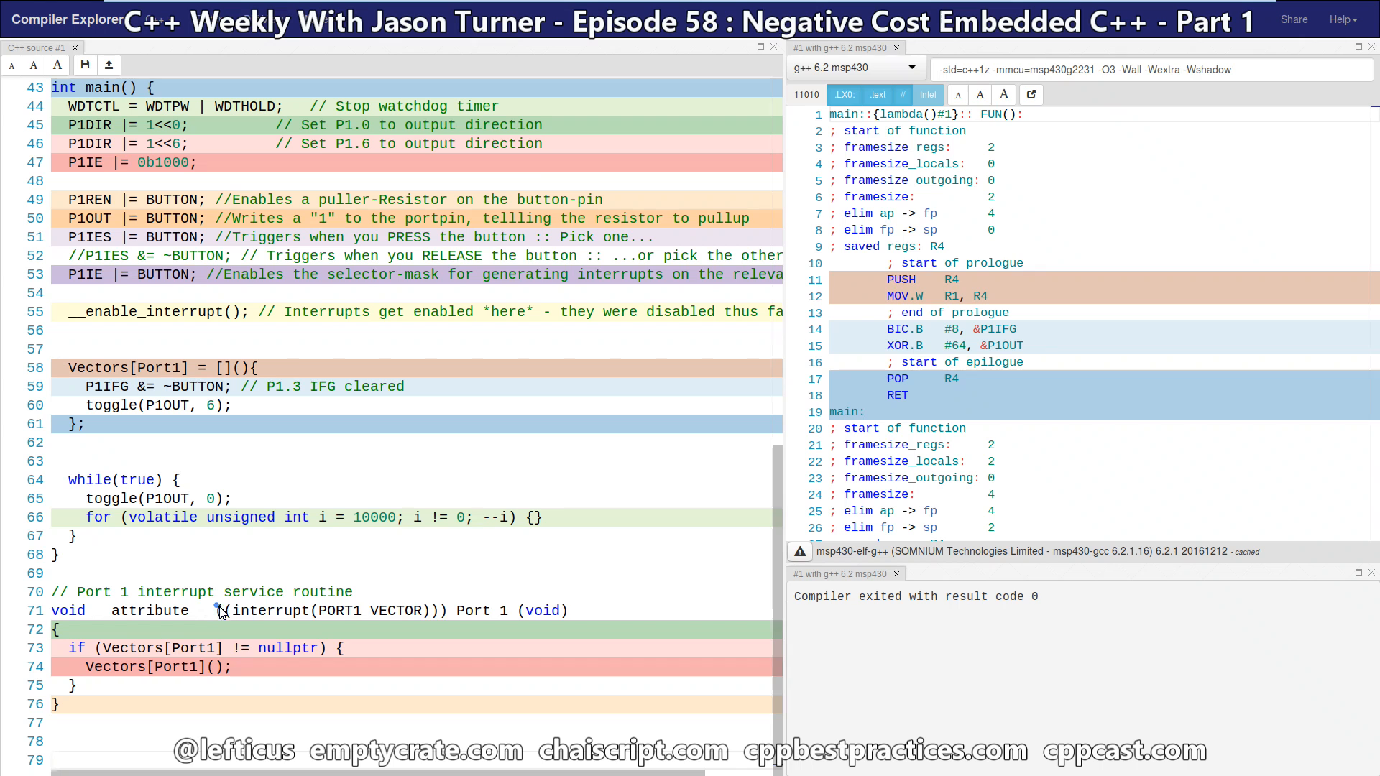
drag(220, 609, 456, 610)
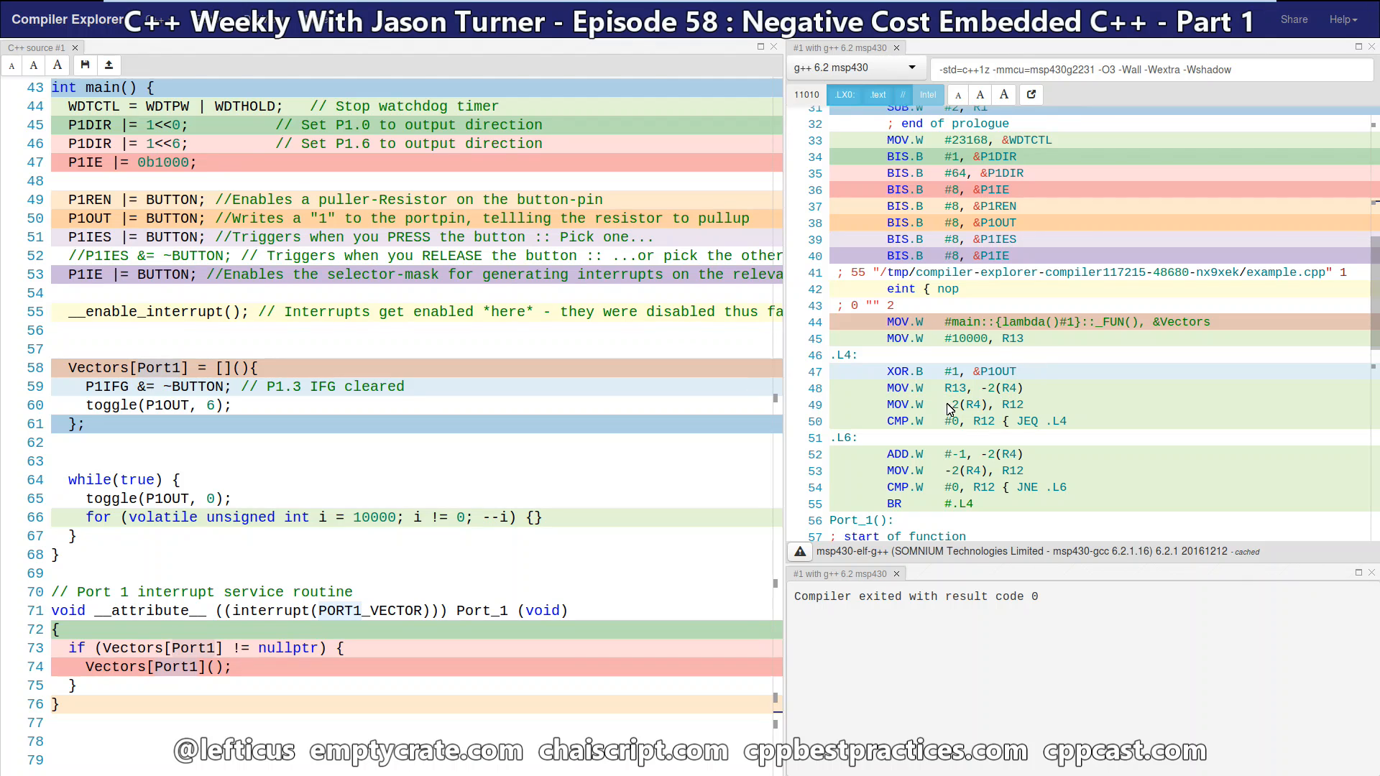
scroll(down, 3)
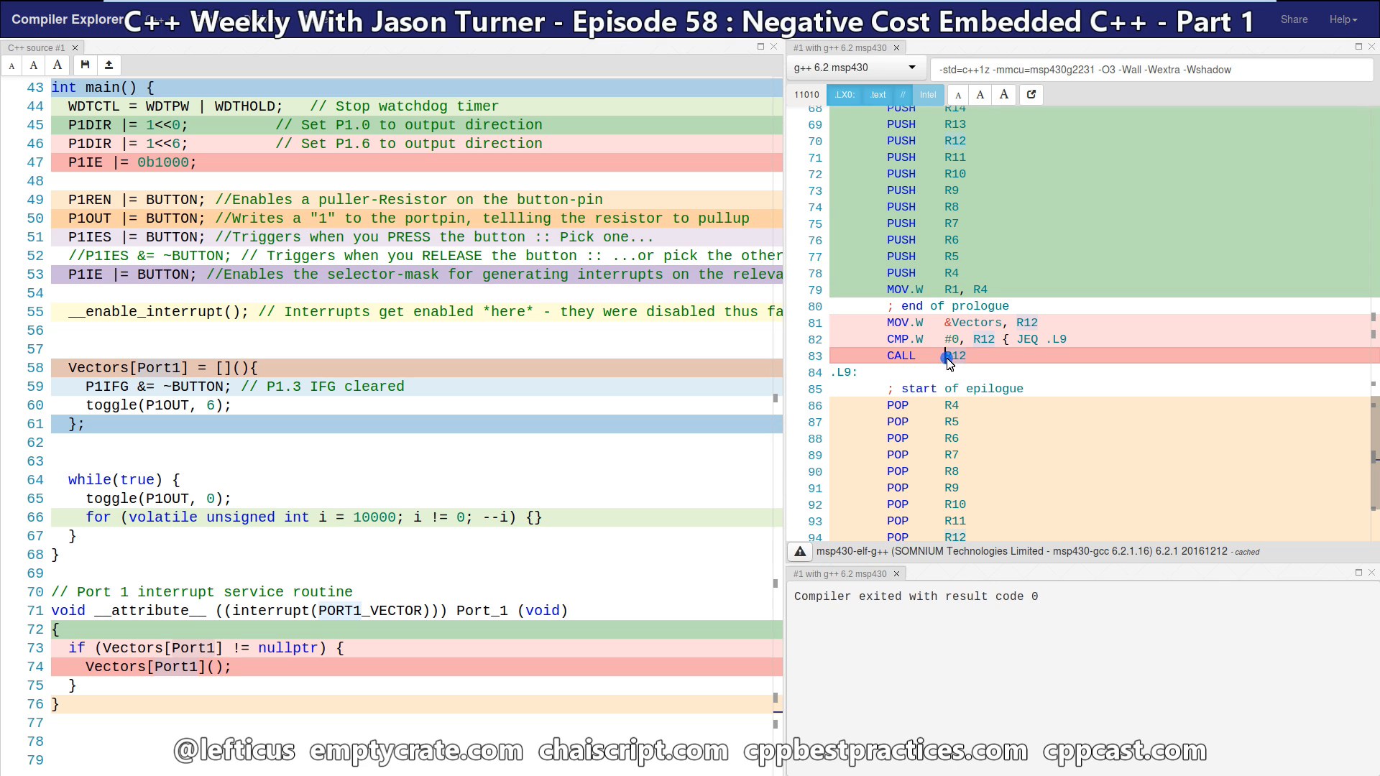
double_click(950, 355)
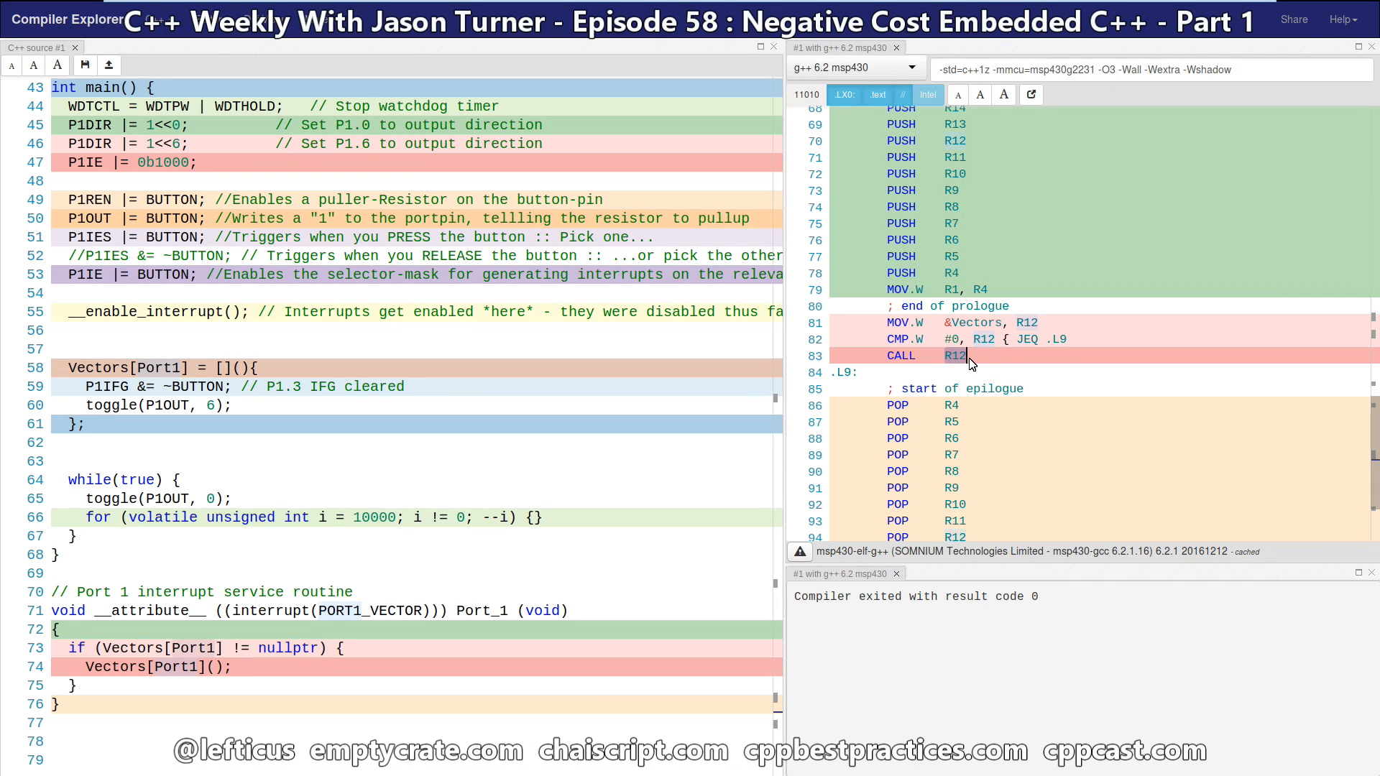
scroll(down, 3)
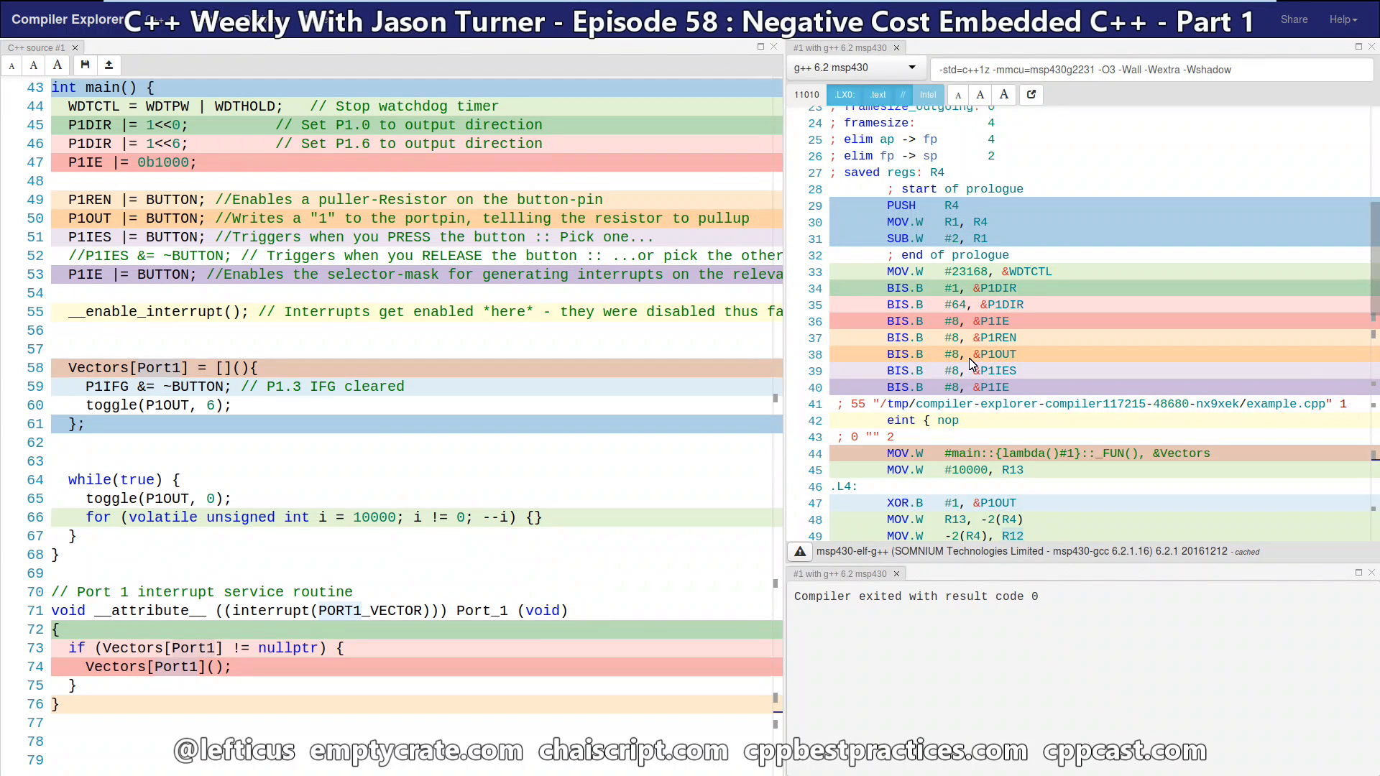
mouse_move(1153, 331)
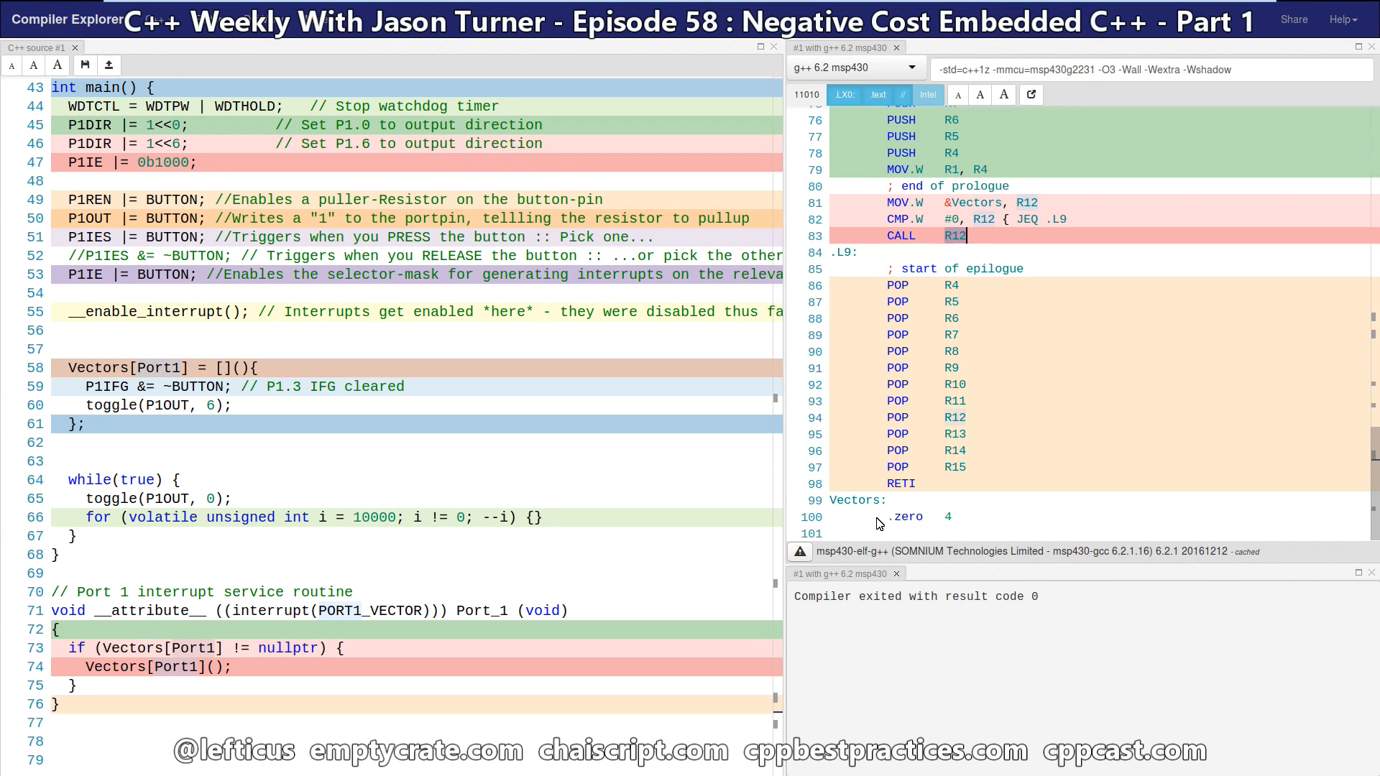
mouse_move(885, 527)
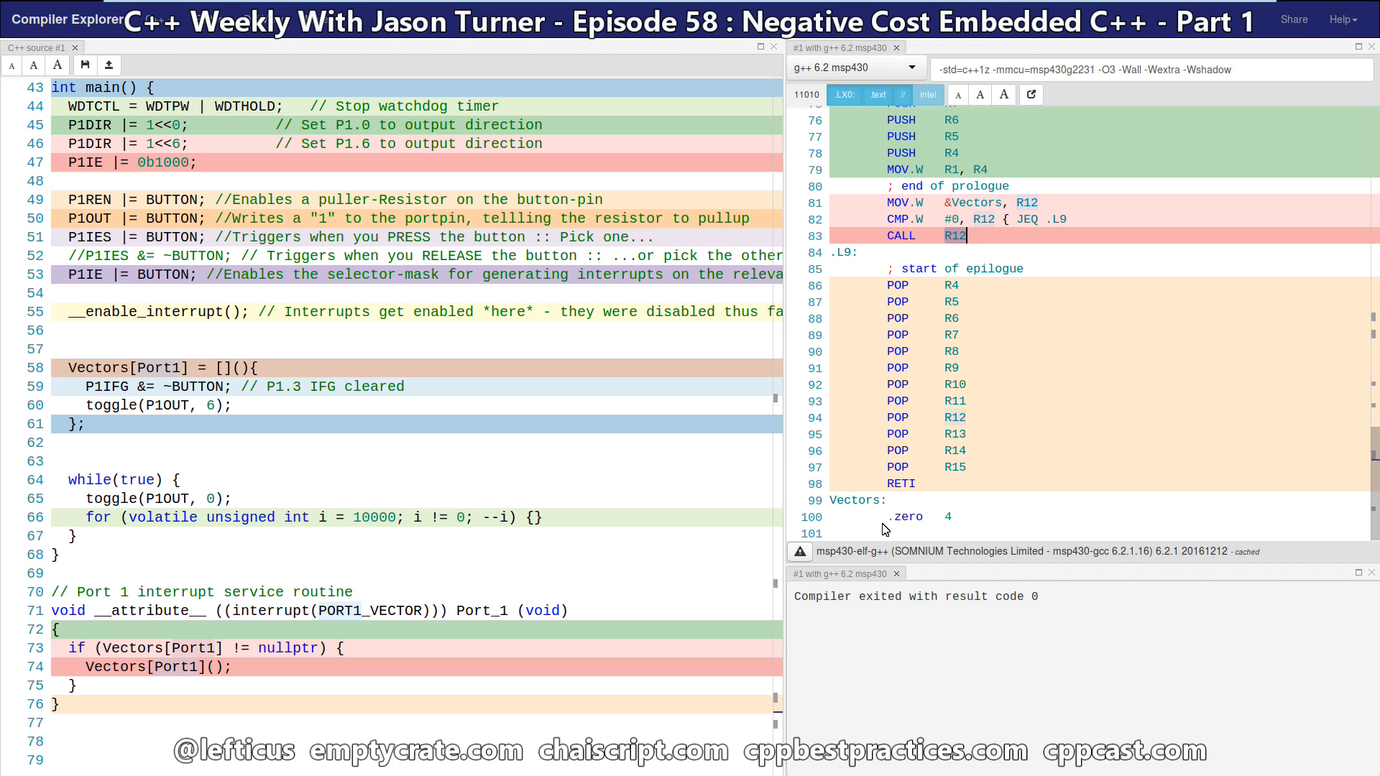
click(916, 516)
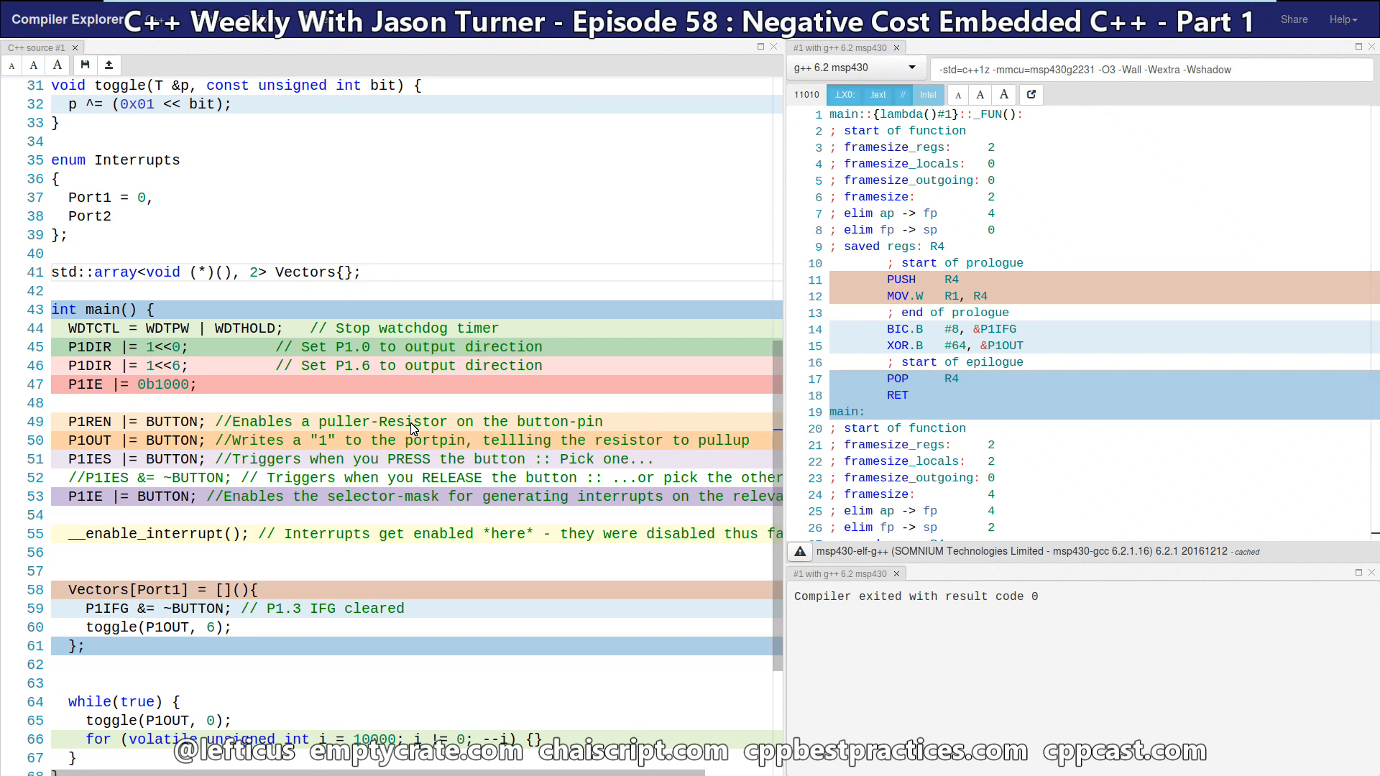
Declare template<typename ... Vector> struct MSP430 with a constexpr MSP430(InterruptHandler<Vector> ... IH) constructor
text(template<typename ... Vector>)
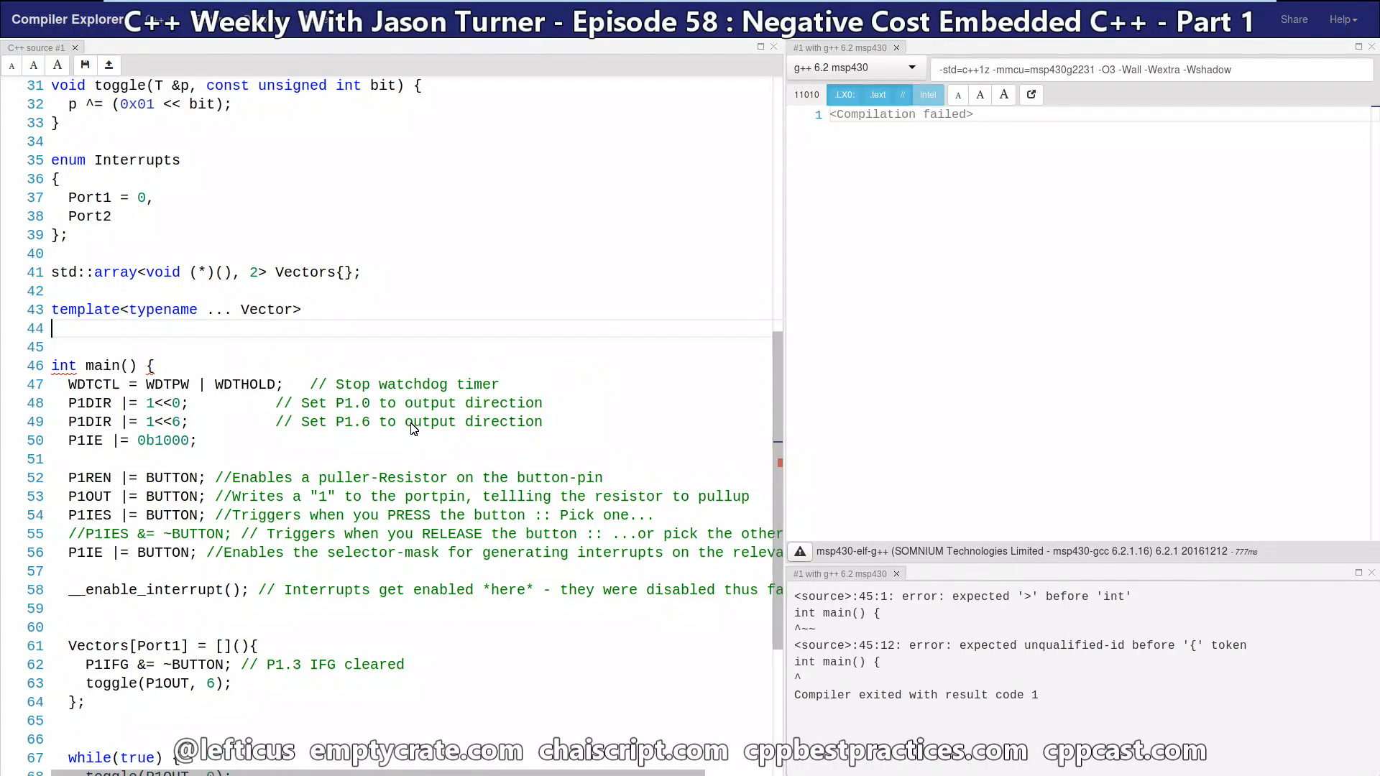
text(struct MSP430)
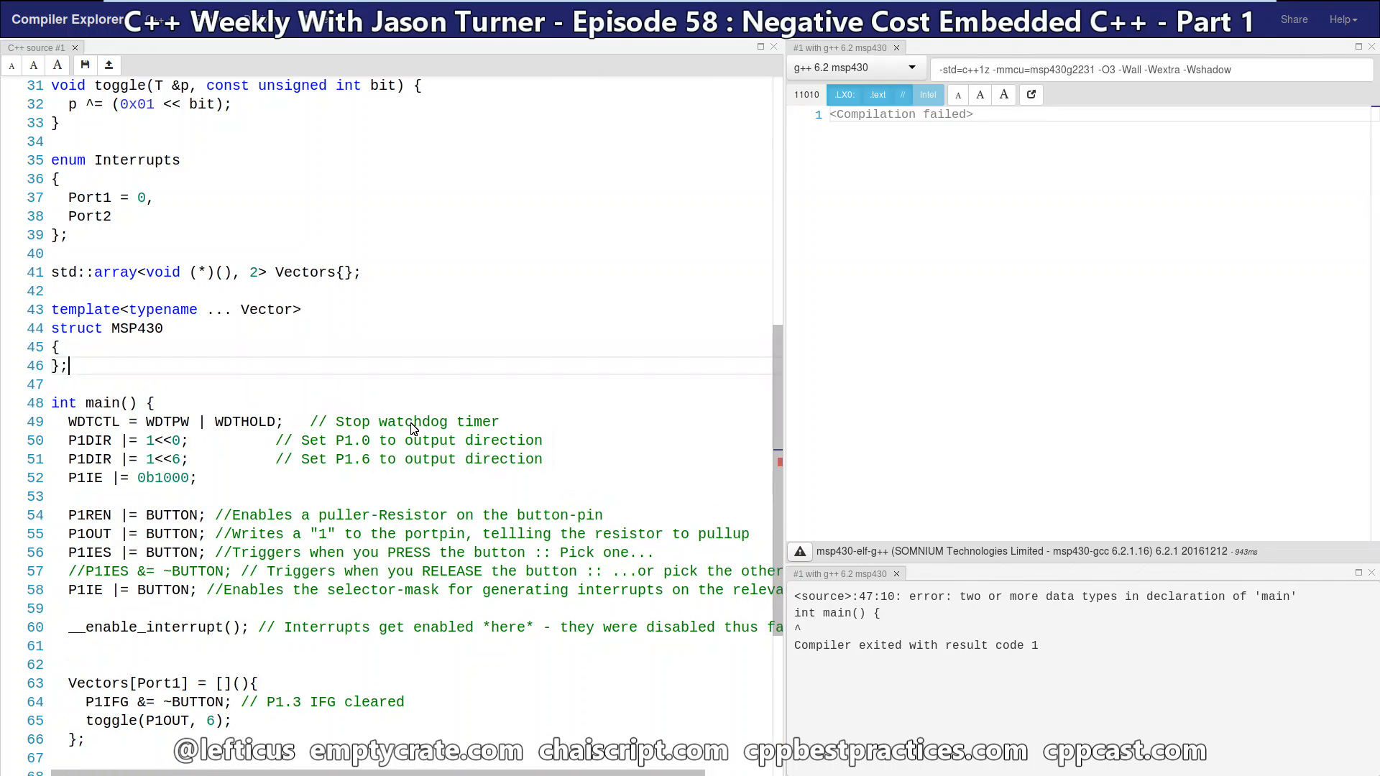
text(constexpr MSP430(InterruptHanl)
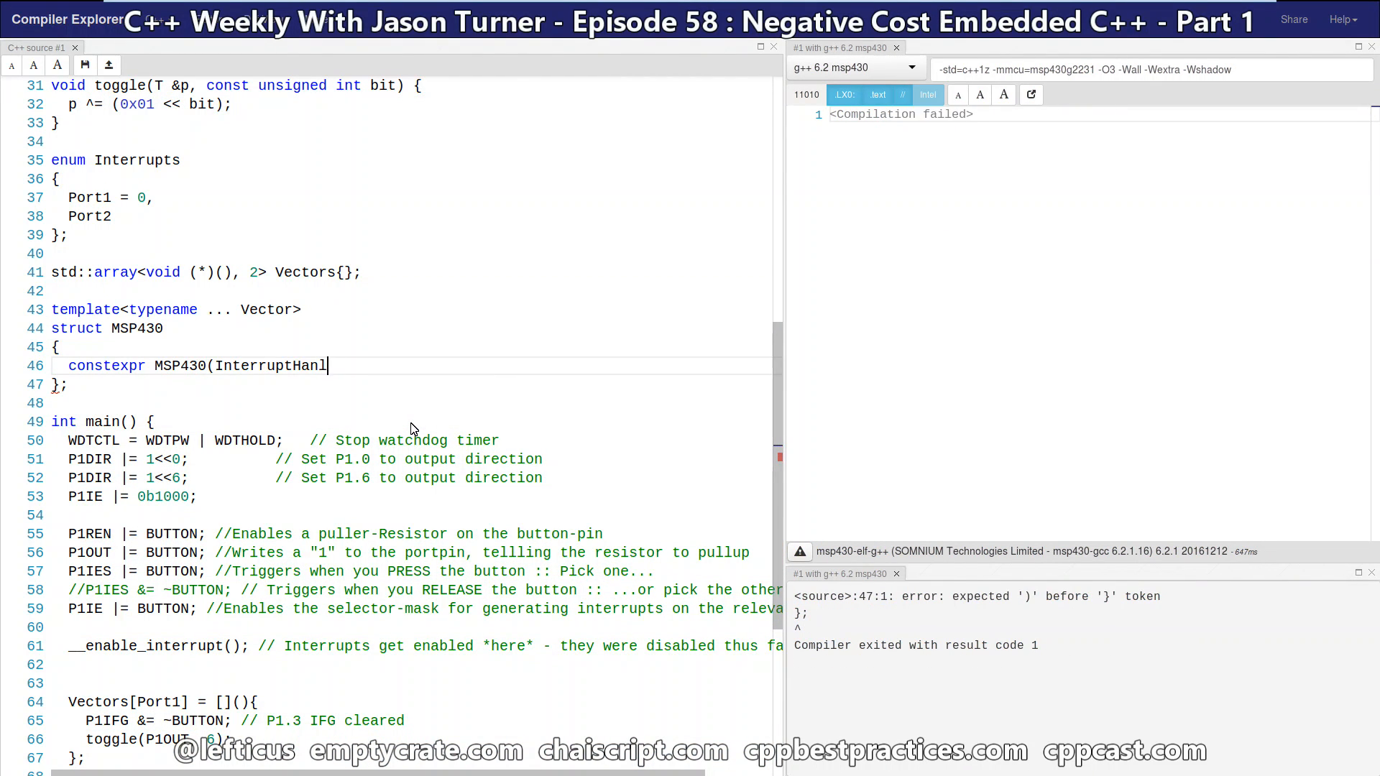
text(dler<Vector> ... IH))
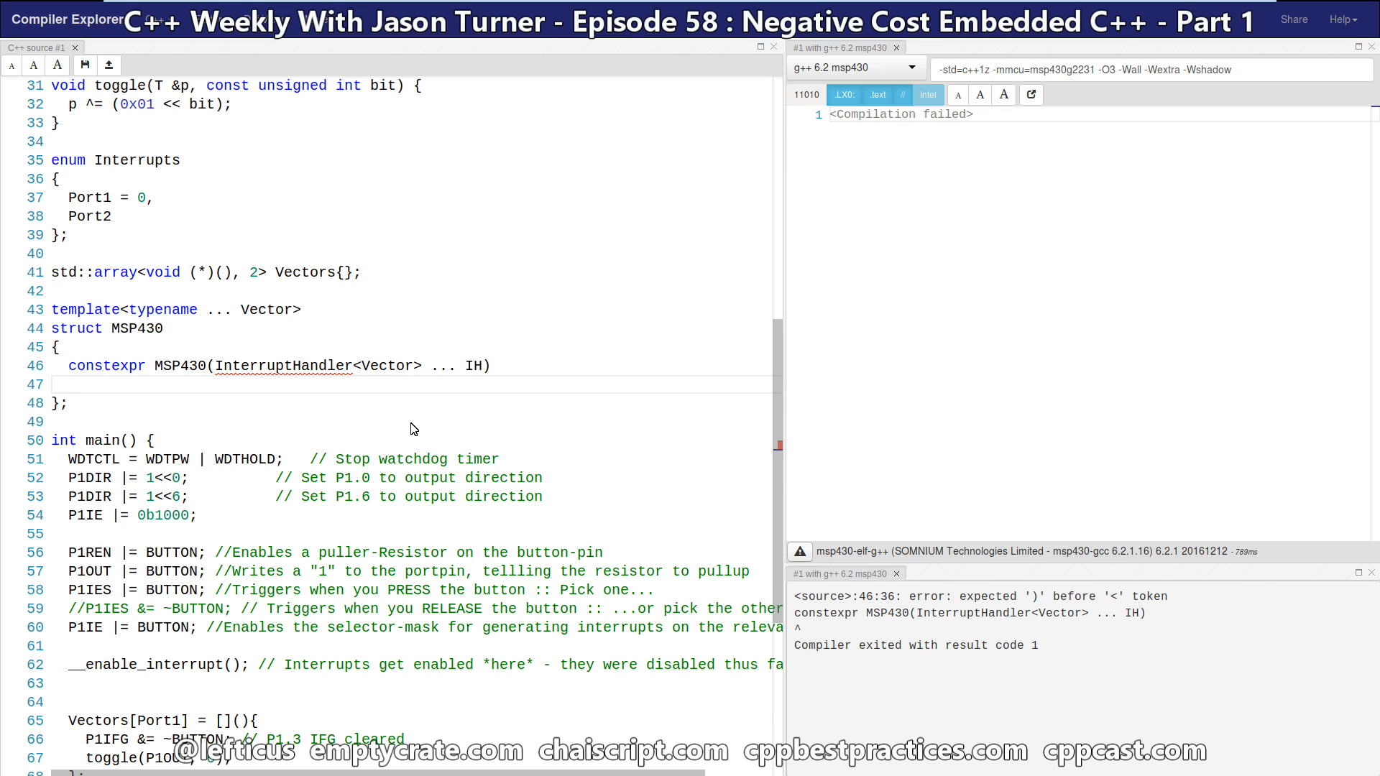
double_click(105, 365)
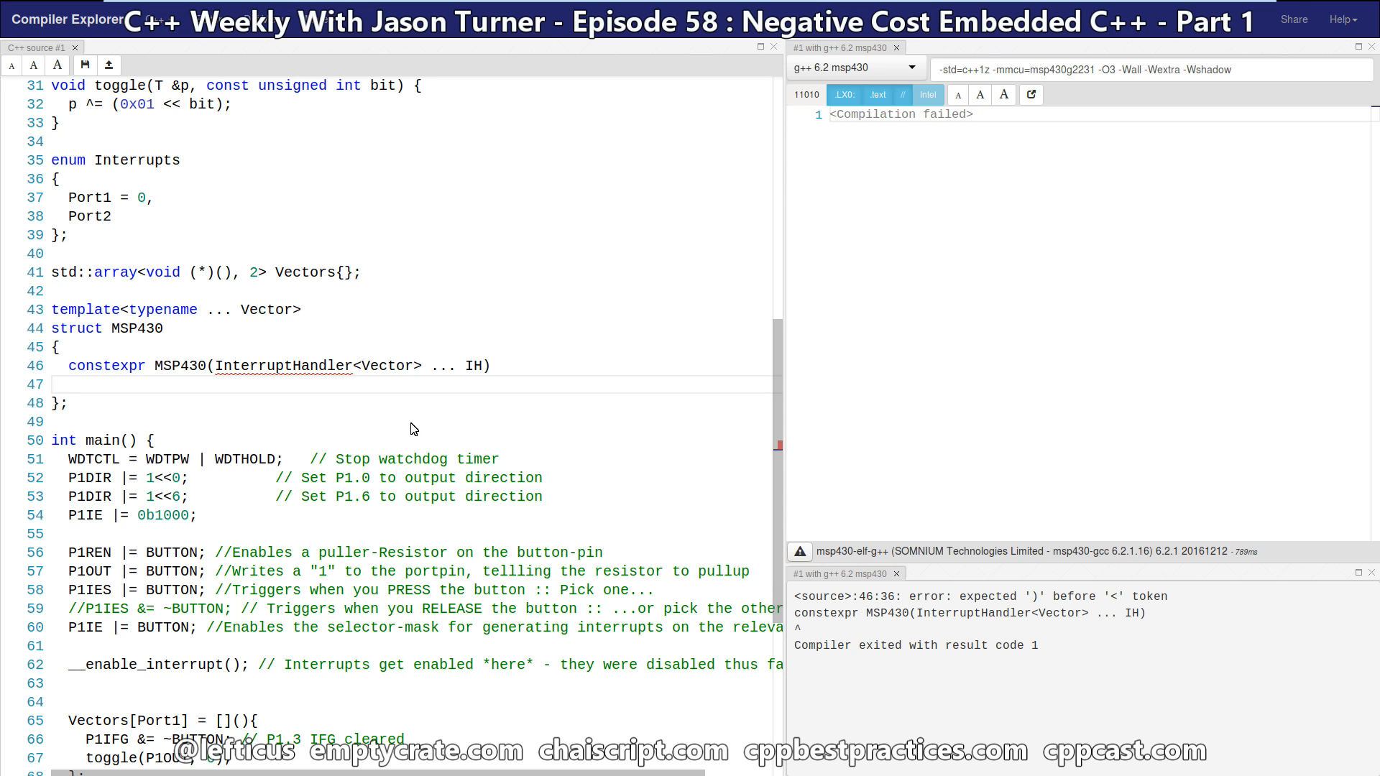
Give the constructor an initializer list : indexes{IH.first...}, vectors{std::move(IH.second)...}
click(78, 384)
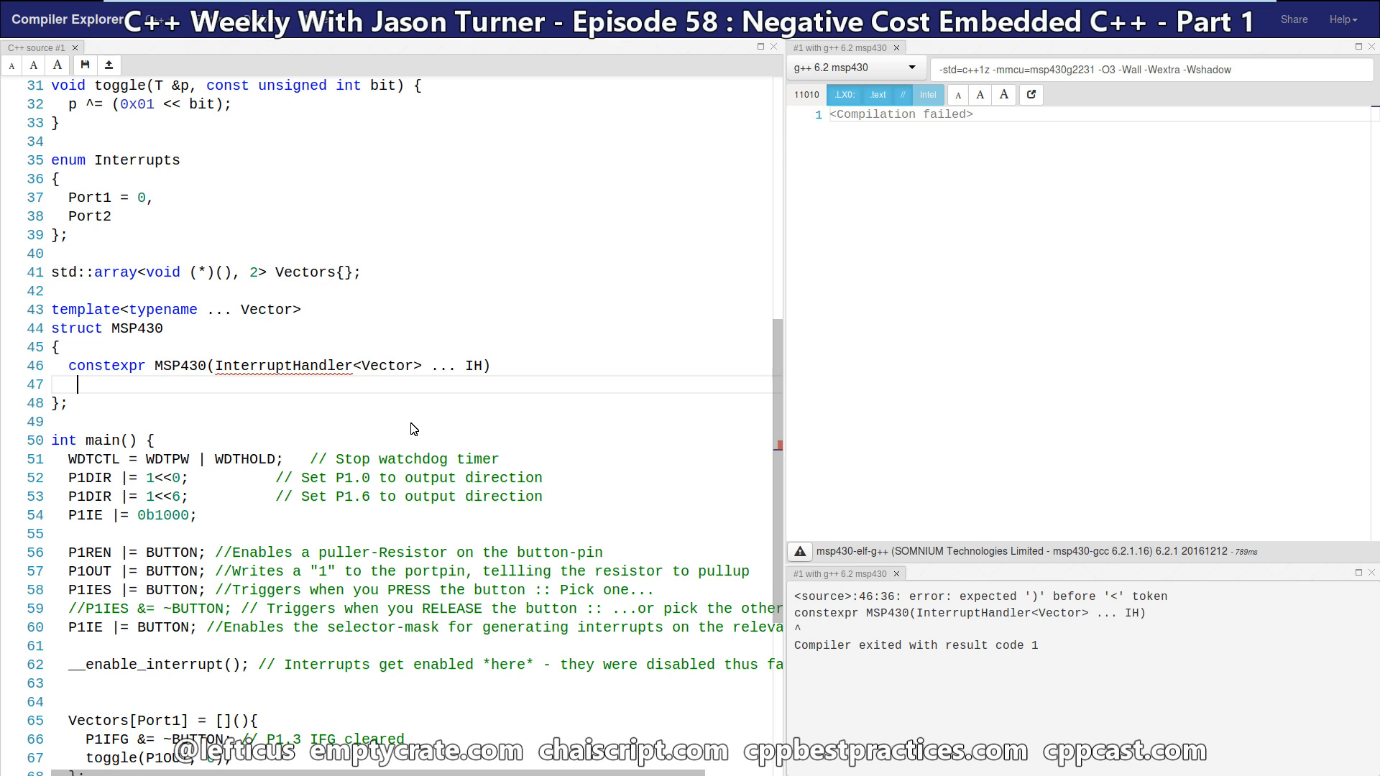
text(: indexes{Ih.first...})
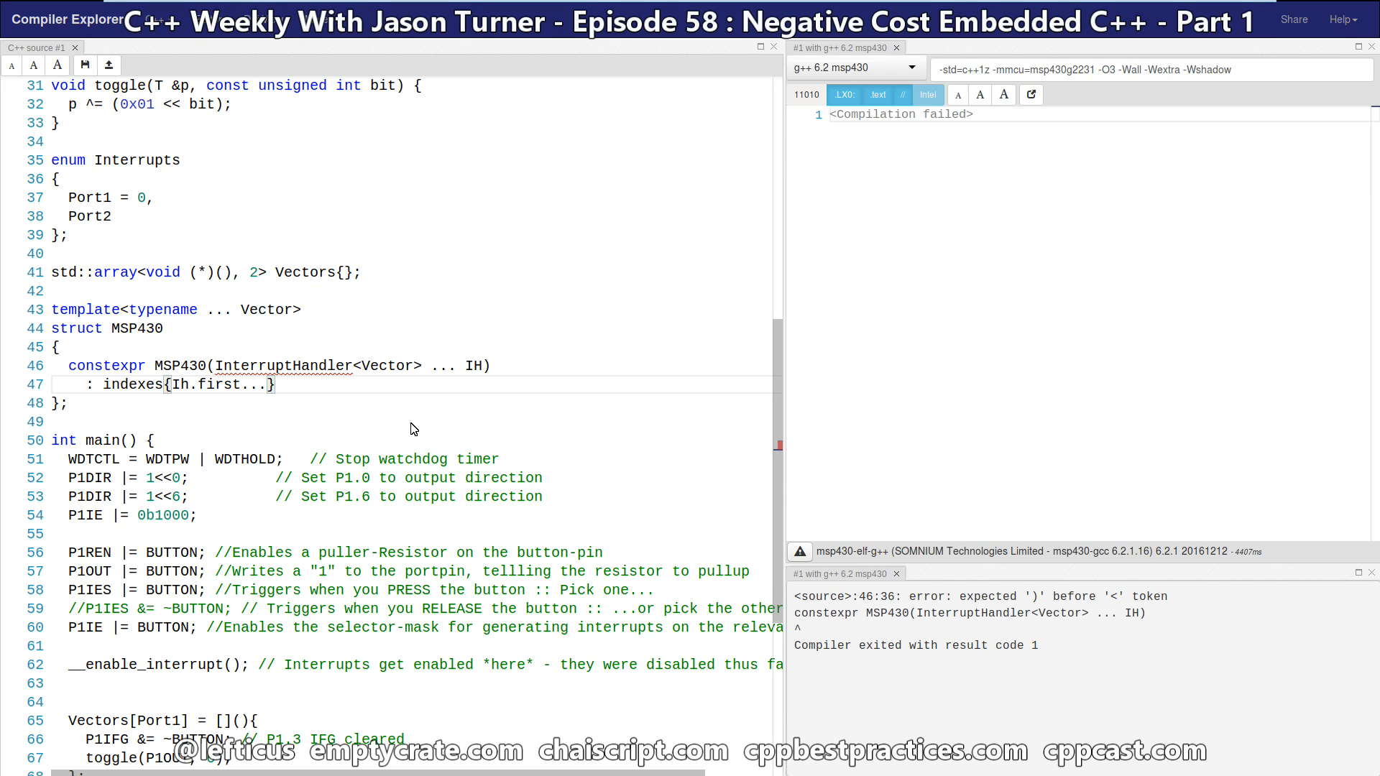
text(, vectors{std::move)
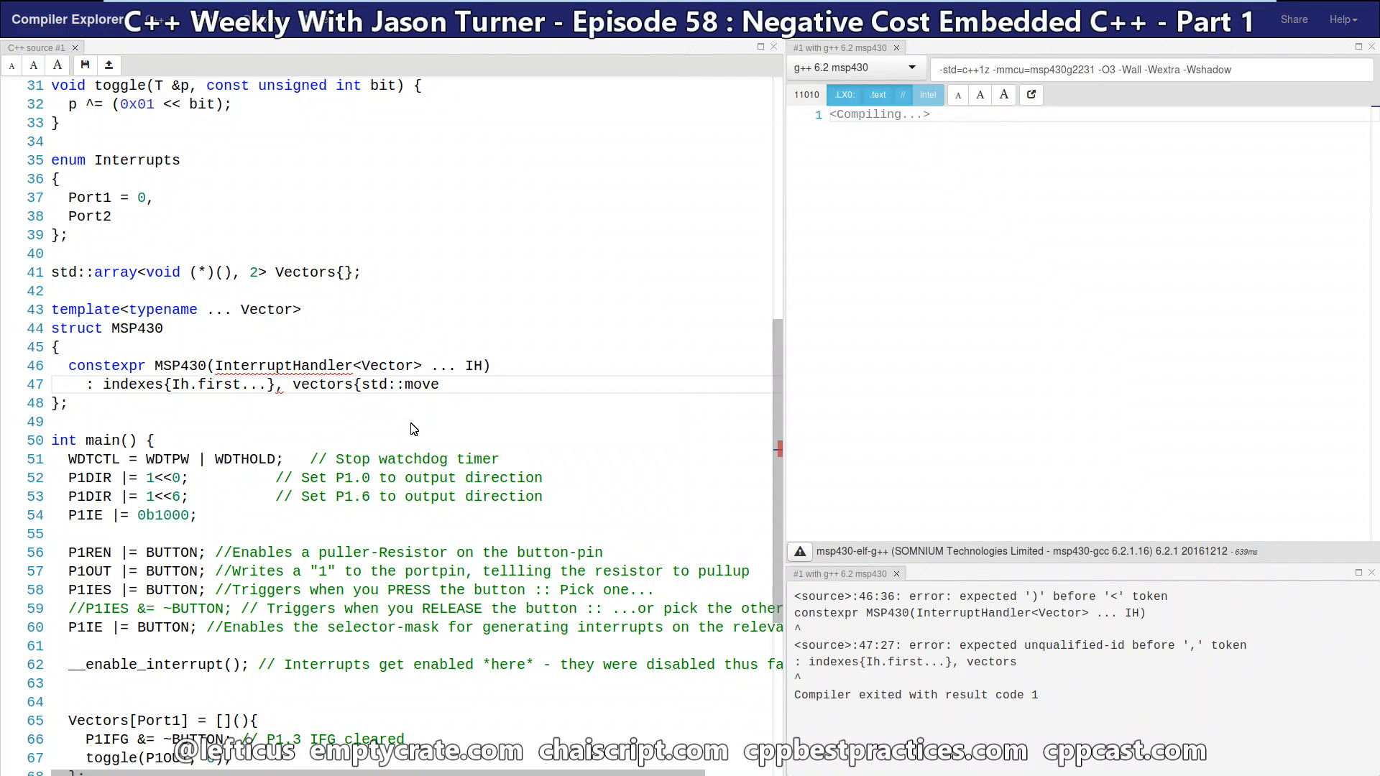
text((IH.second)...})
text({)
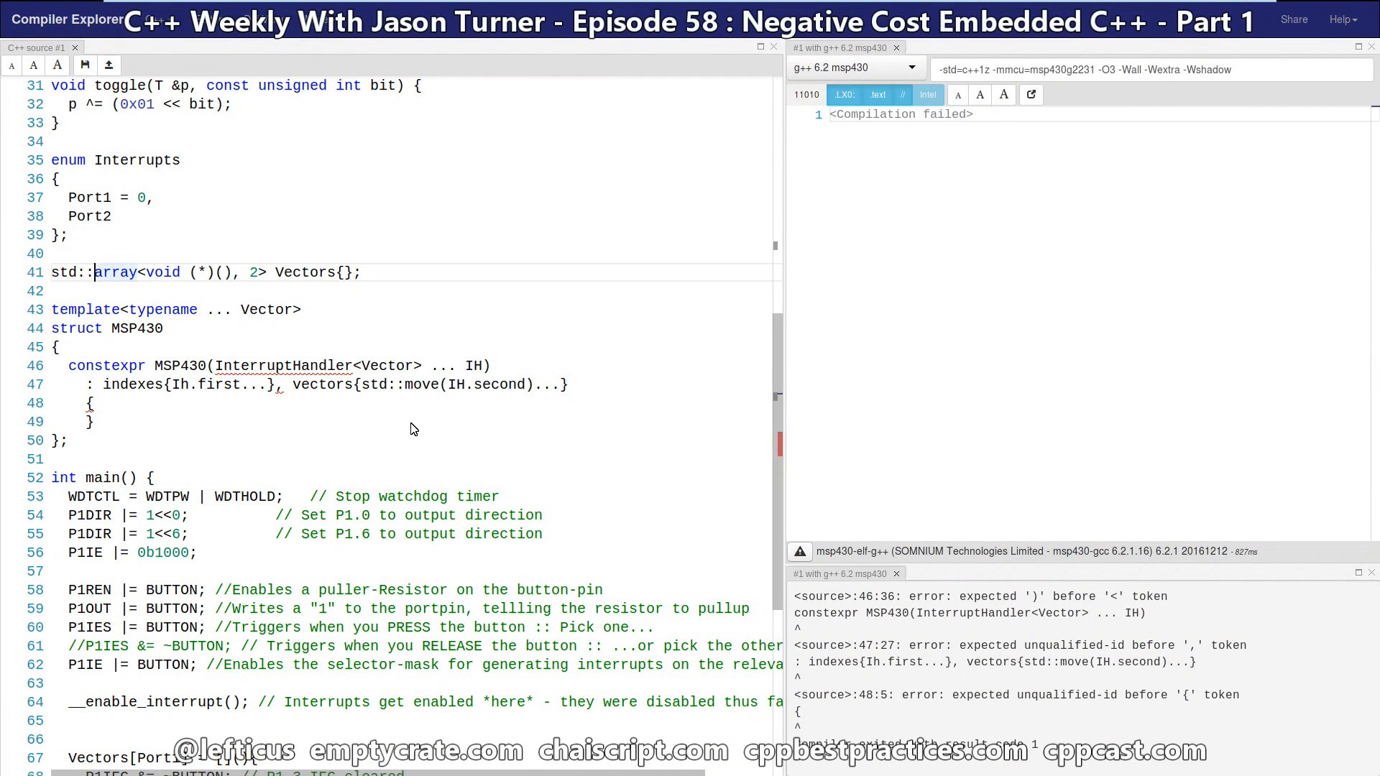
Remove the global Vectors array and add template alias using InterruptHandler = std::pair<Interrupts, T>;
triple_click(203, 271)
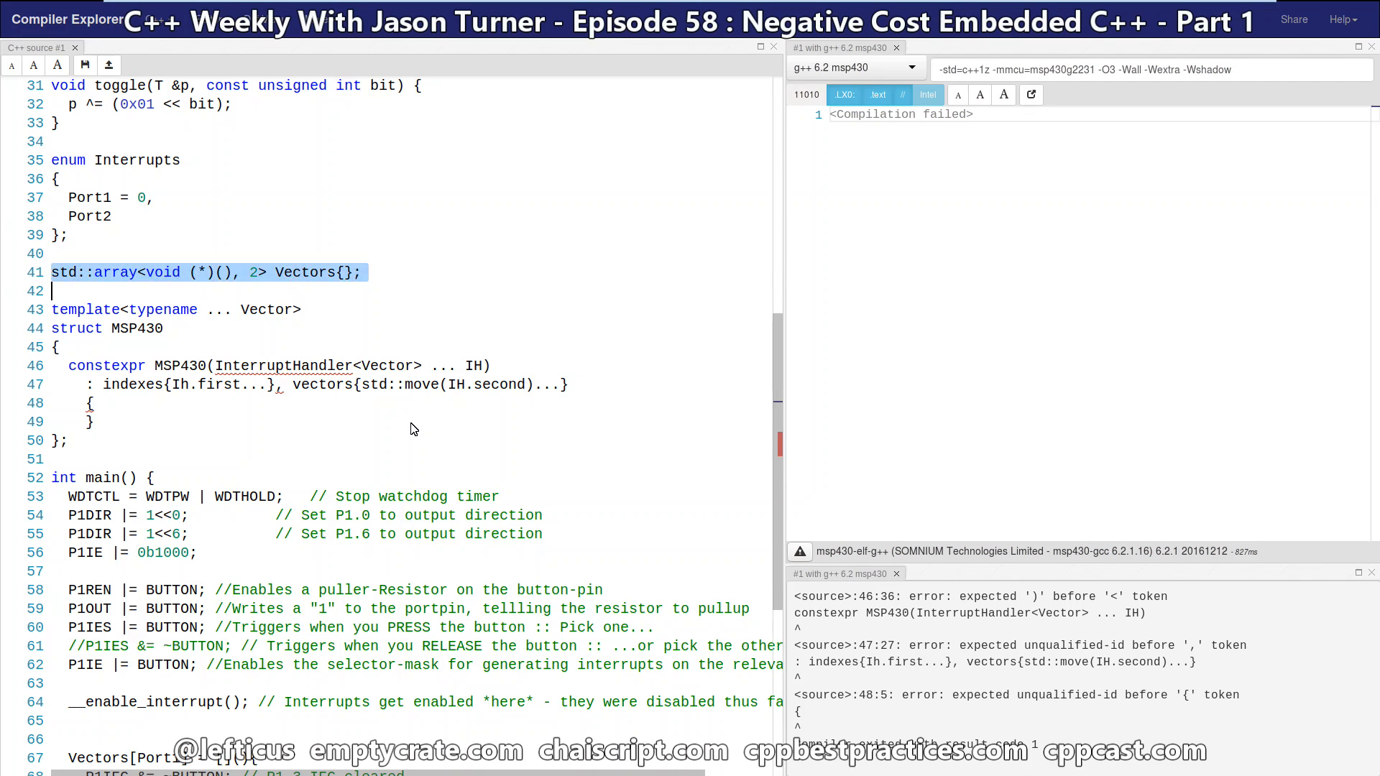
key(Delete)
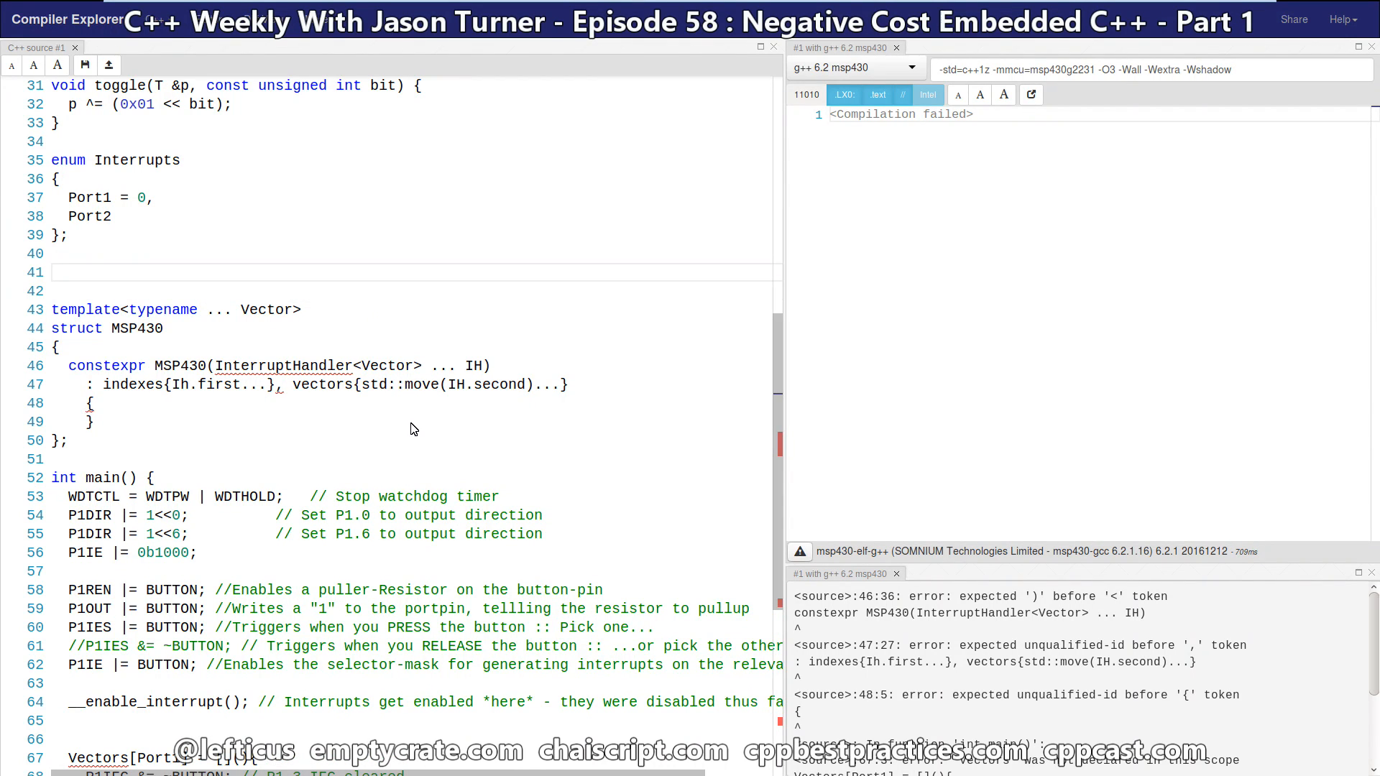
text(template<<)
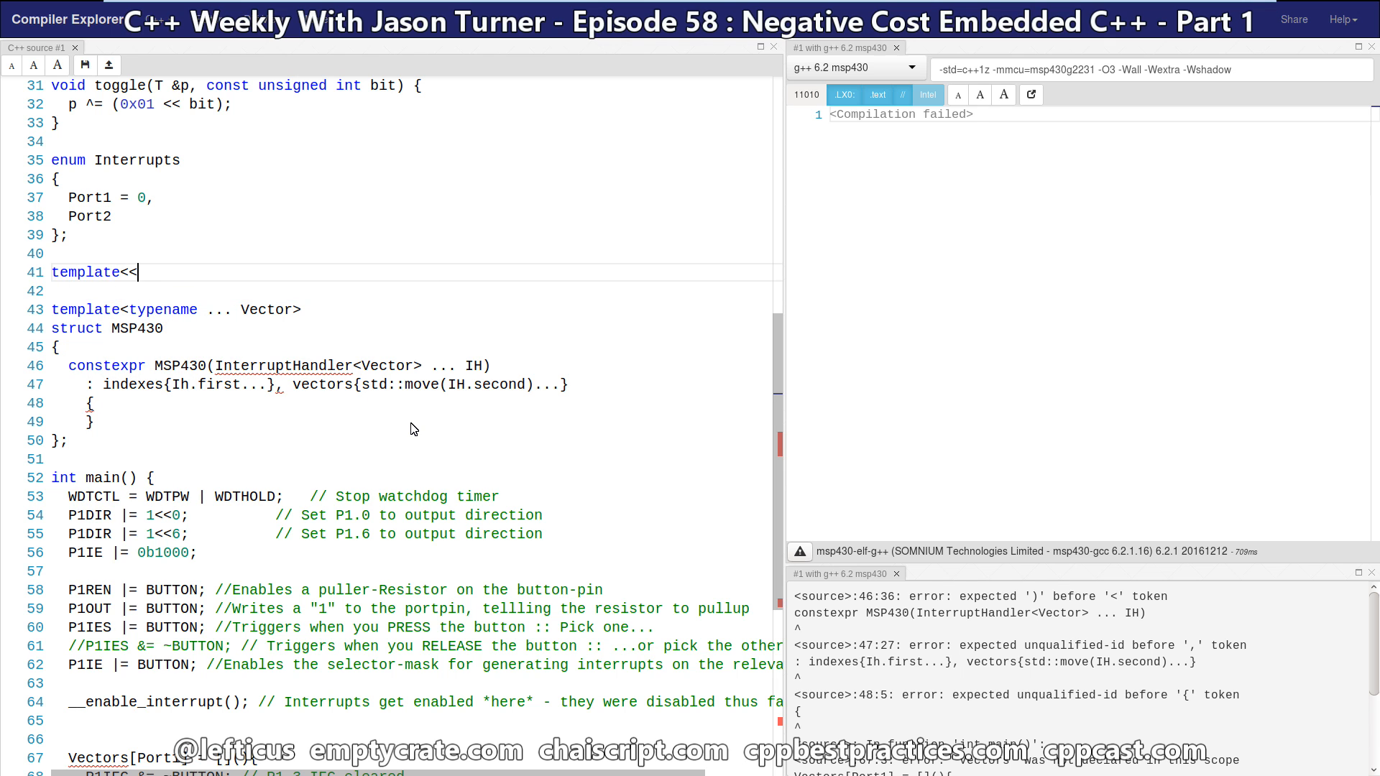
key(Backspace)
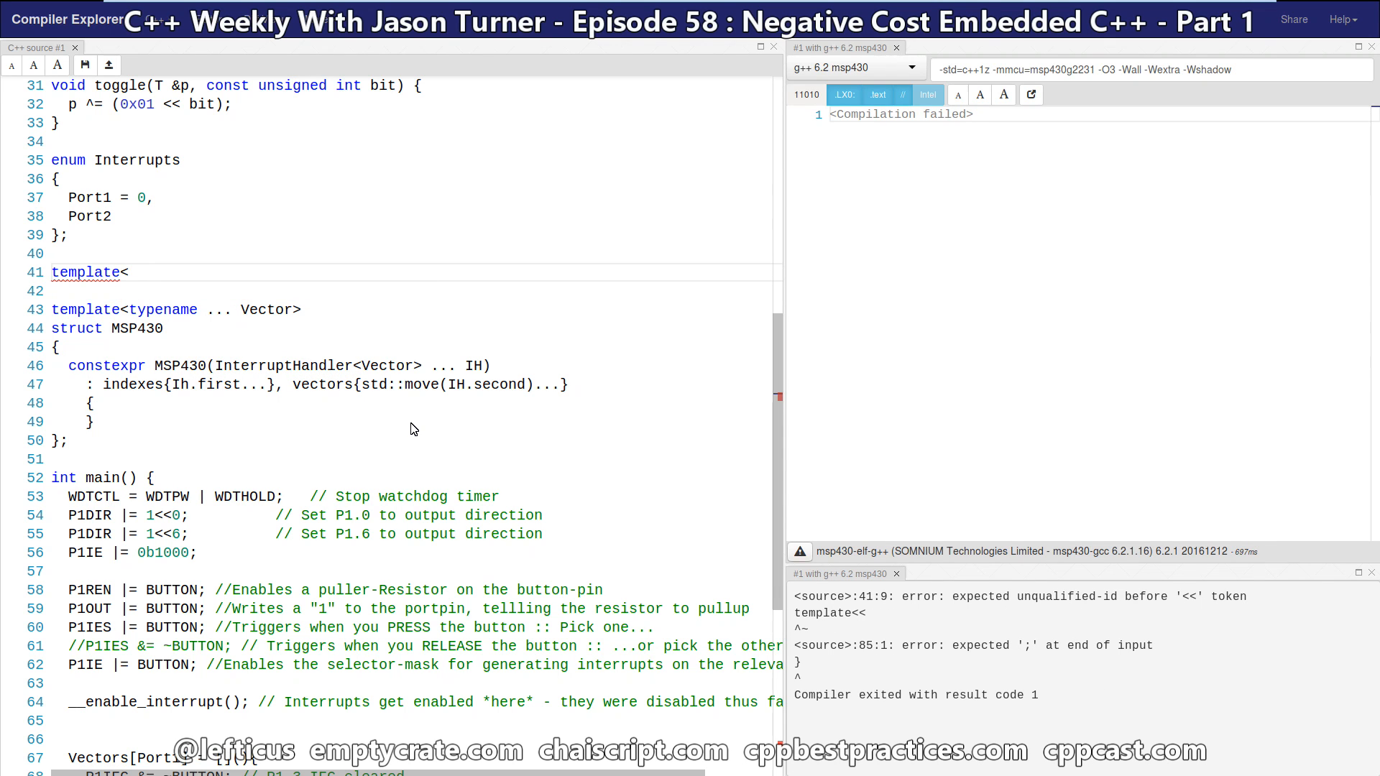
text(typename T>)
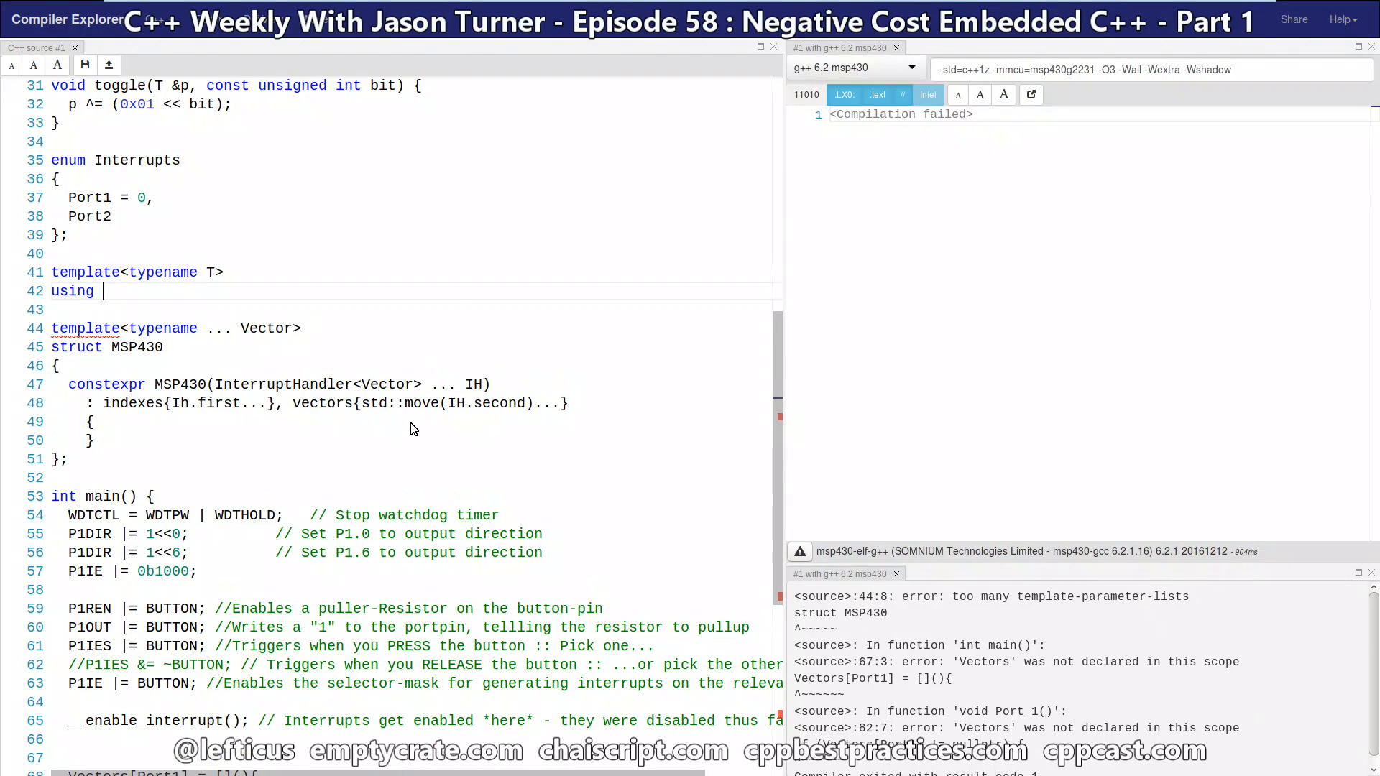
text(InterruptHandler = std::pair<)
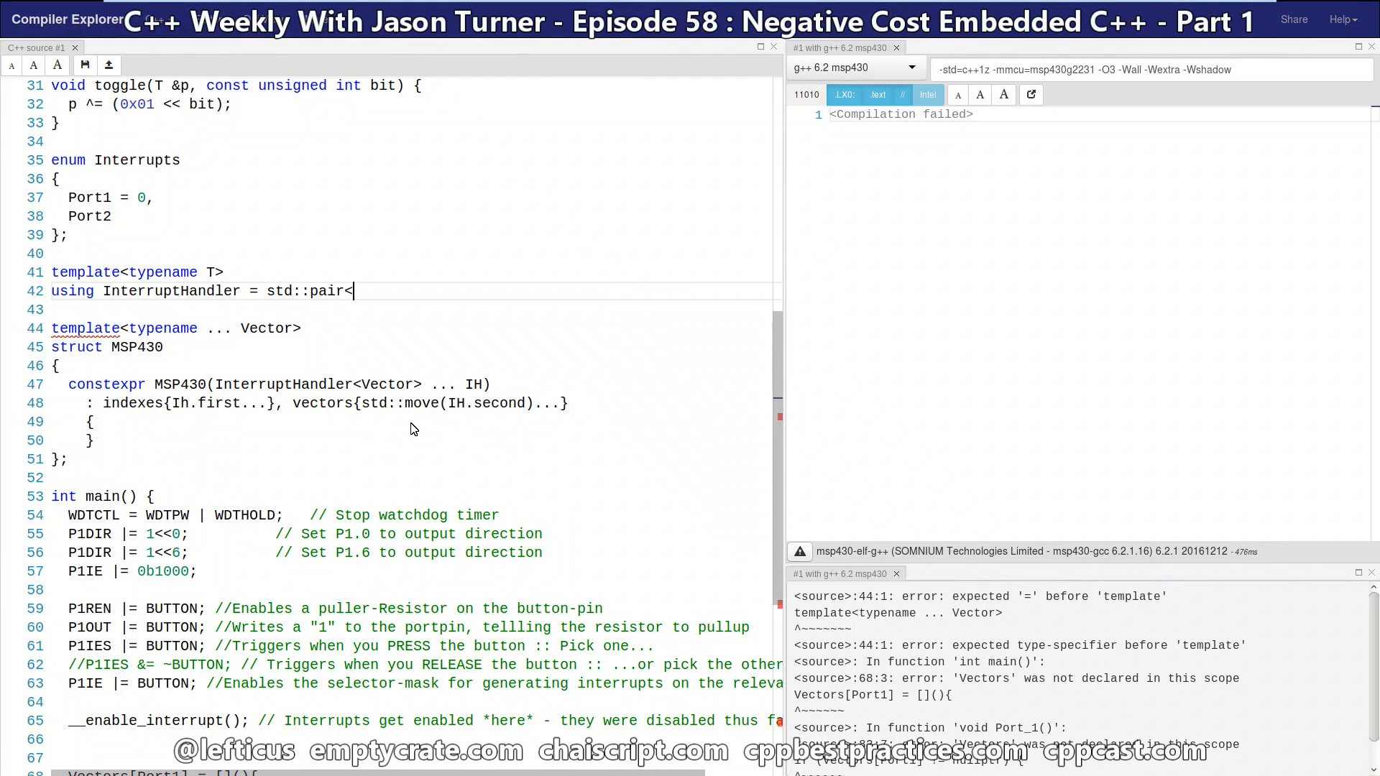
text(Interrupts, T>;)
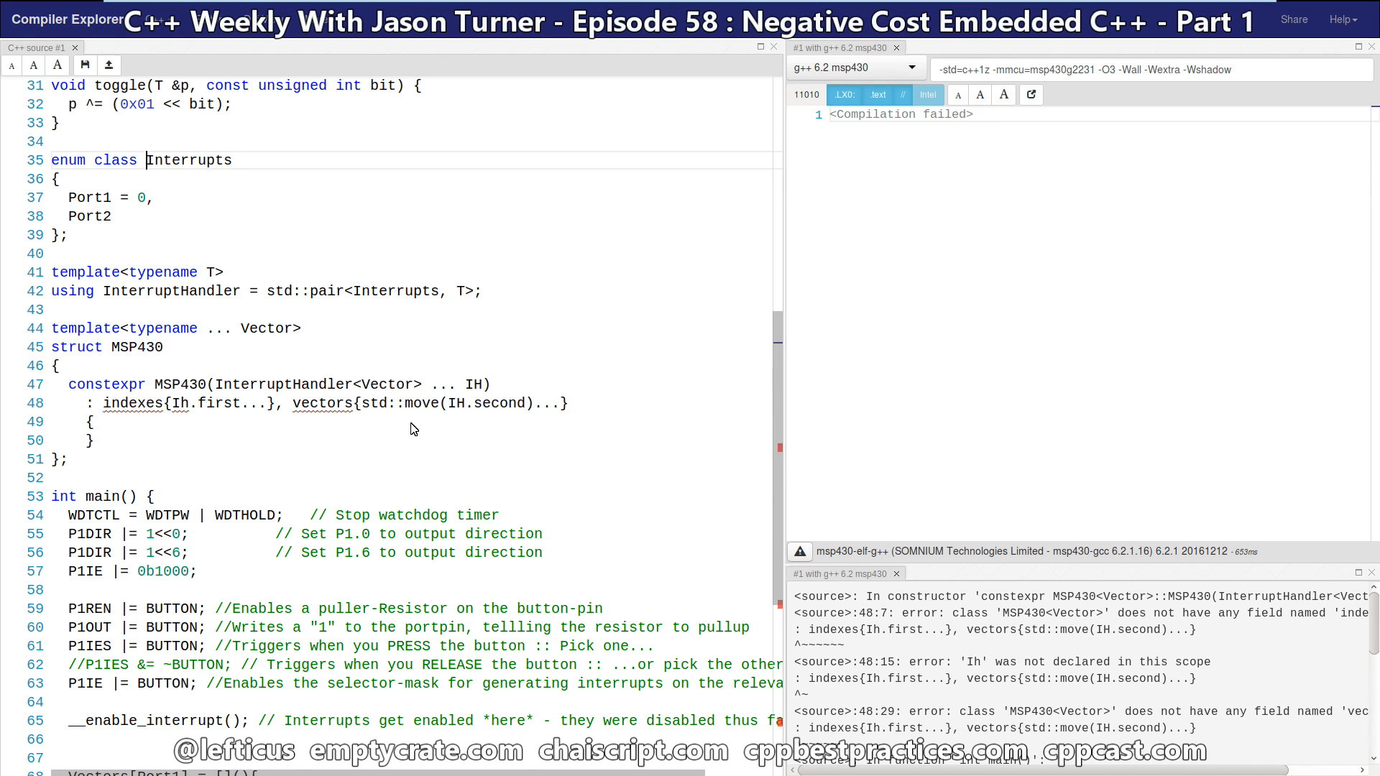
click(147, 290)
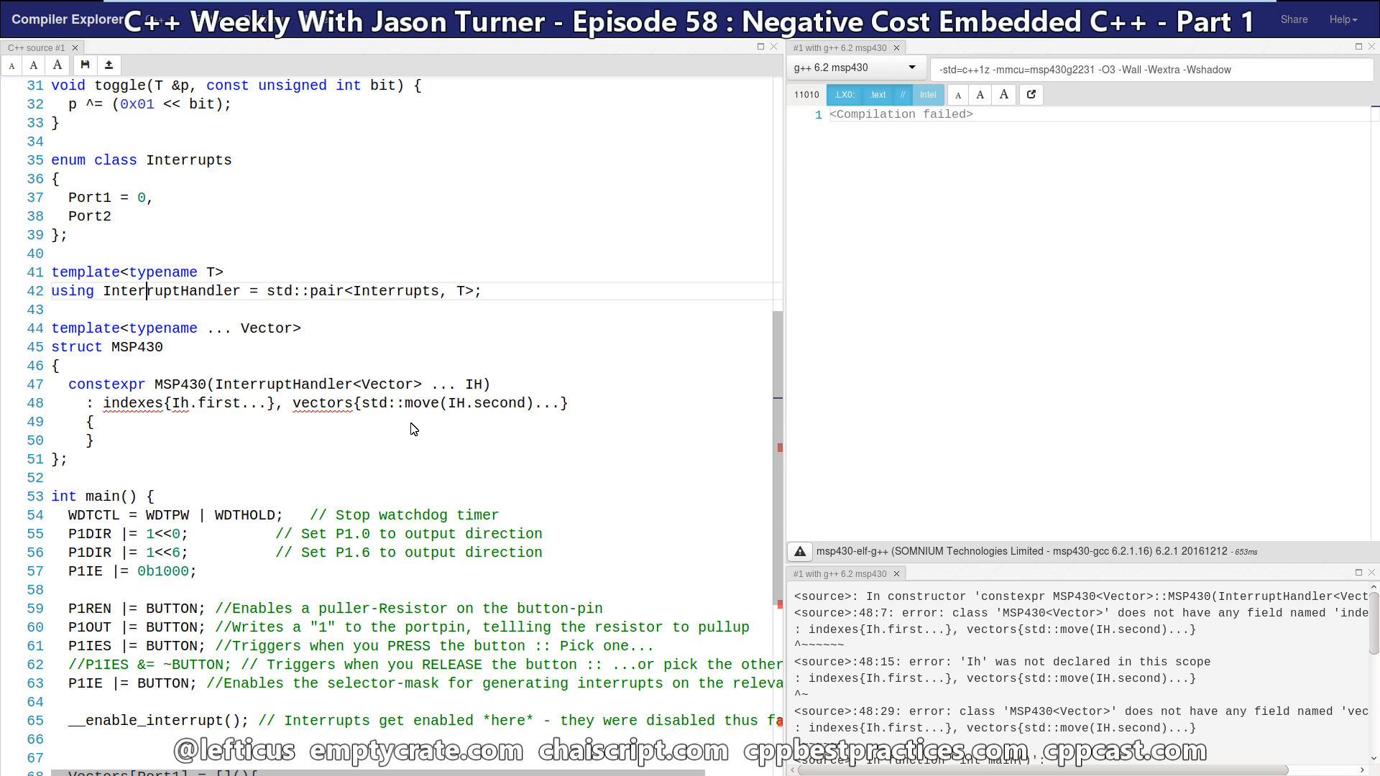
click(88, 421)
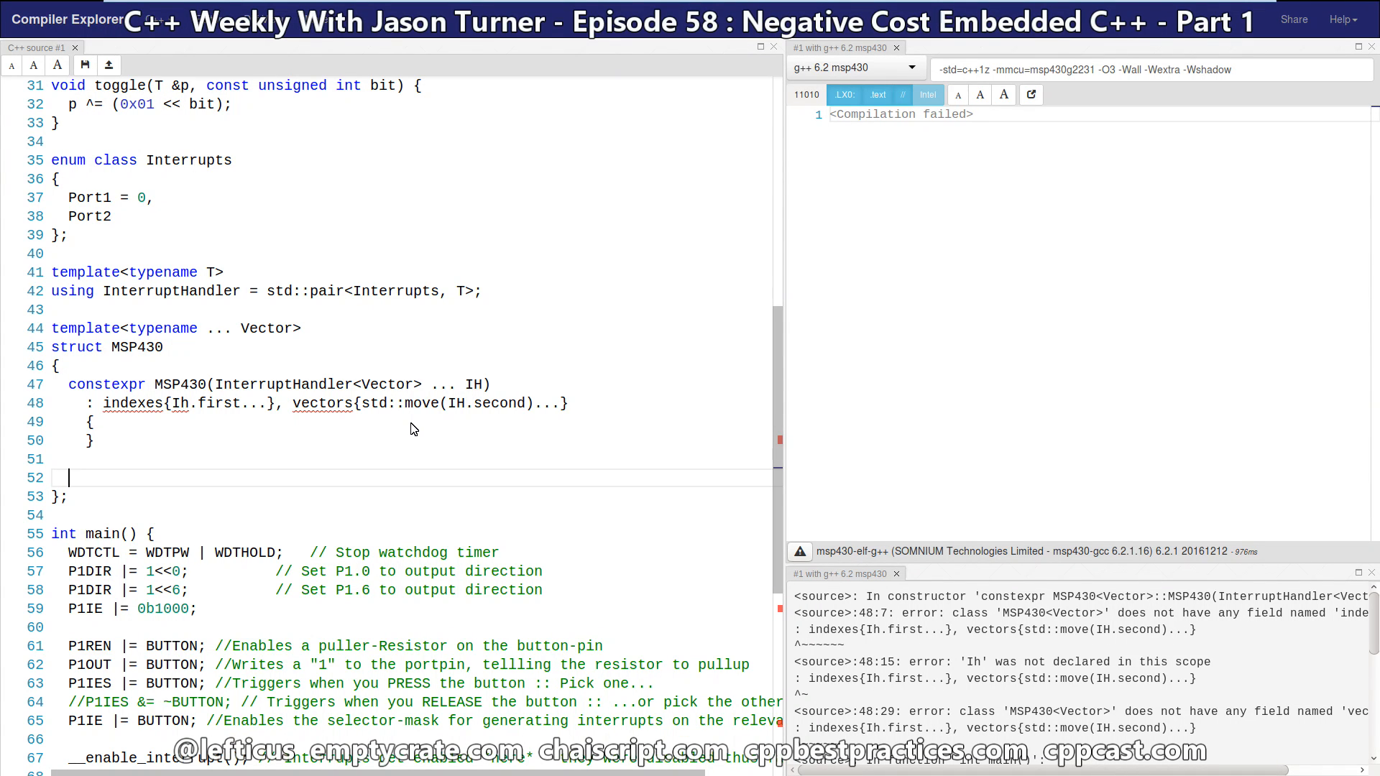
Add members std::array<Interrupts, sizeof...(Vector)> indexes; and std::tuple<Vector...> vectors; to MSP430
text(std::array<Interrupts)
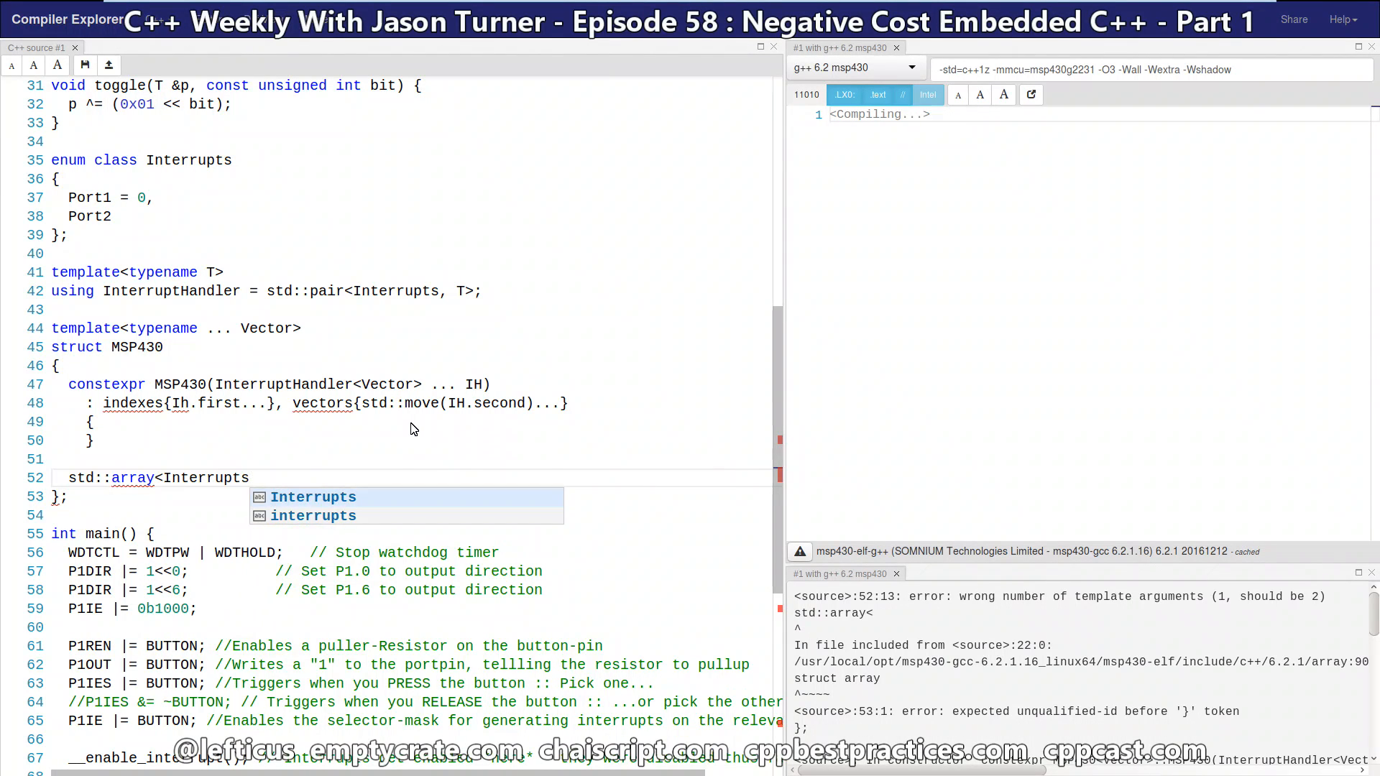
text(, sizeof...(Vector)> indexes;)
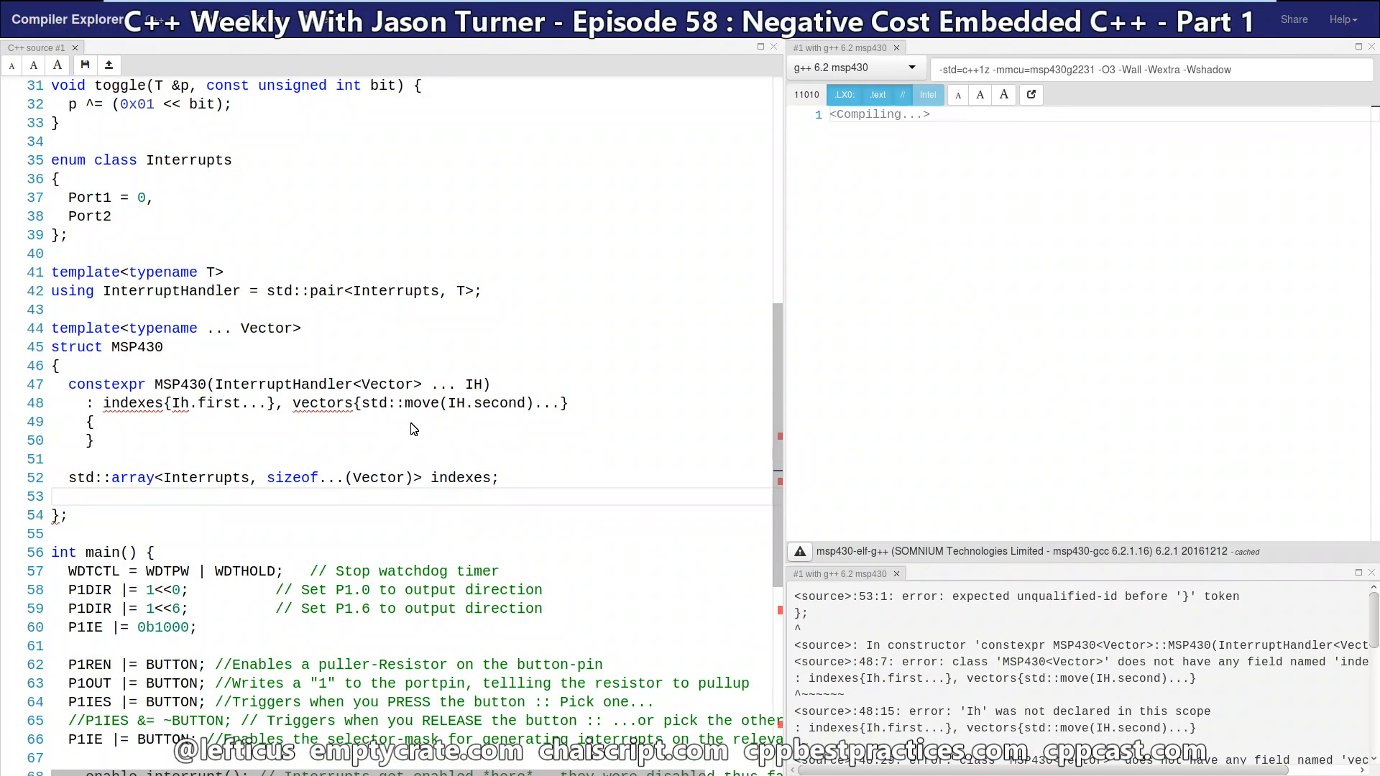
text(std::tuple<Vector...> vectors;)
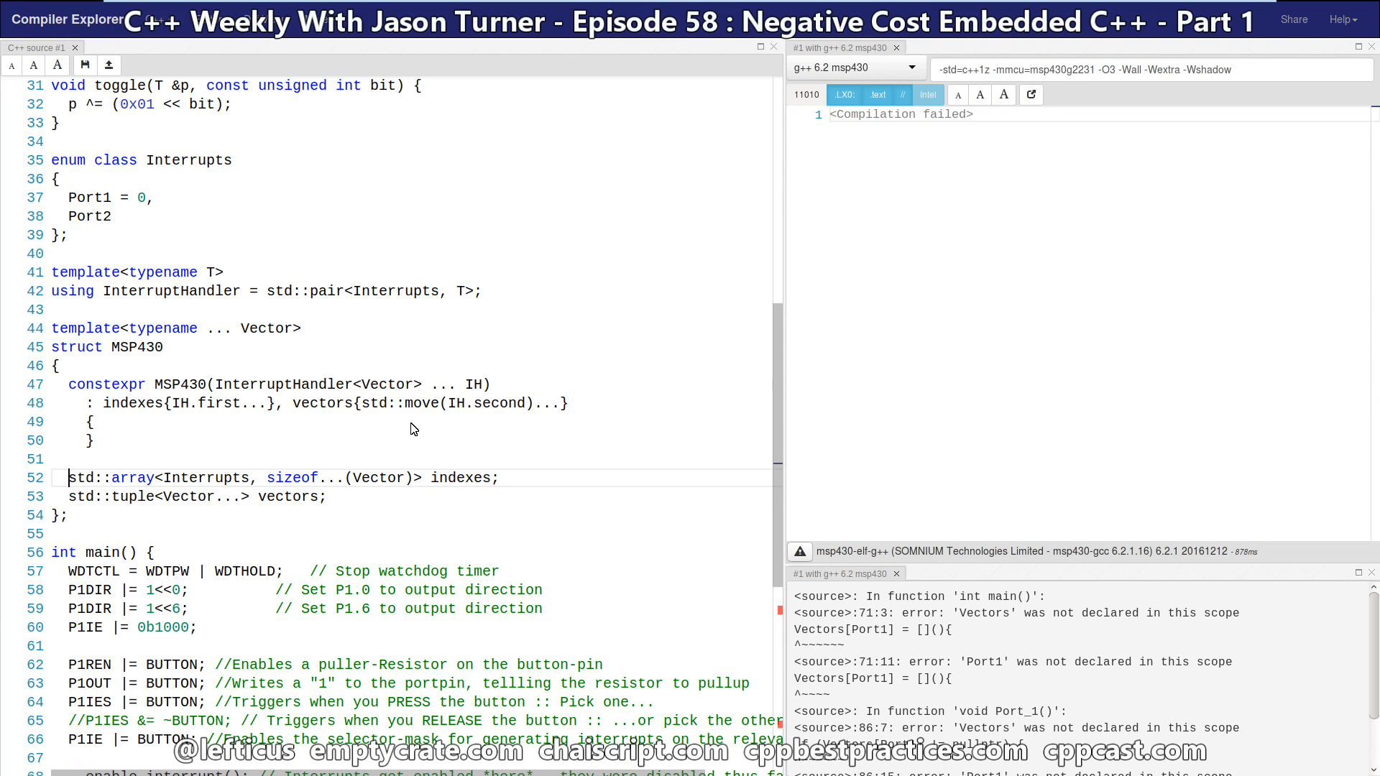
double_click(191, 477)
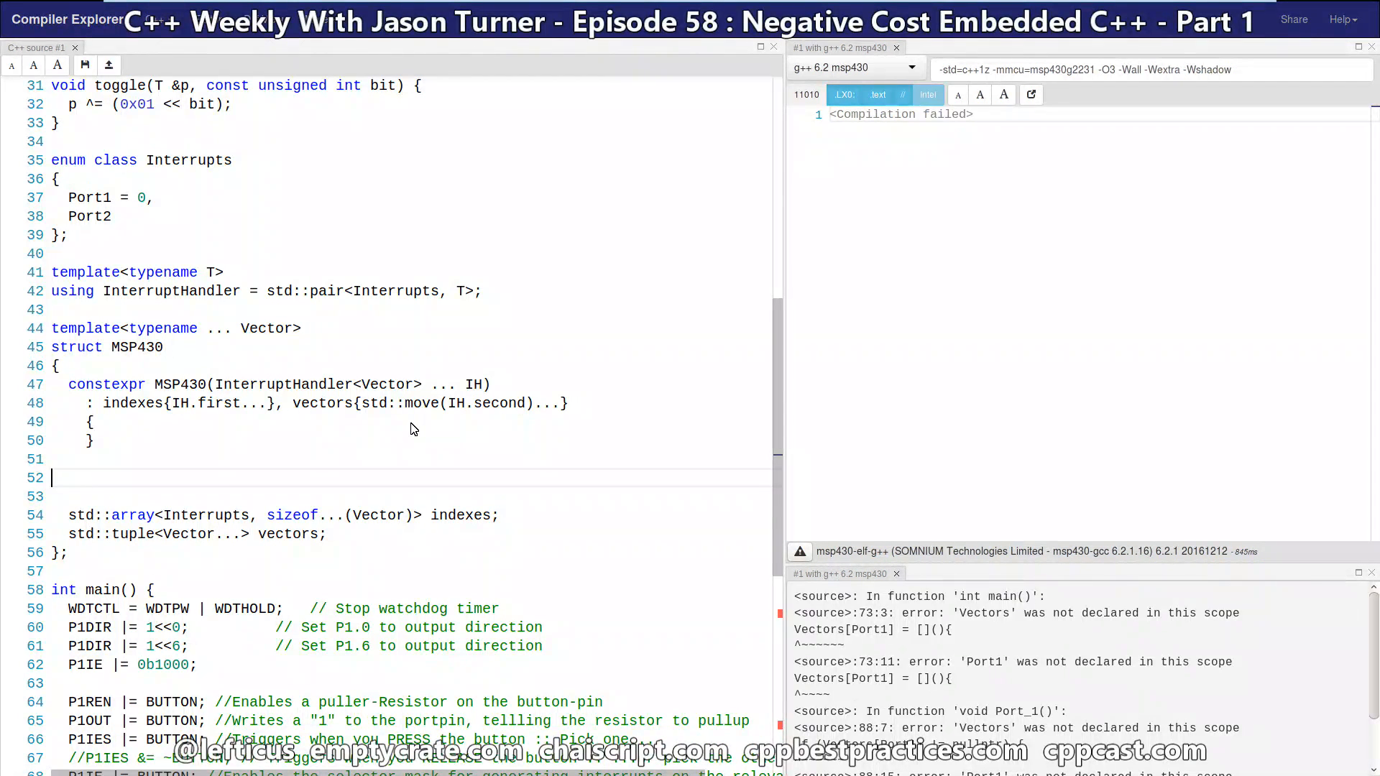
Write constexpr std::size_t get_index(Interrupts i) const looping over indexes, returning idx on match else numeric_limits max
text(constexpr)
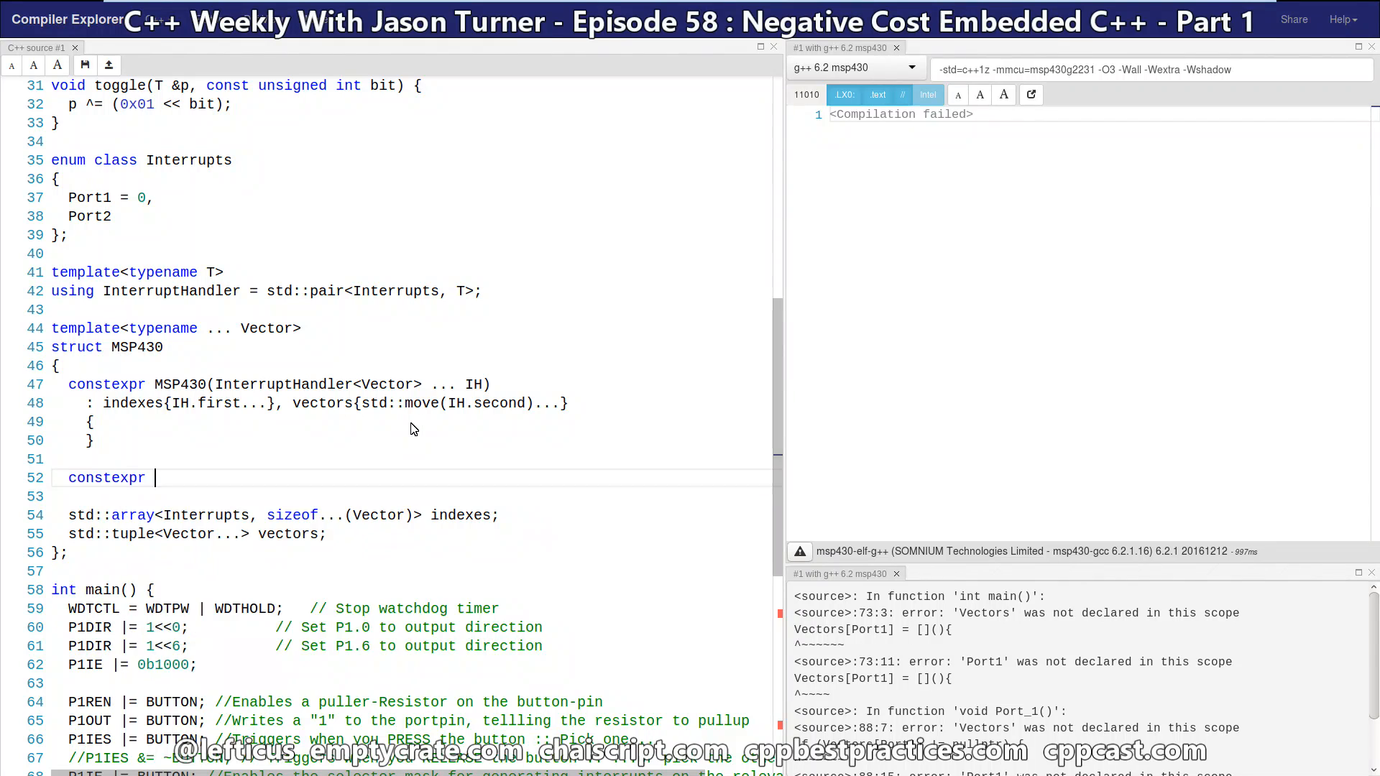
text(std::size_t get_index(Interrupts i) const)
text({)
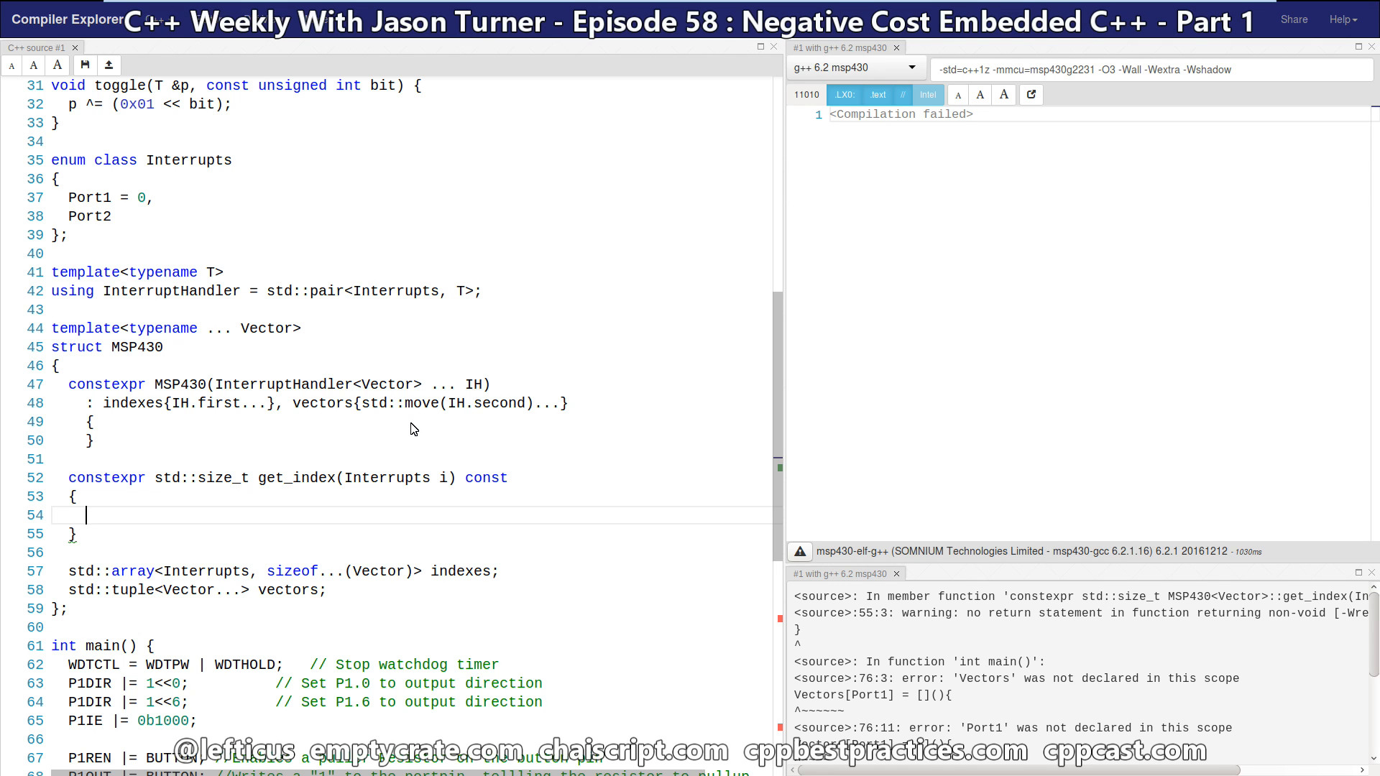
text(for (std::size_t idx =)
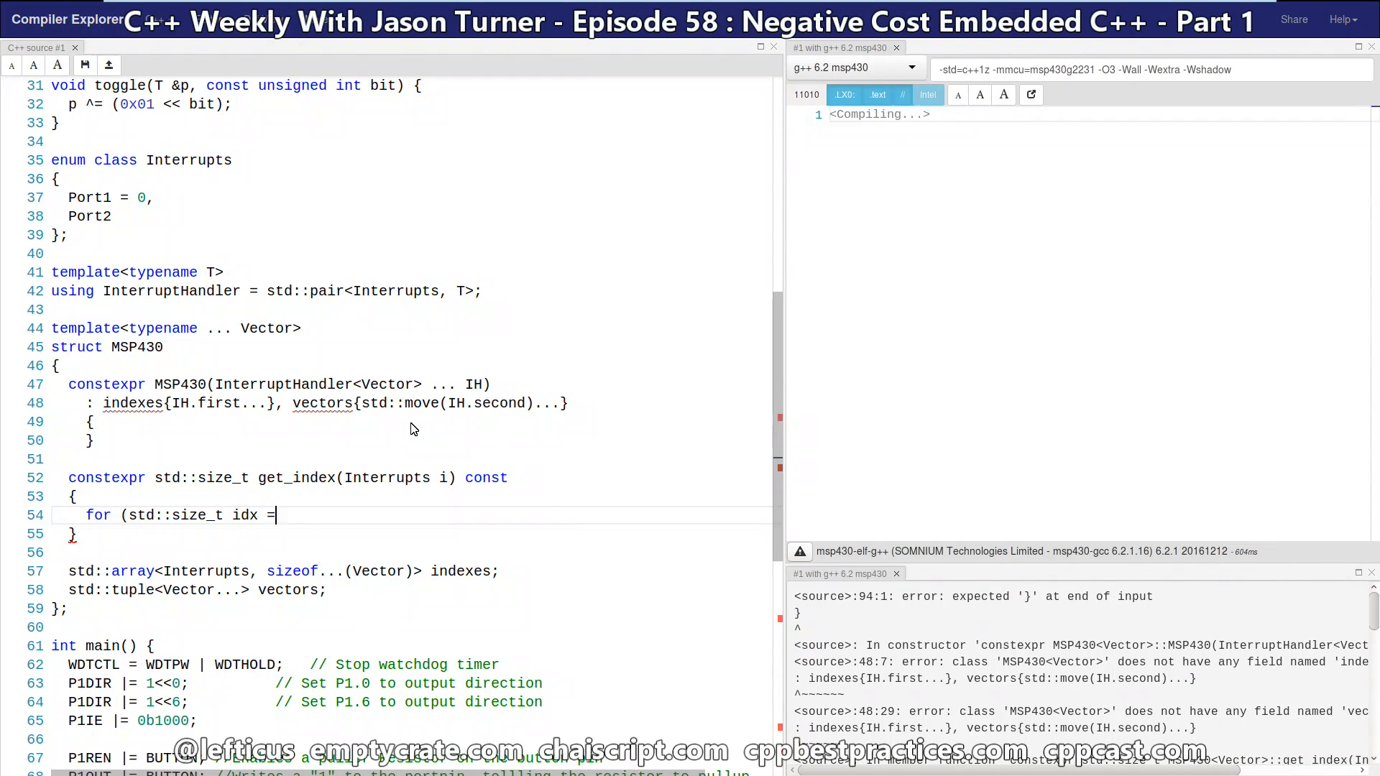
text(0; idx  <)
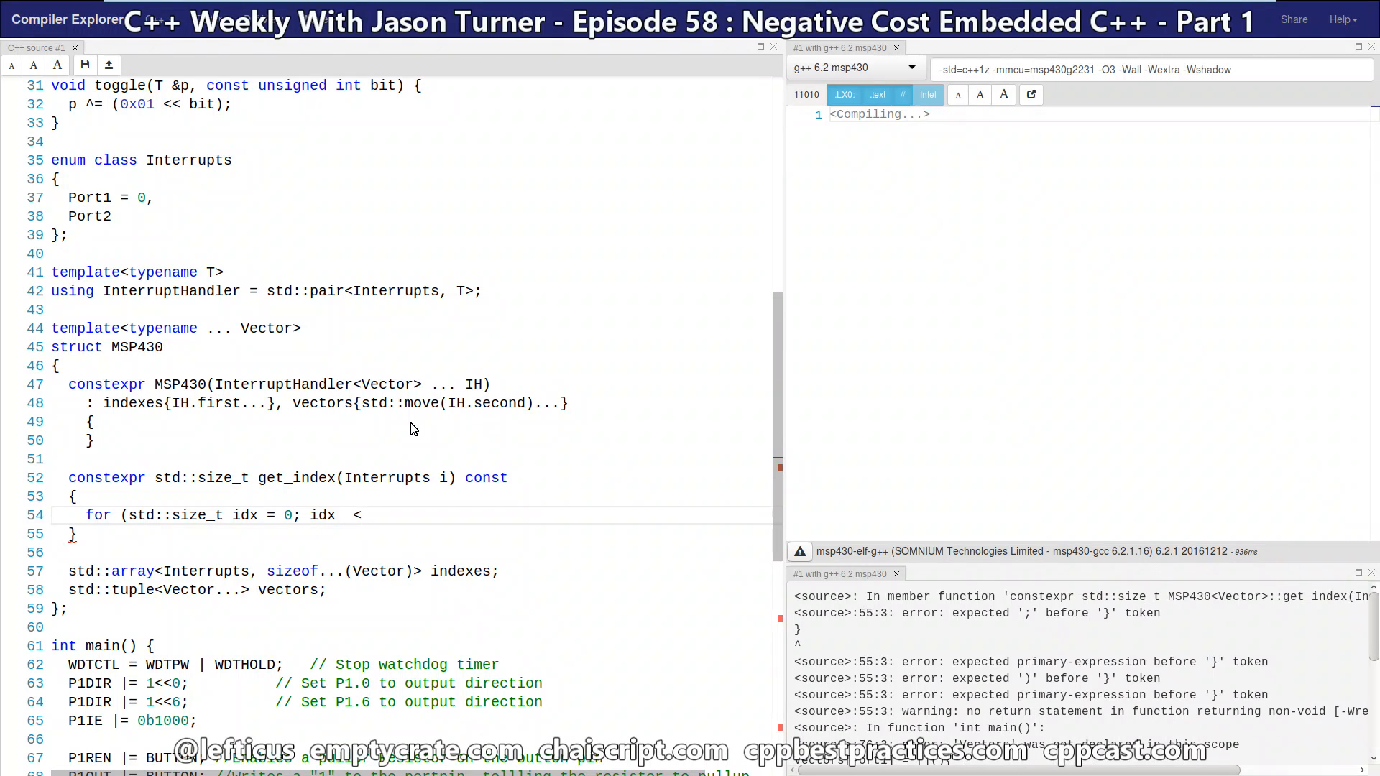
text(indexes.size(); ++idx)
text(if ()
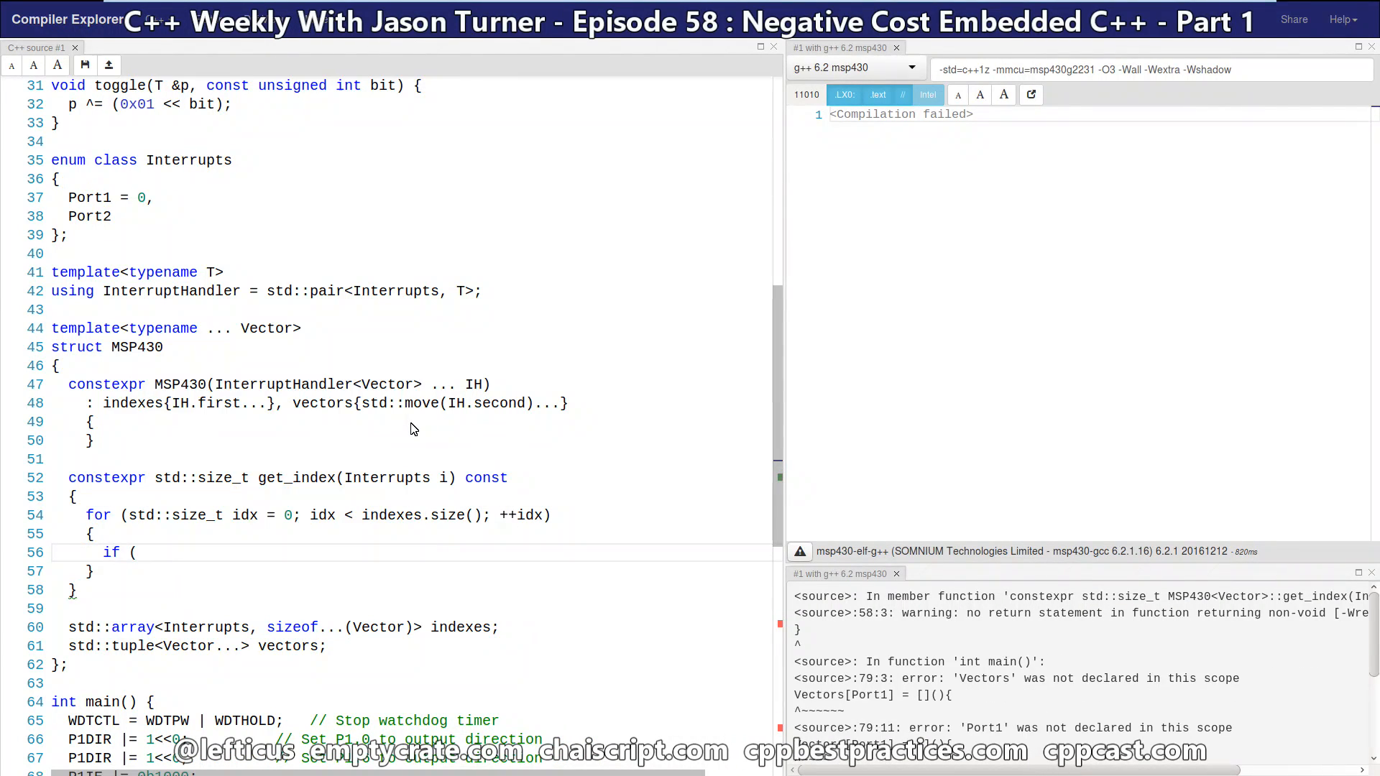
text(indexes[idx] == i) {)
text(return std::numeric_limts<std::siz)
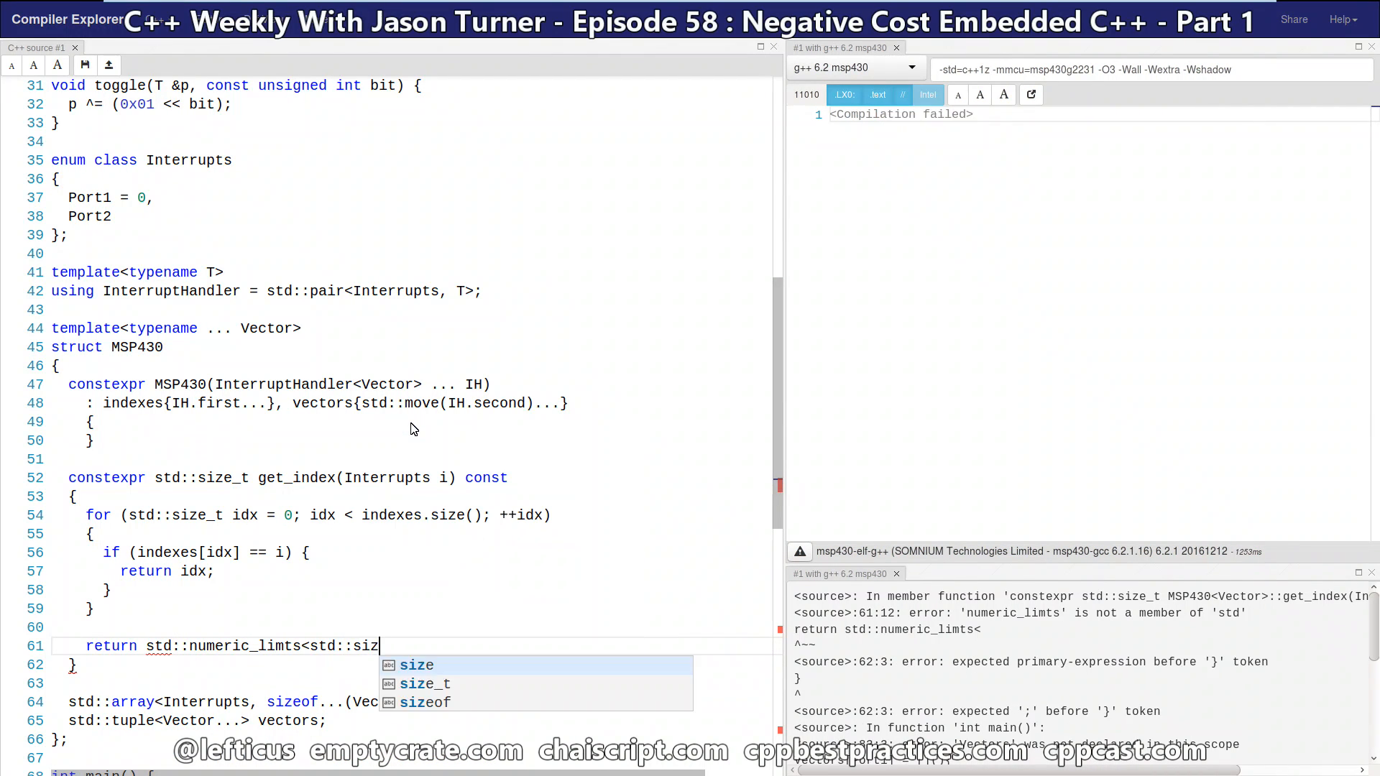
text(e_t>::max();)
text(#include <tp)
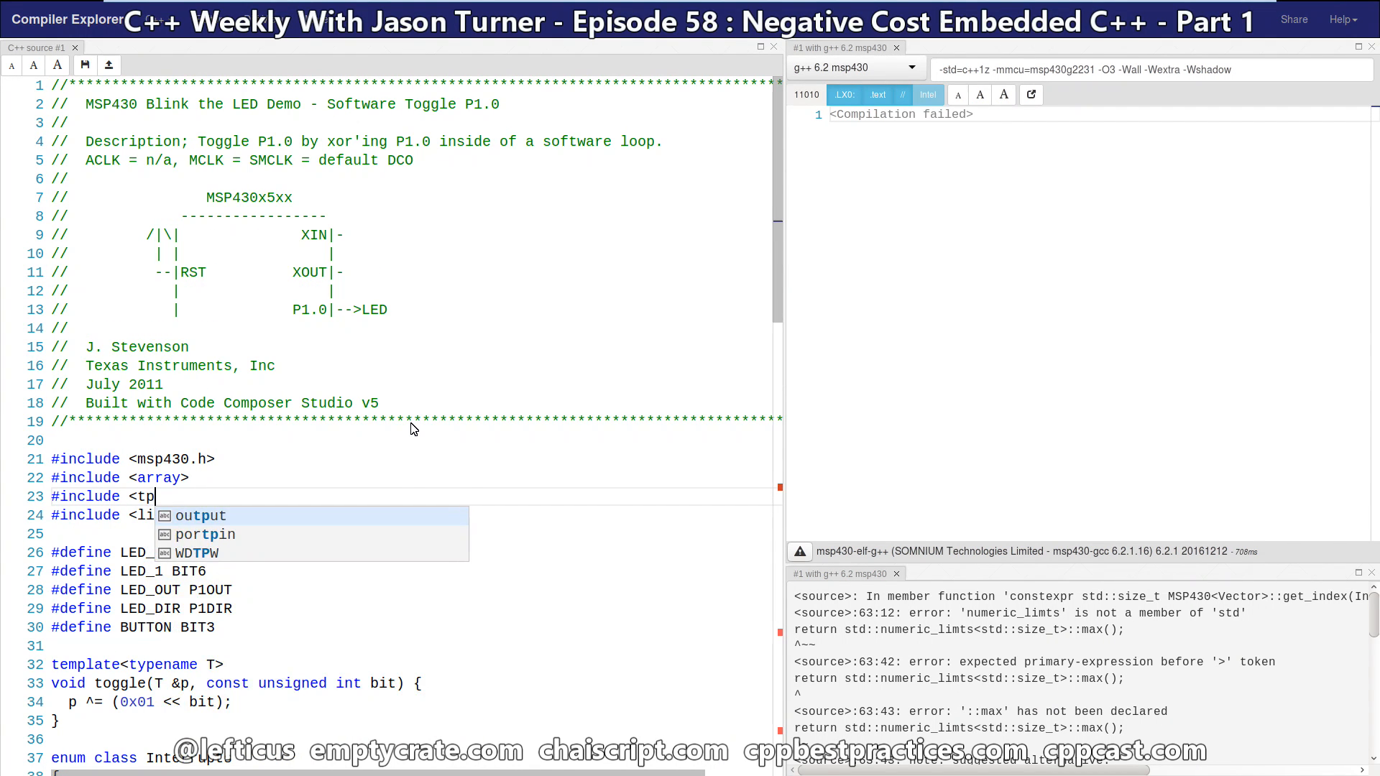
Include the <tuple> and <limits> headers and correct the numeric_limits spelling in get_index
text(uple>)
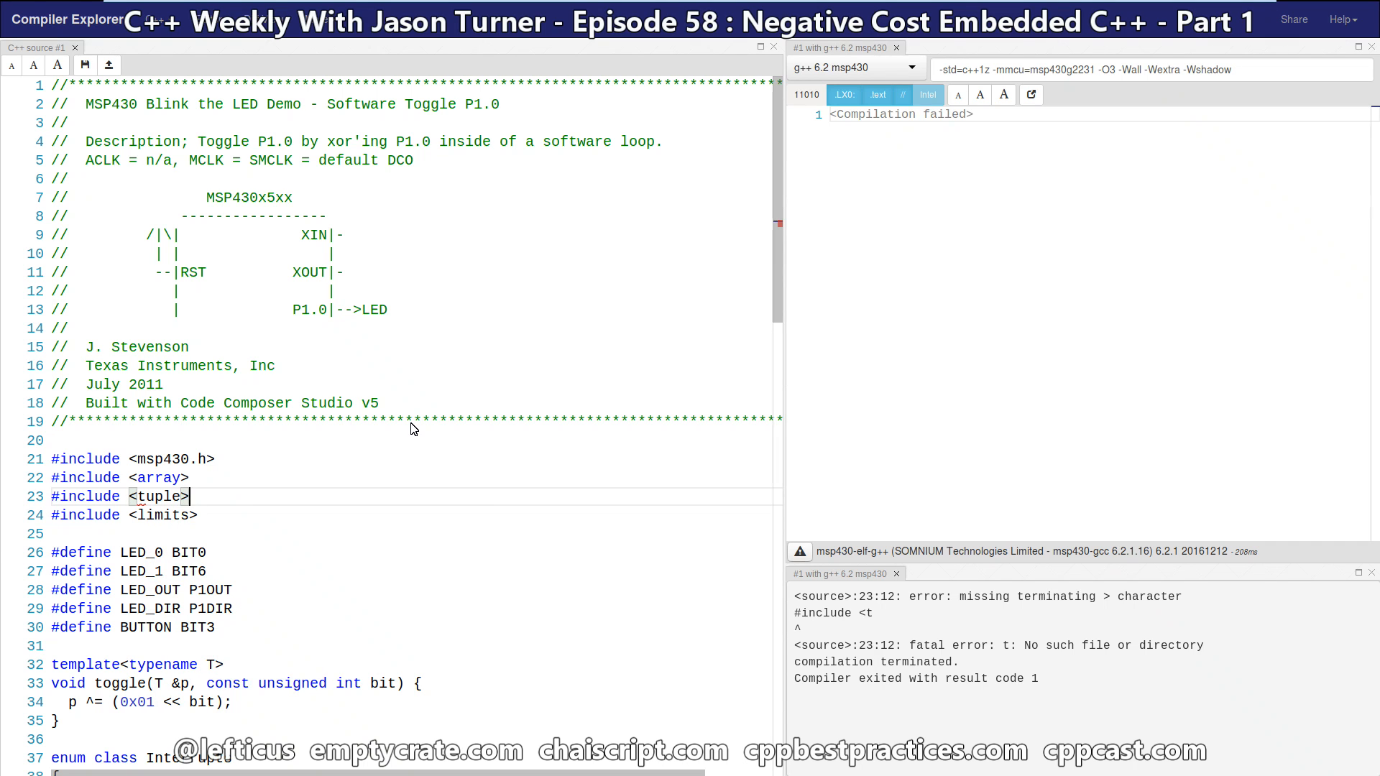
scroll(down, 3)
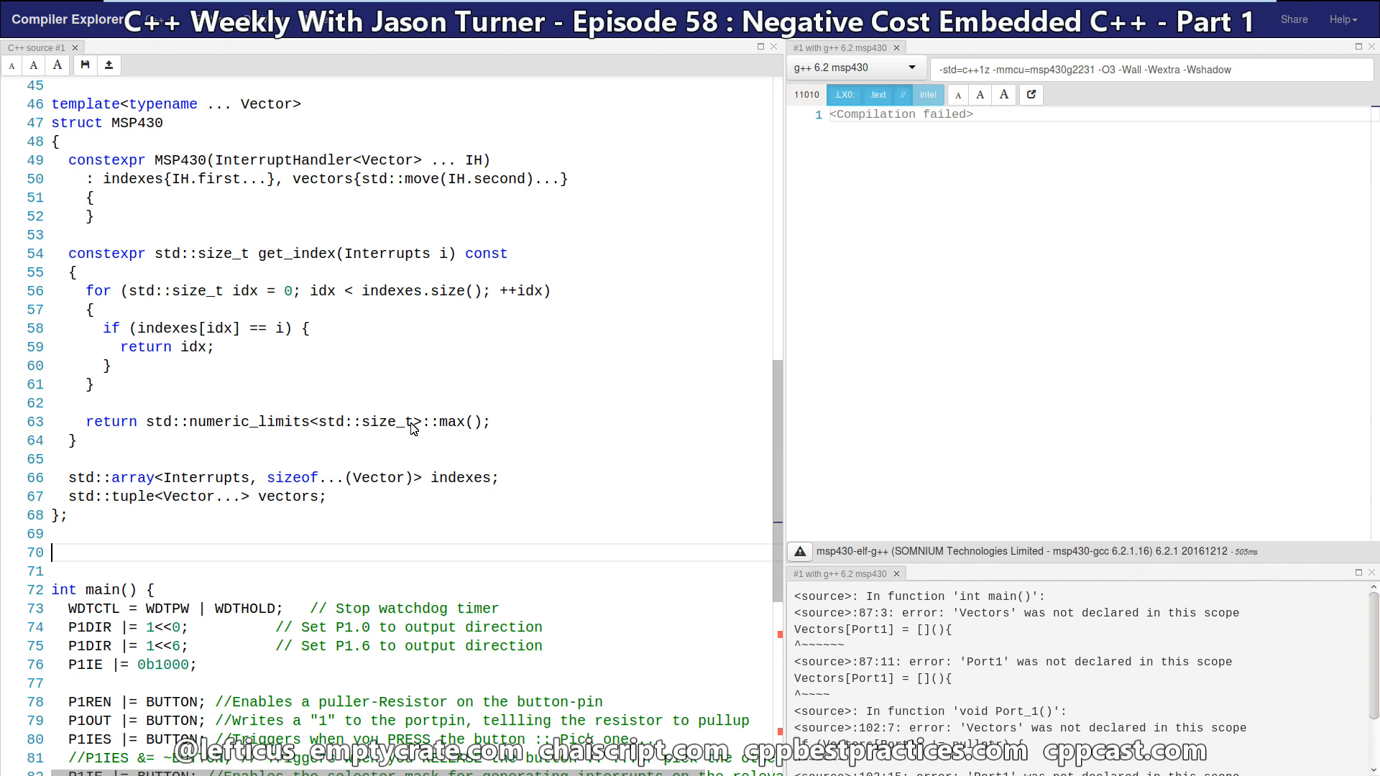
Write constexpr make_msp430(InterruptHandler<T>... IH) returning MSP430<T...>{std::move(IH)...}
text(template<typename ... T>)
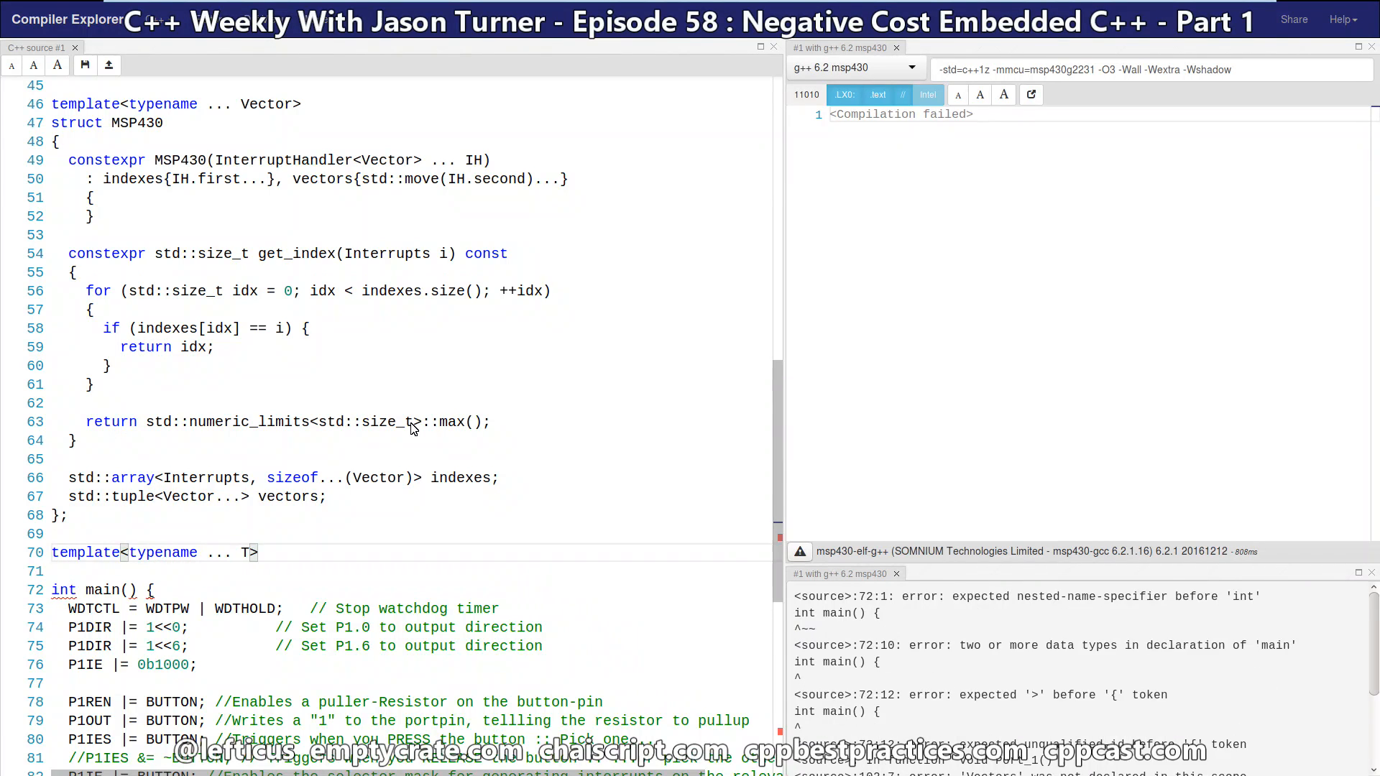
text(constexpr auto make_msp430(InterruptHanler<T> ... t)
text(return MSP4)
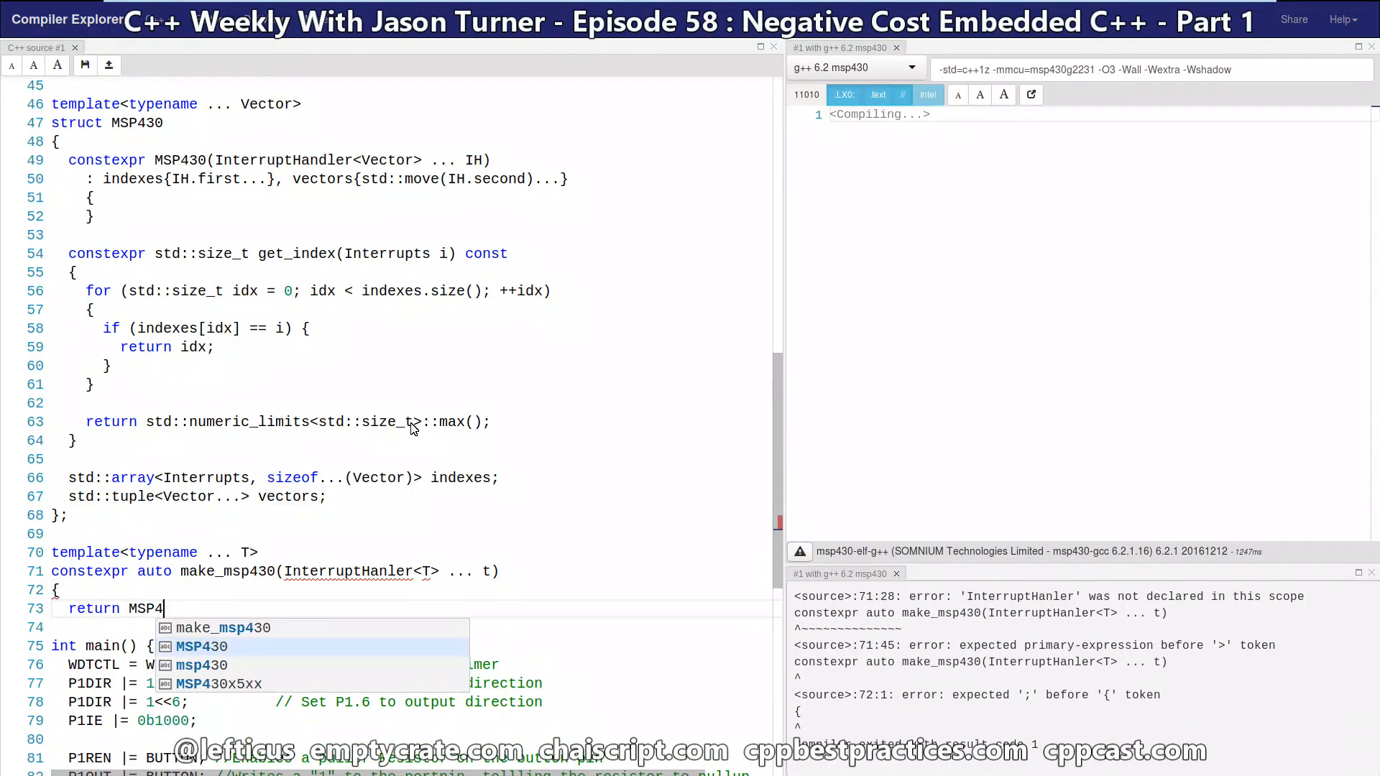
text(30<T...>{std::move(t)...};)
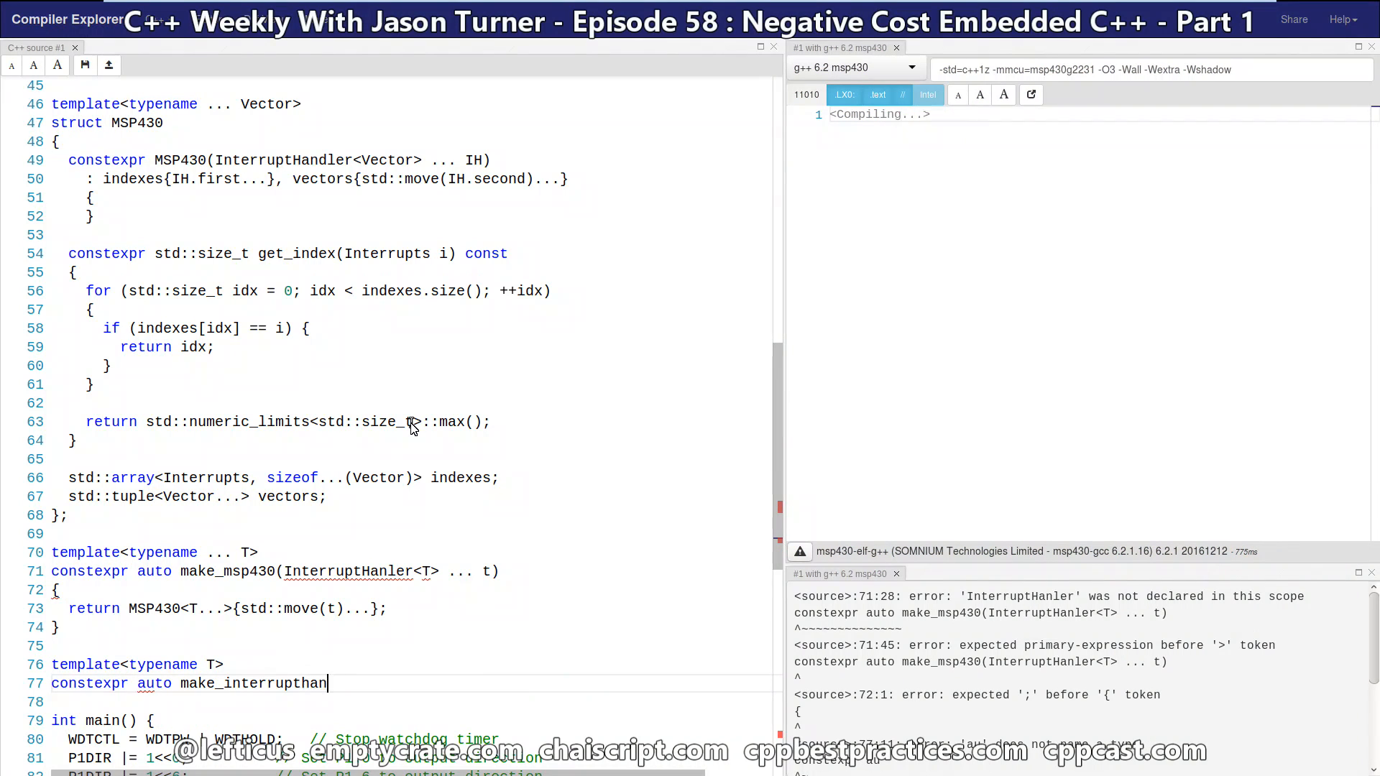
Write make_interrupthandler(Interrupts i, T t) returning InterruptHandler<T>{i, std::move(t)}
text(dler(Interrupts i, T t))
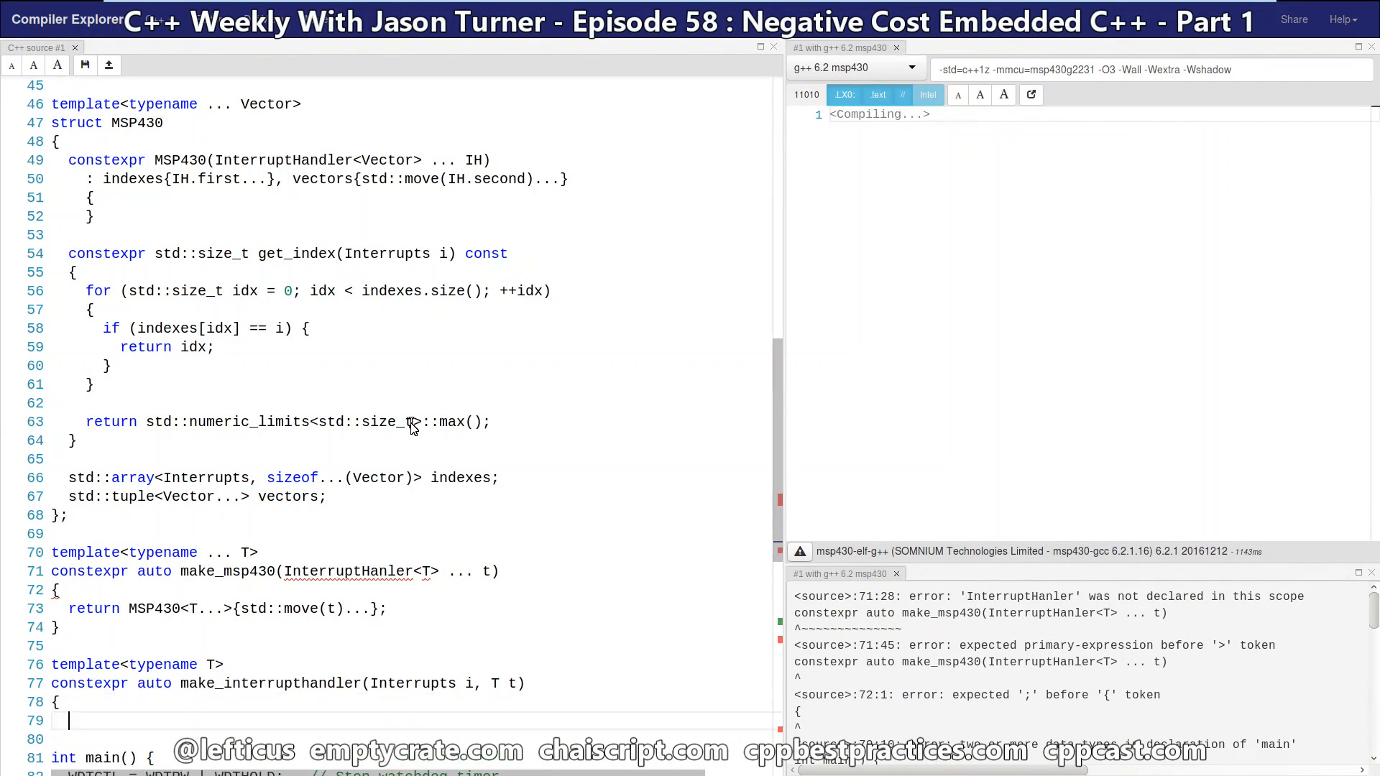
text(return InterruptHanler<T>{i, s)
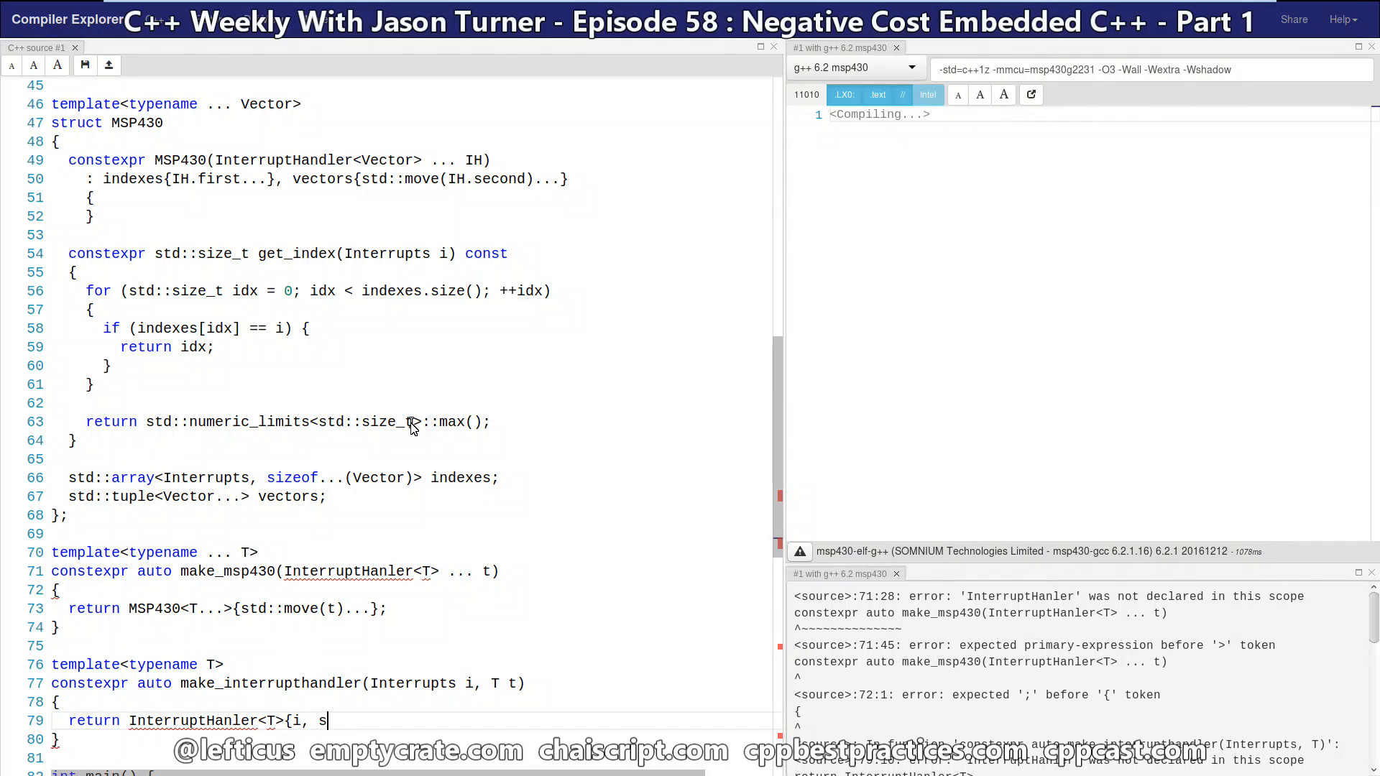
text(td::move(t)};)
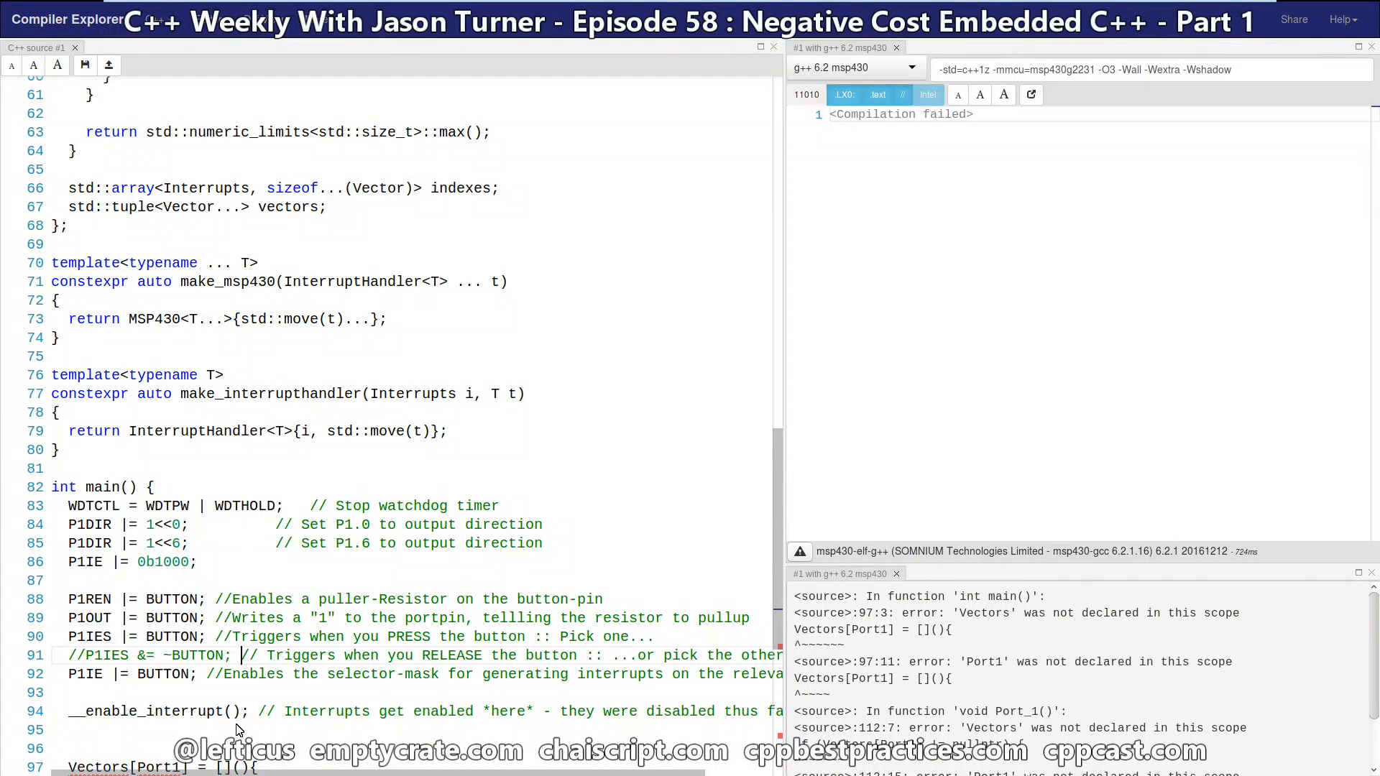
scroll(down, 3)
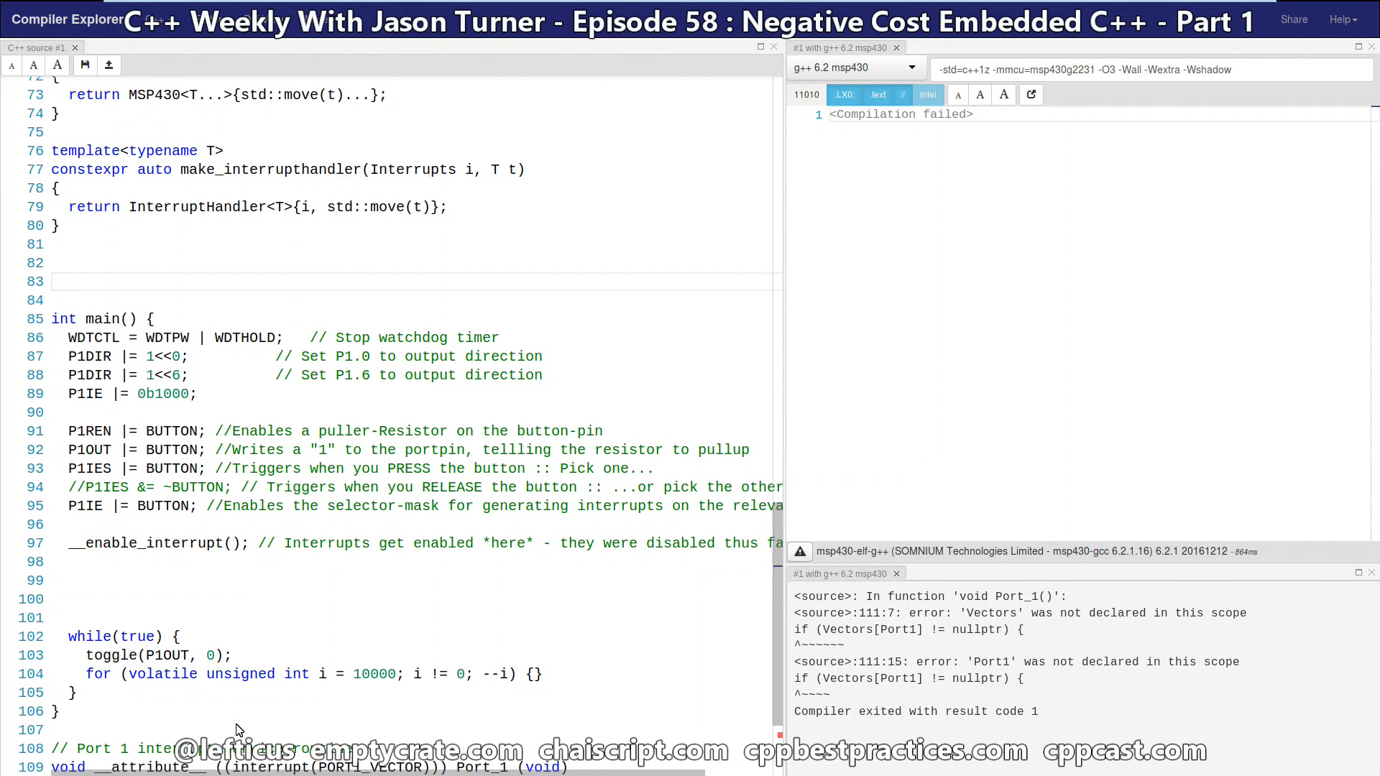
Define constexpr auto msp430 = make_msp430(make_interrupthandler(Interrupts::Port1, lambda clearing P1IFG and toggling P1OUT bit 6))
text(constexpr auto msp430 = make_msp430()
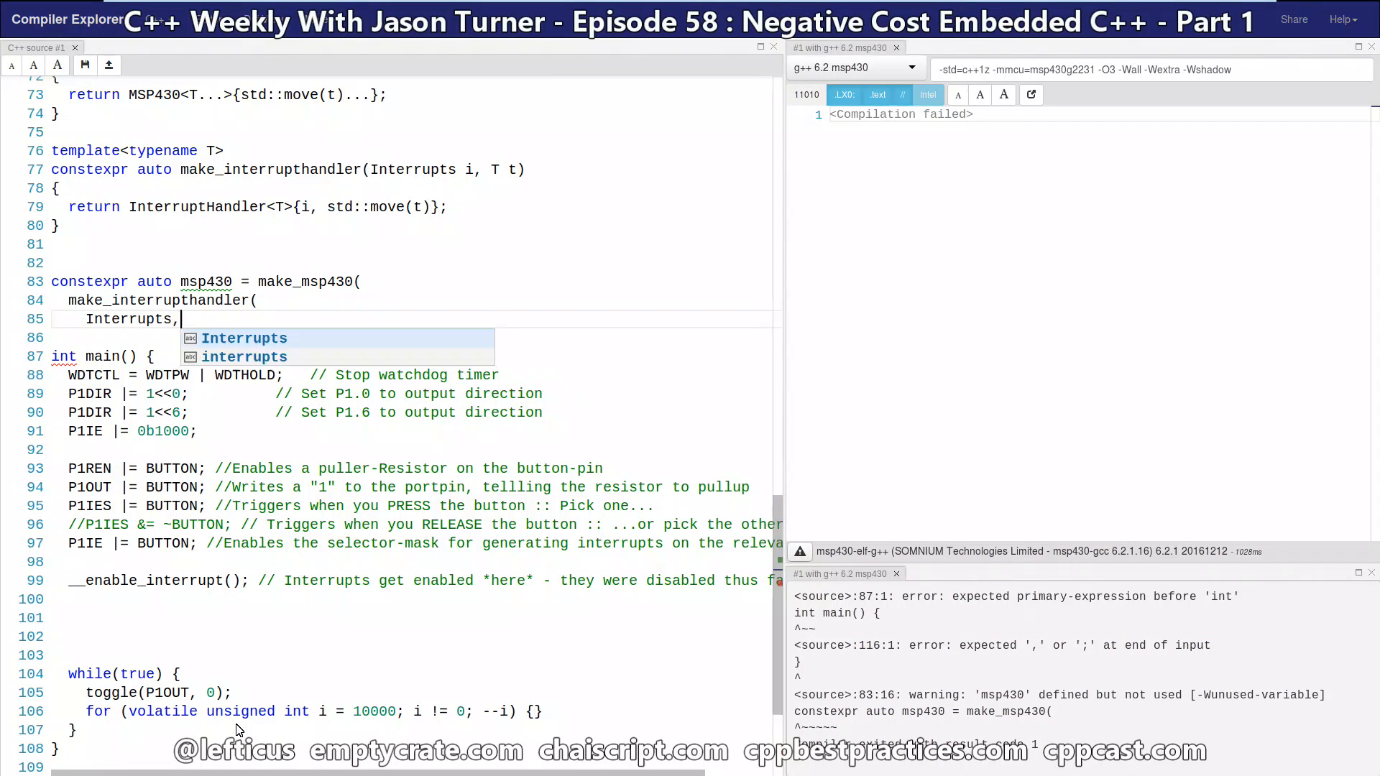
key(Backspace)
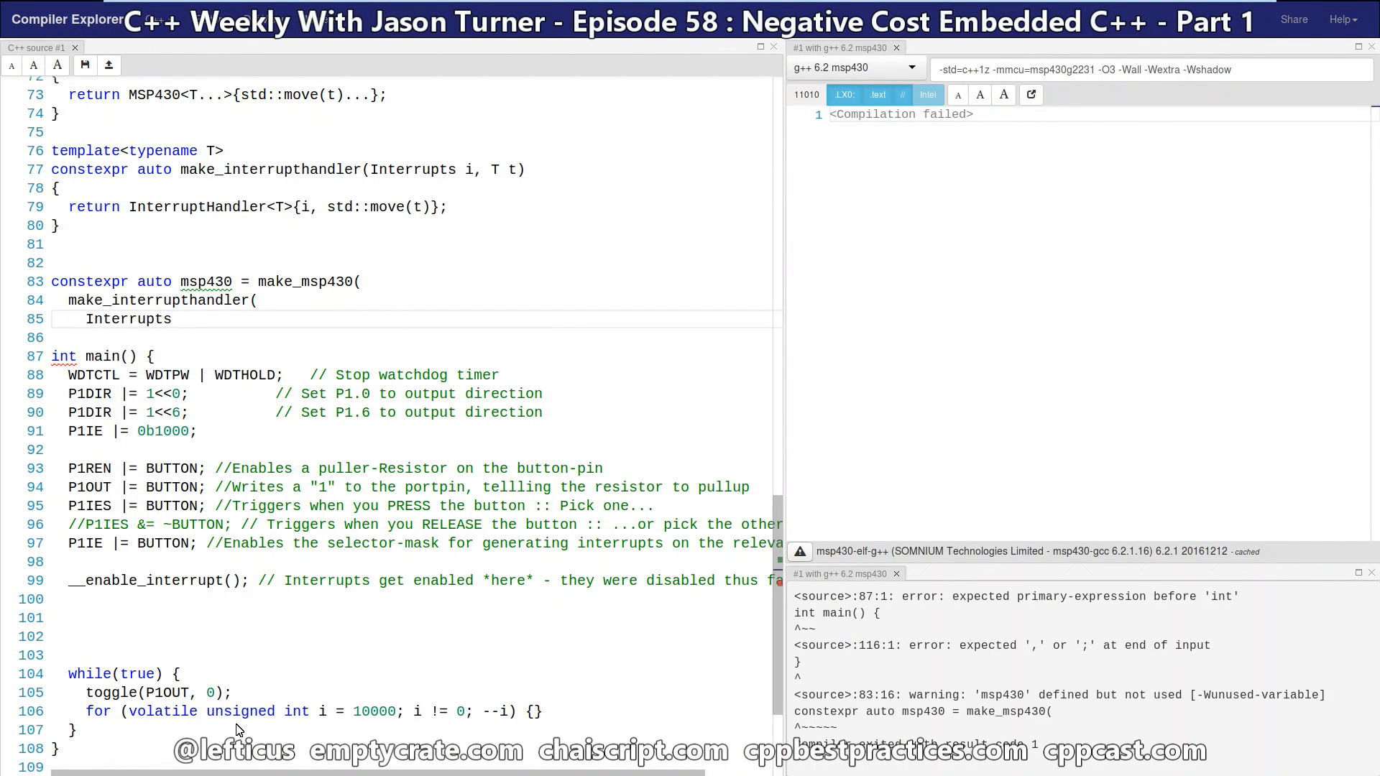
text(::Port1,)
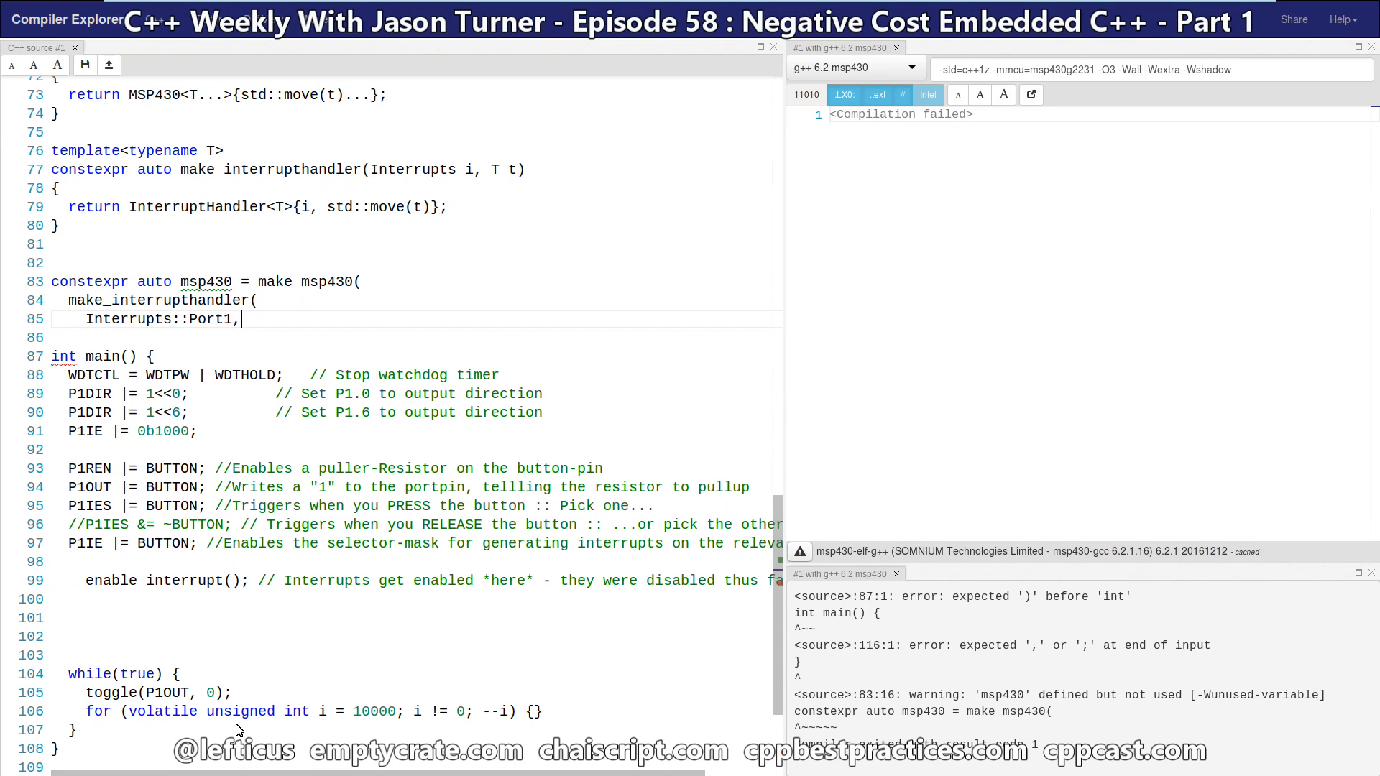
text([](){)
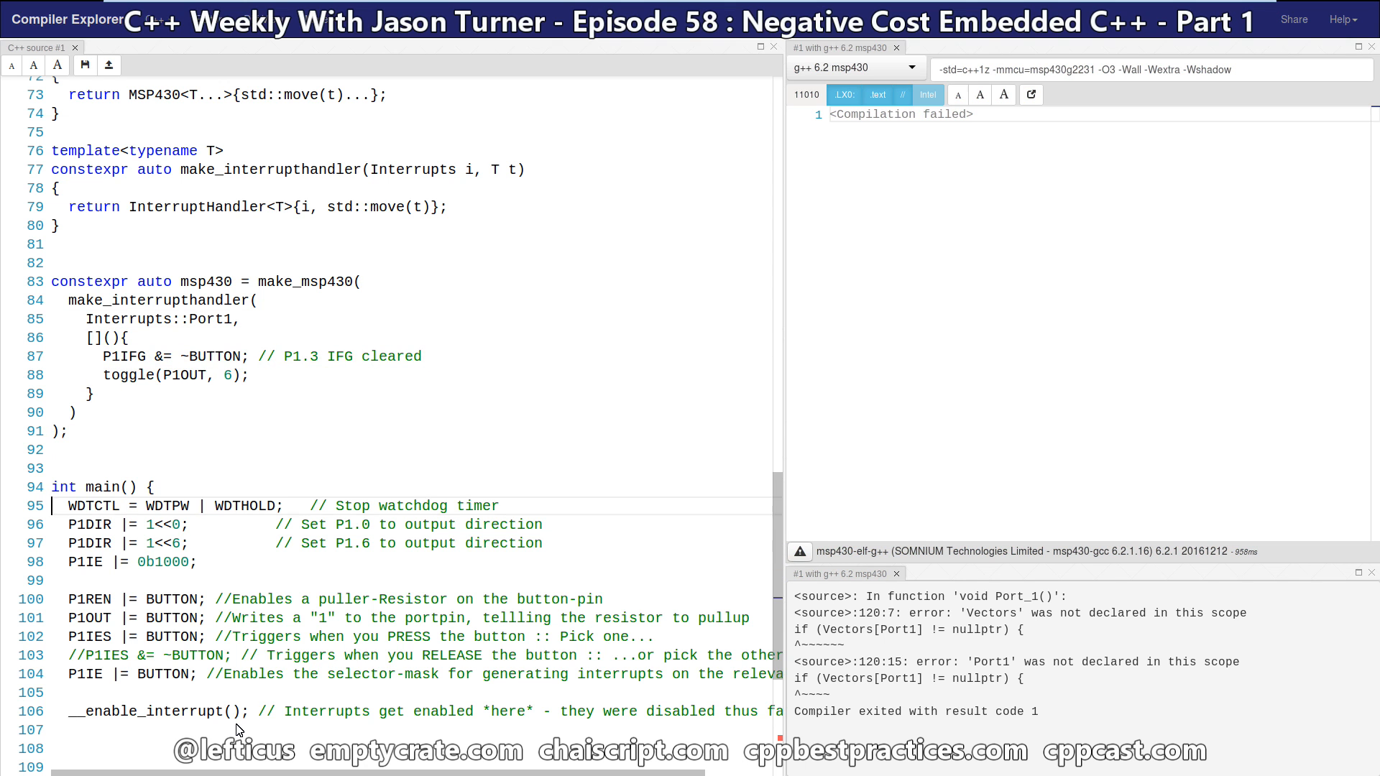
scroll(down, 3)
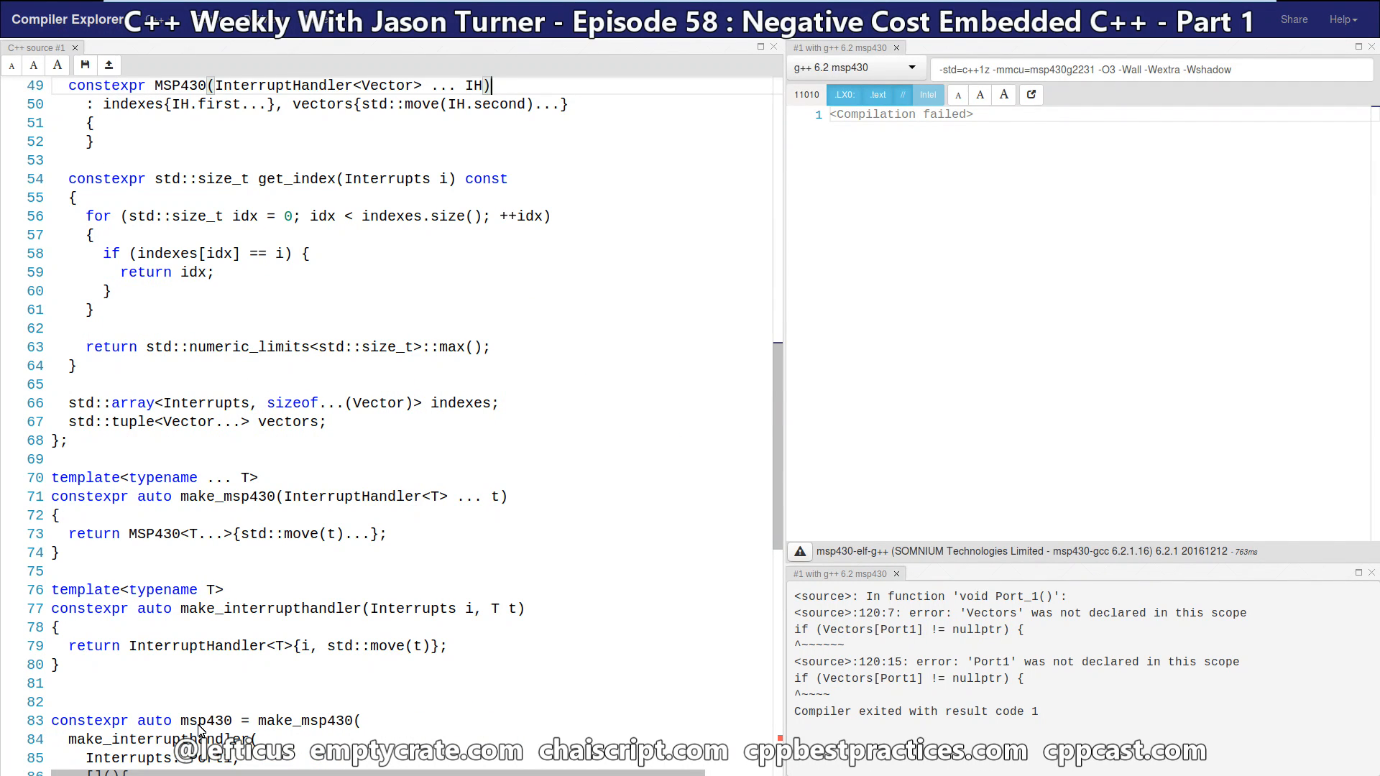
Make Port_1 call std::get<msp430.get_index(Interrupts::Port1)>(msp430.vectors)(); so the code compiles
double_click(206, 720)
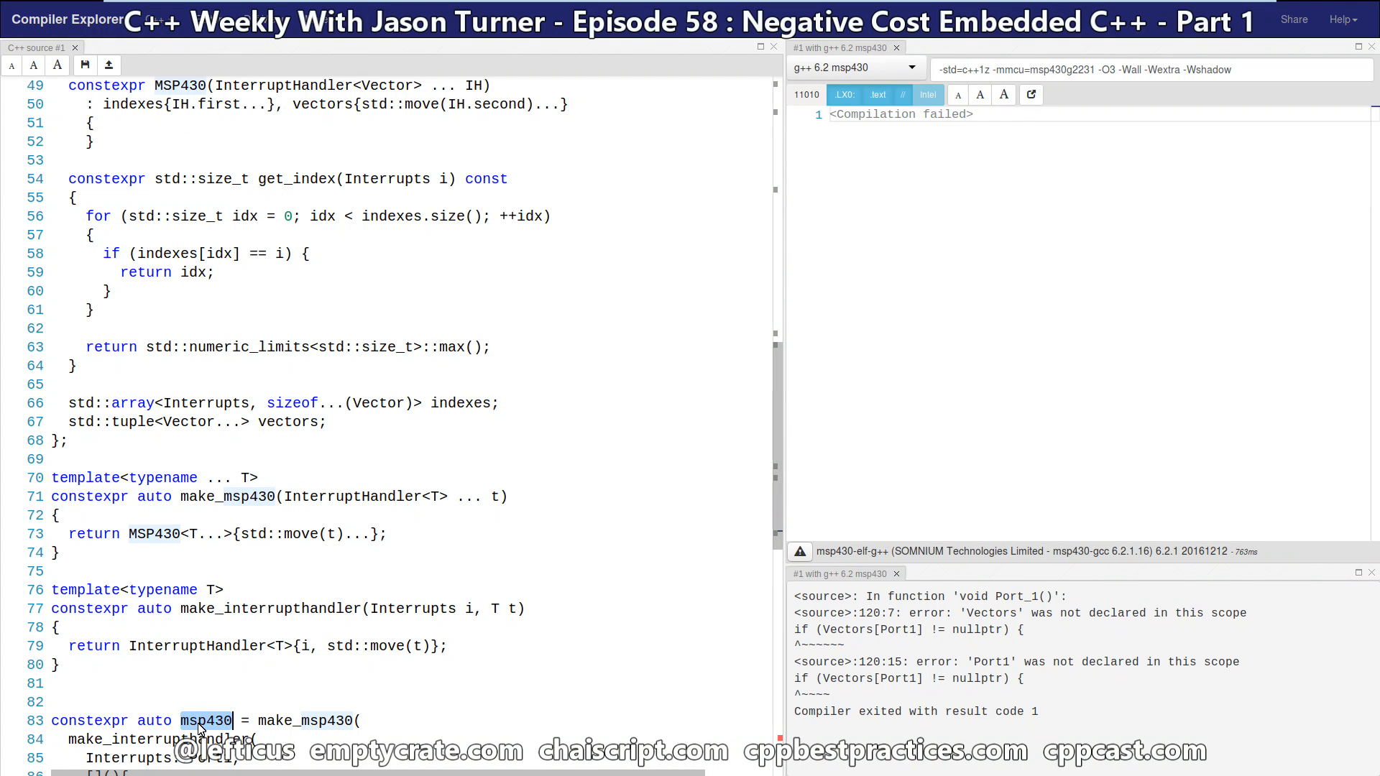
scroll(down, 3)
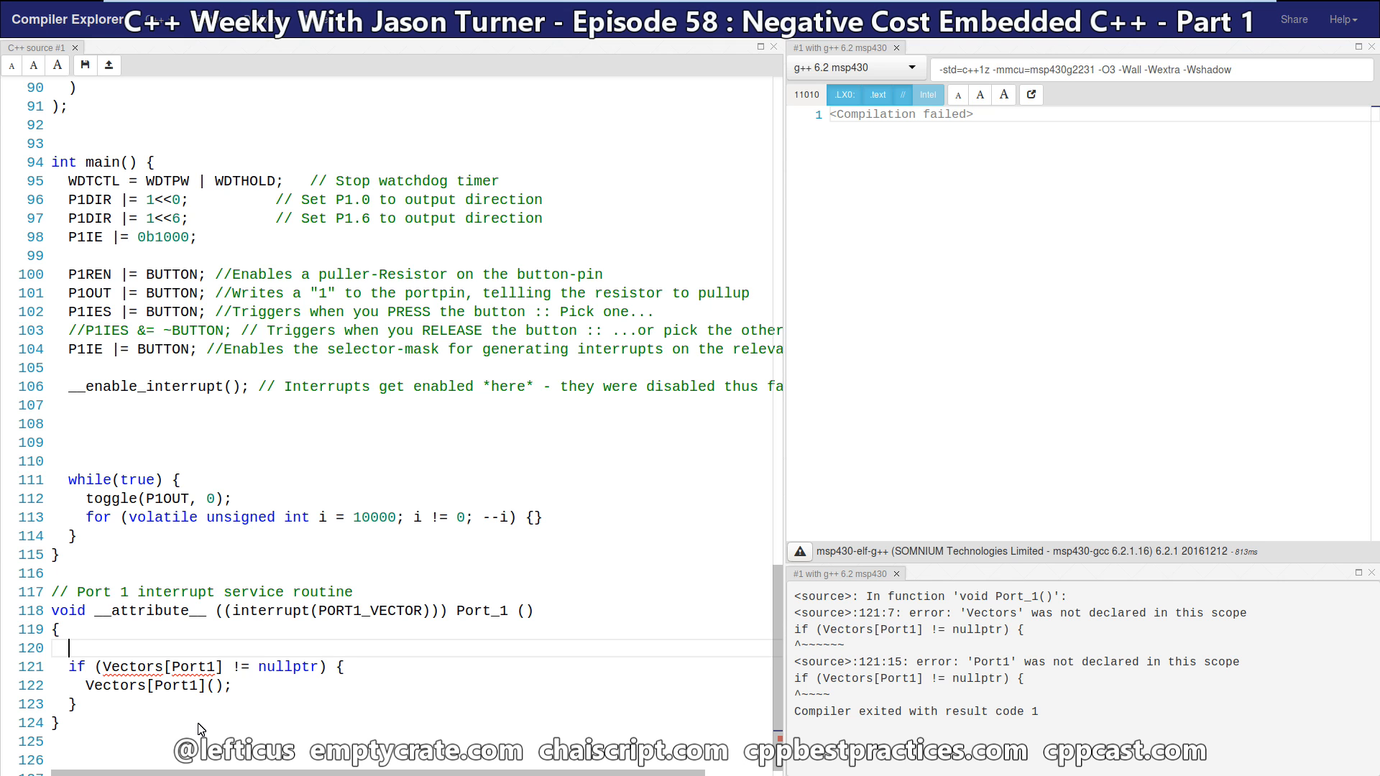
text(std::get)
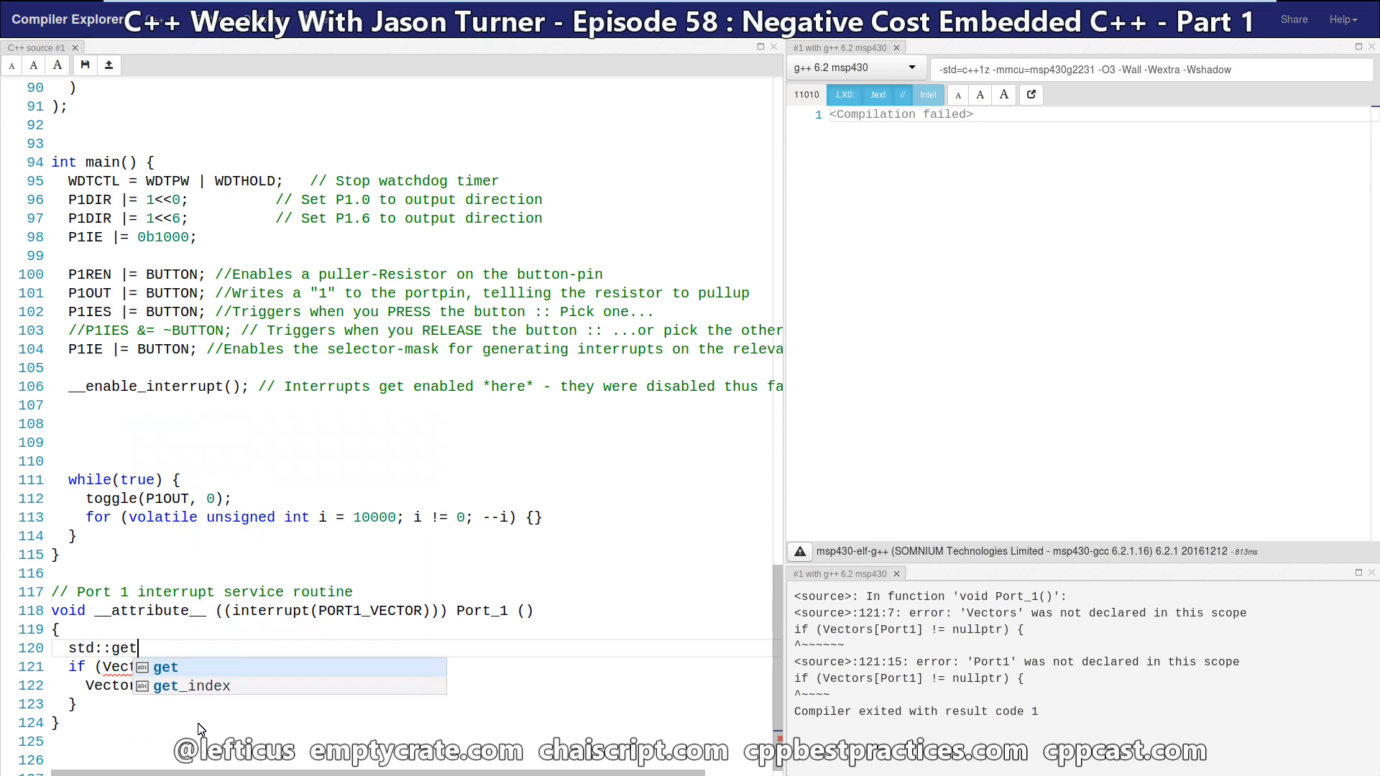
text(<msp430.get_index)
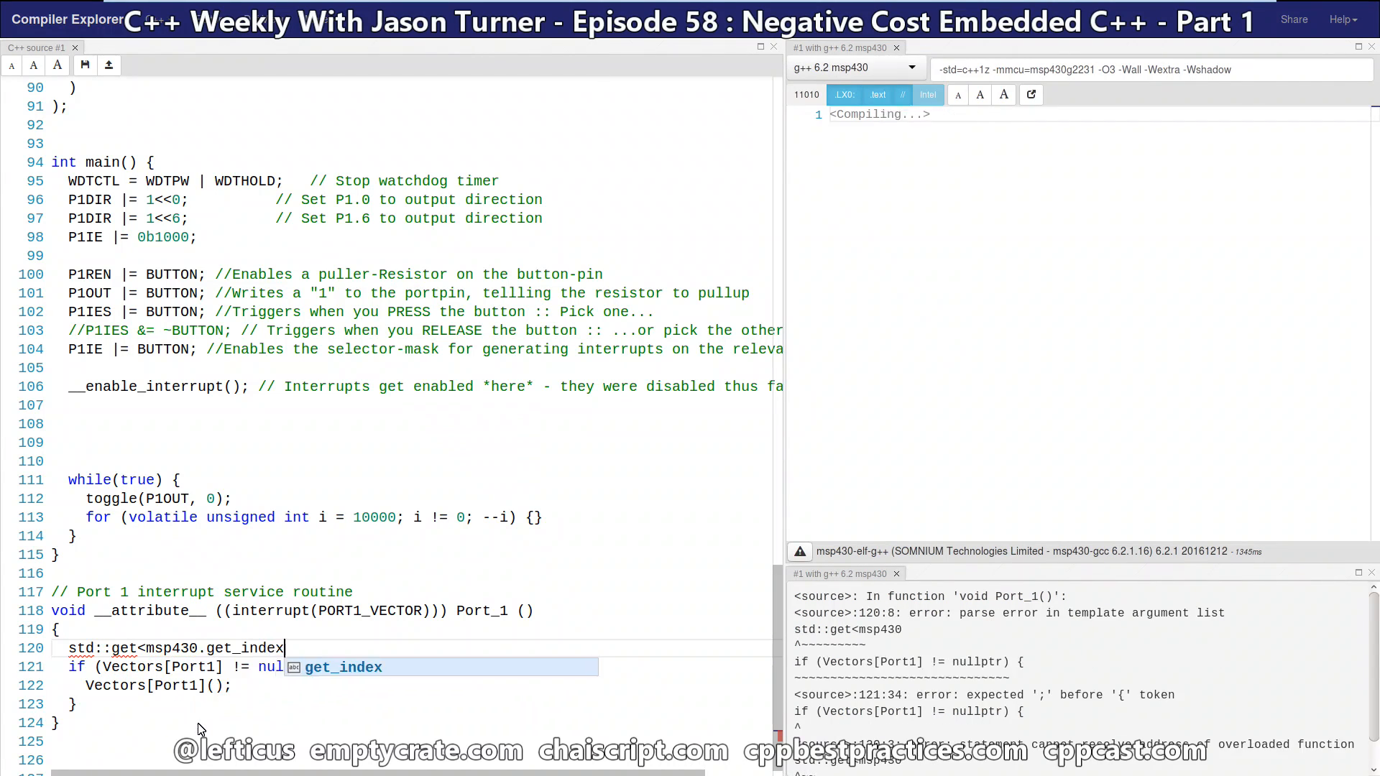
text((Interrupts::Port1)>)
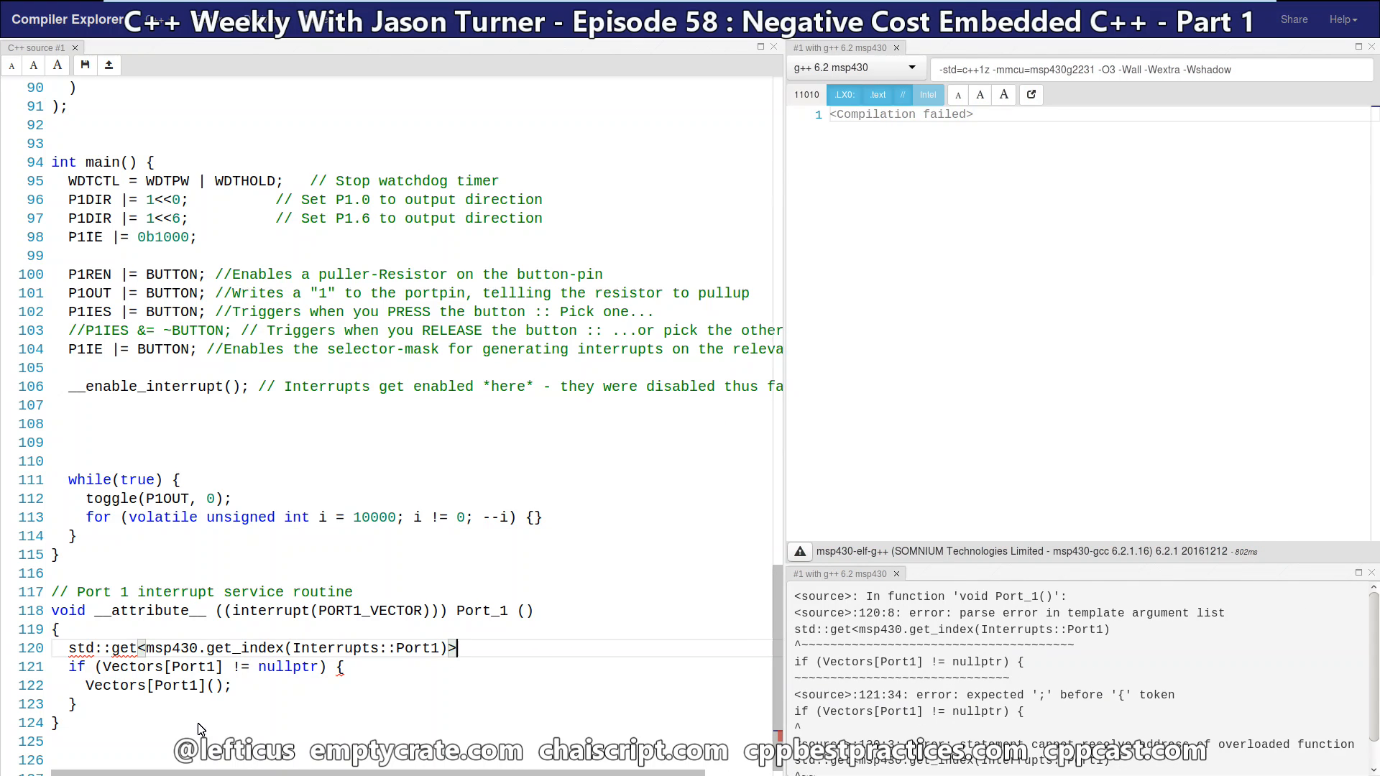
text((msp430.vectors)();)
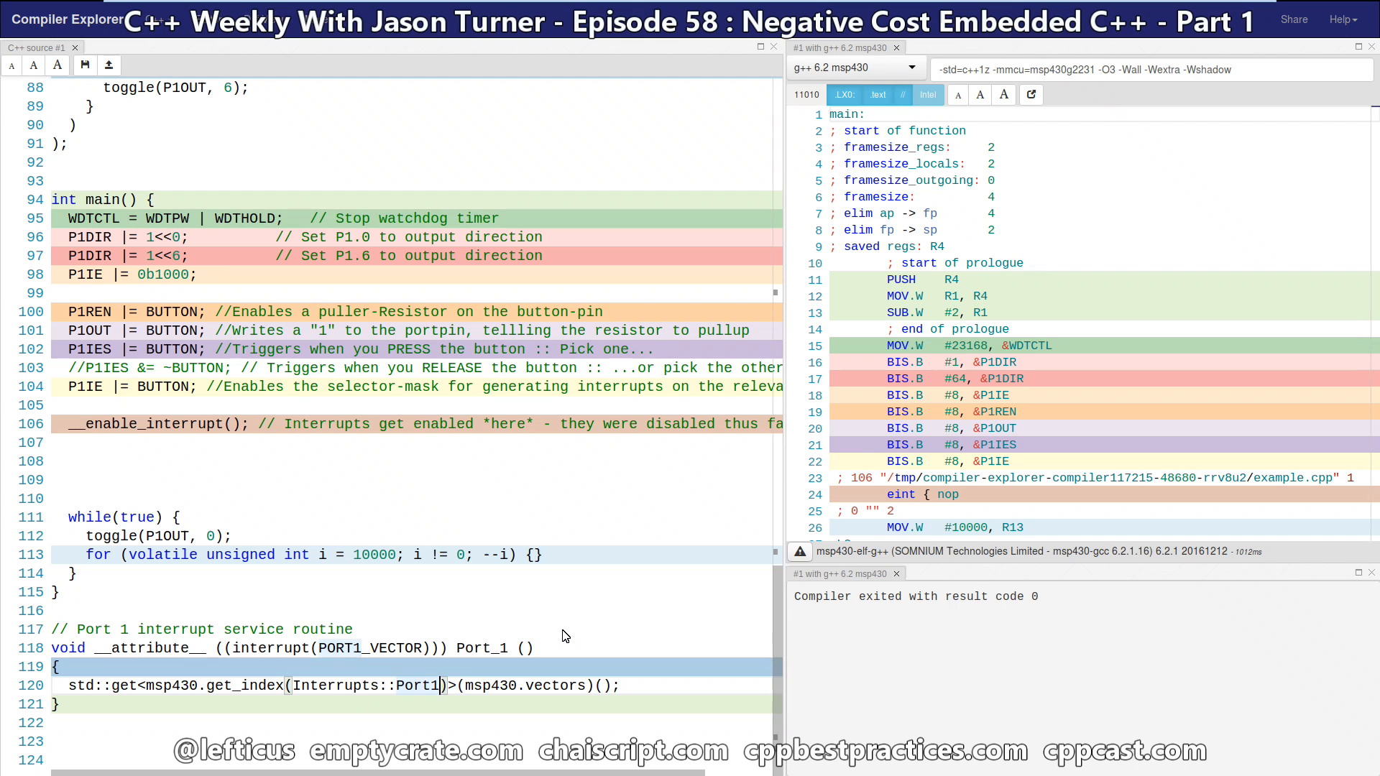
mouse_move(588, 537)
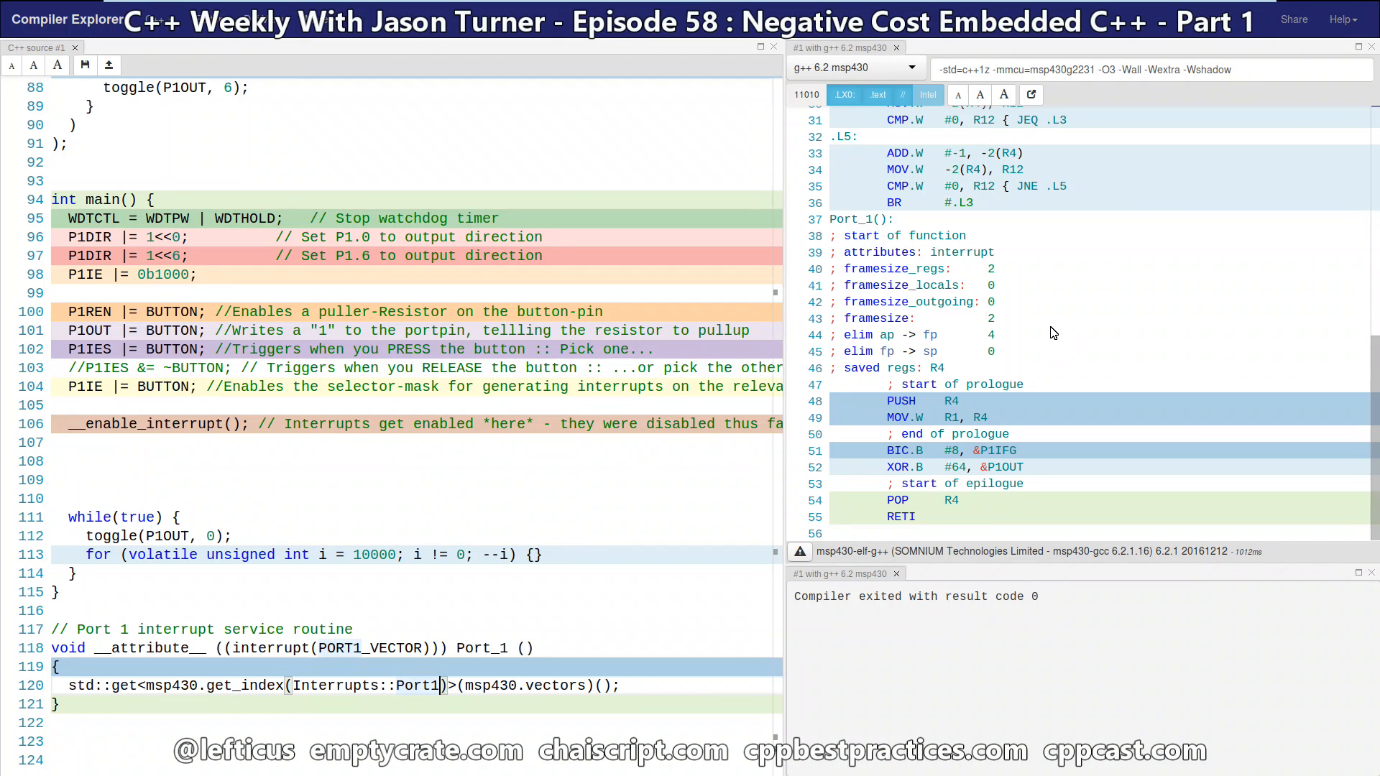
mouse_move(986, 331)
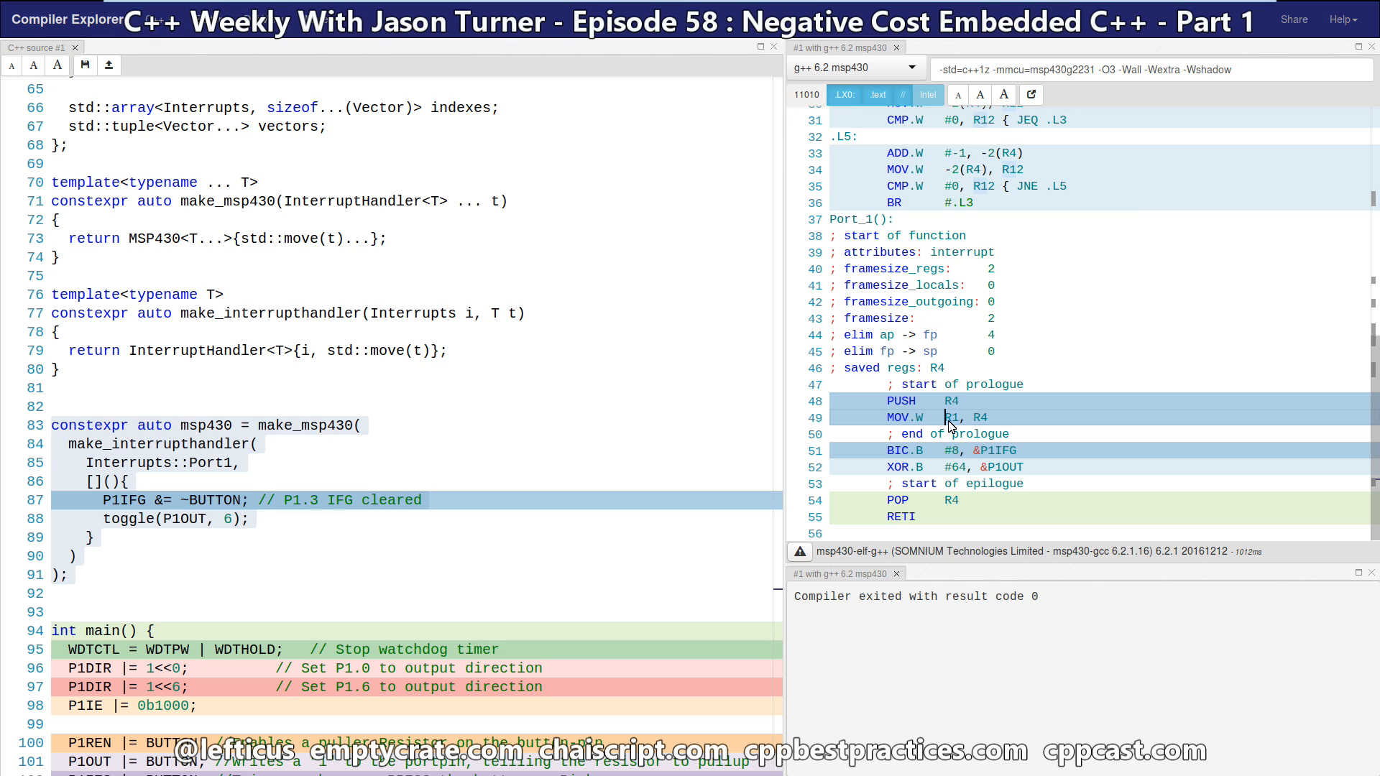
mouse_move(834, 230)
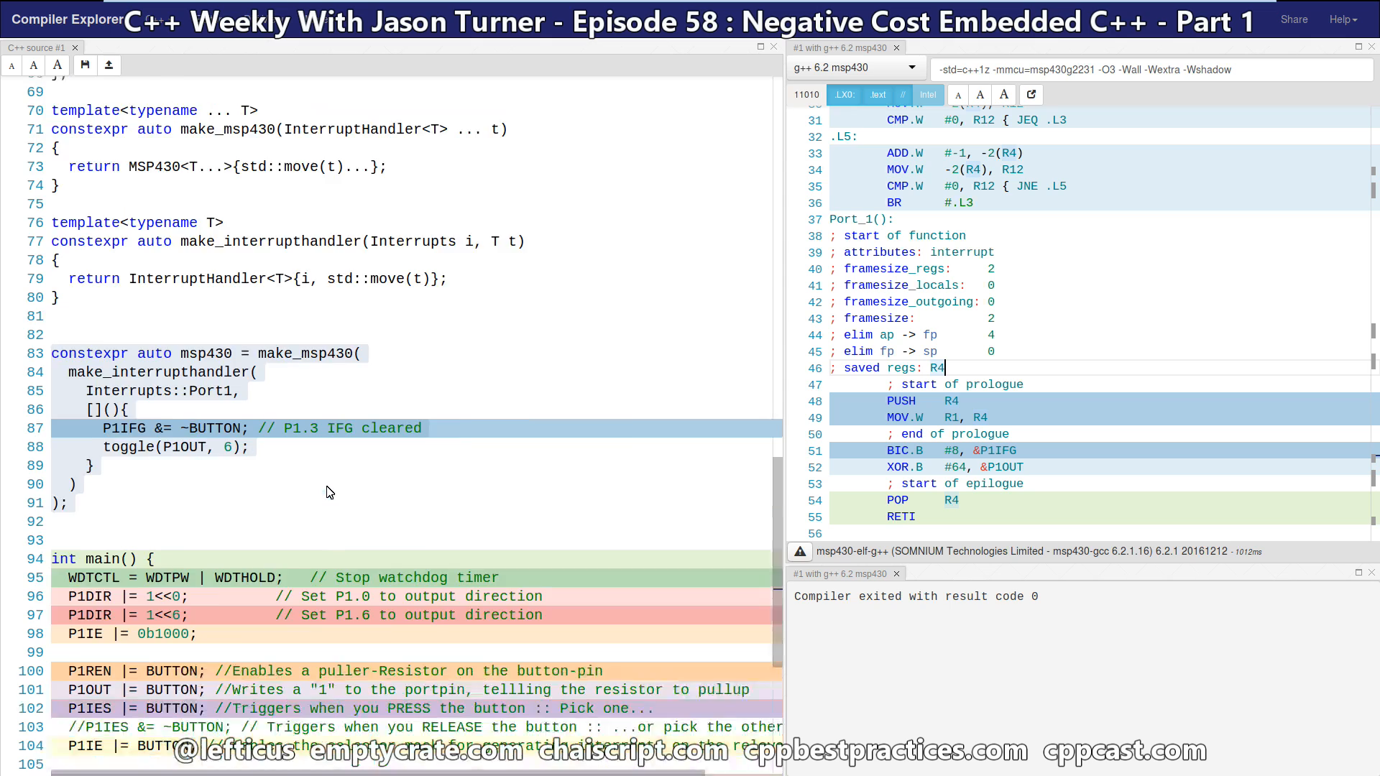
scroll(down, 3)
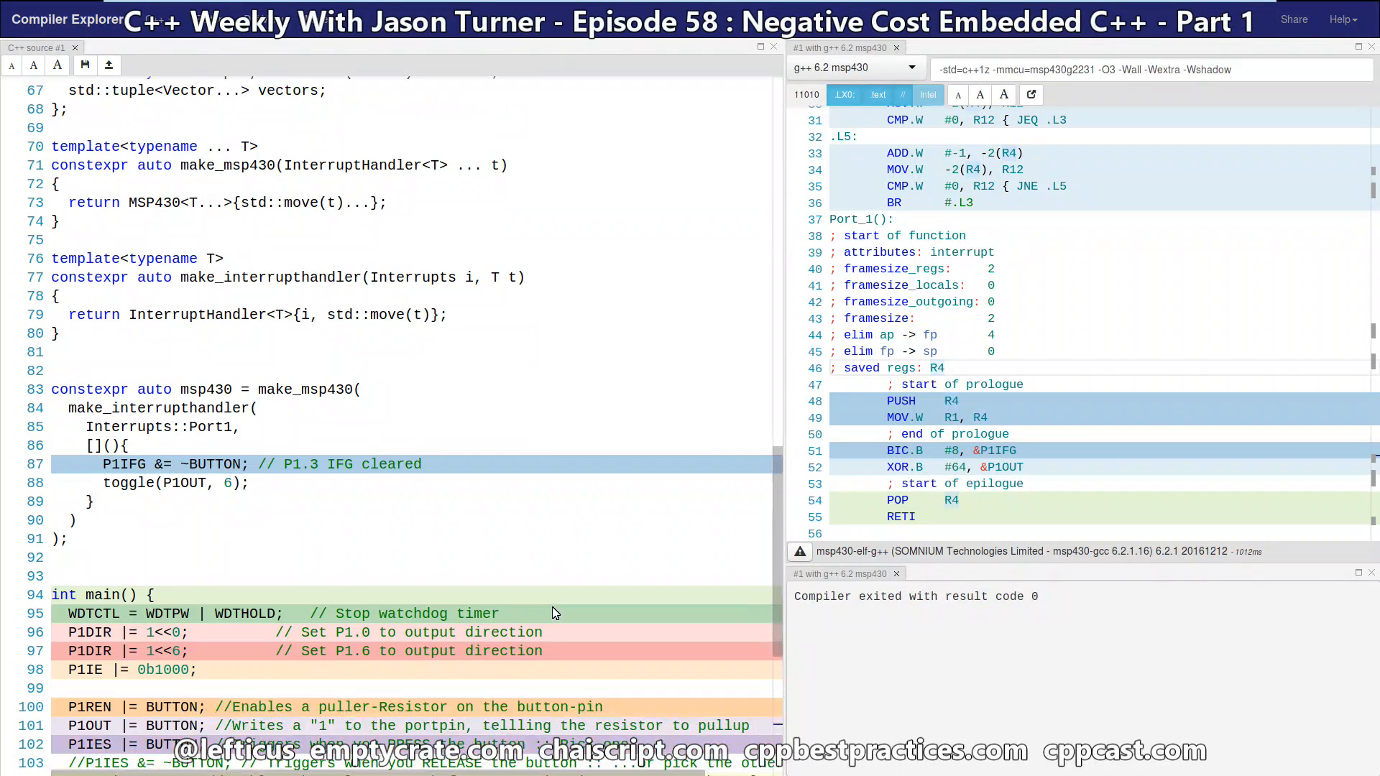
Change the Port_1 lookup to Interrupts::Port2 and view the resulting no-matching std::get error
scroll(down, 3)
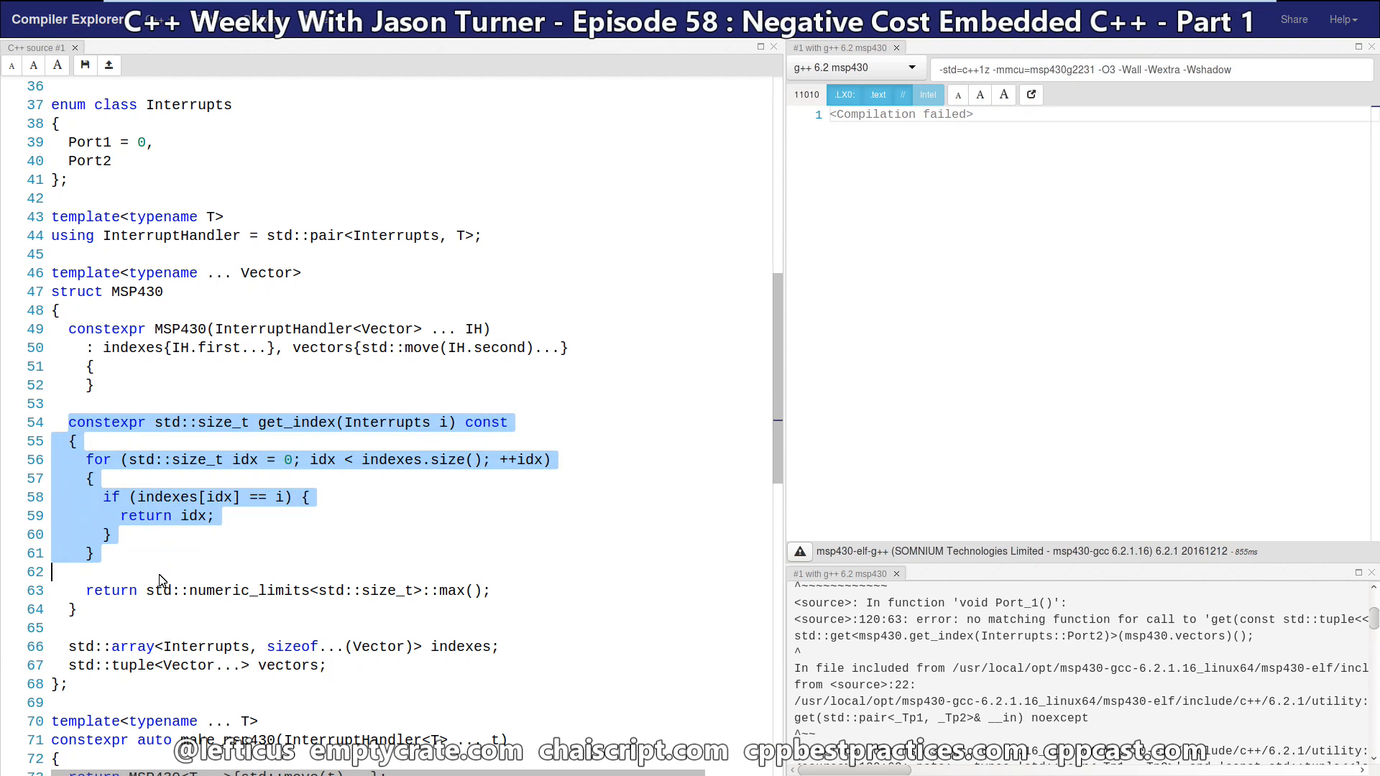
click(294, 535)
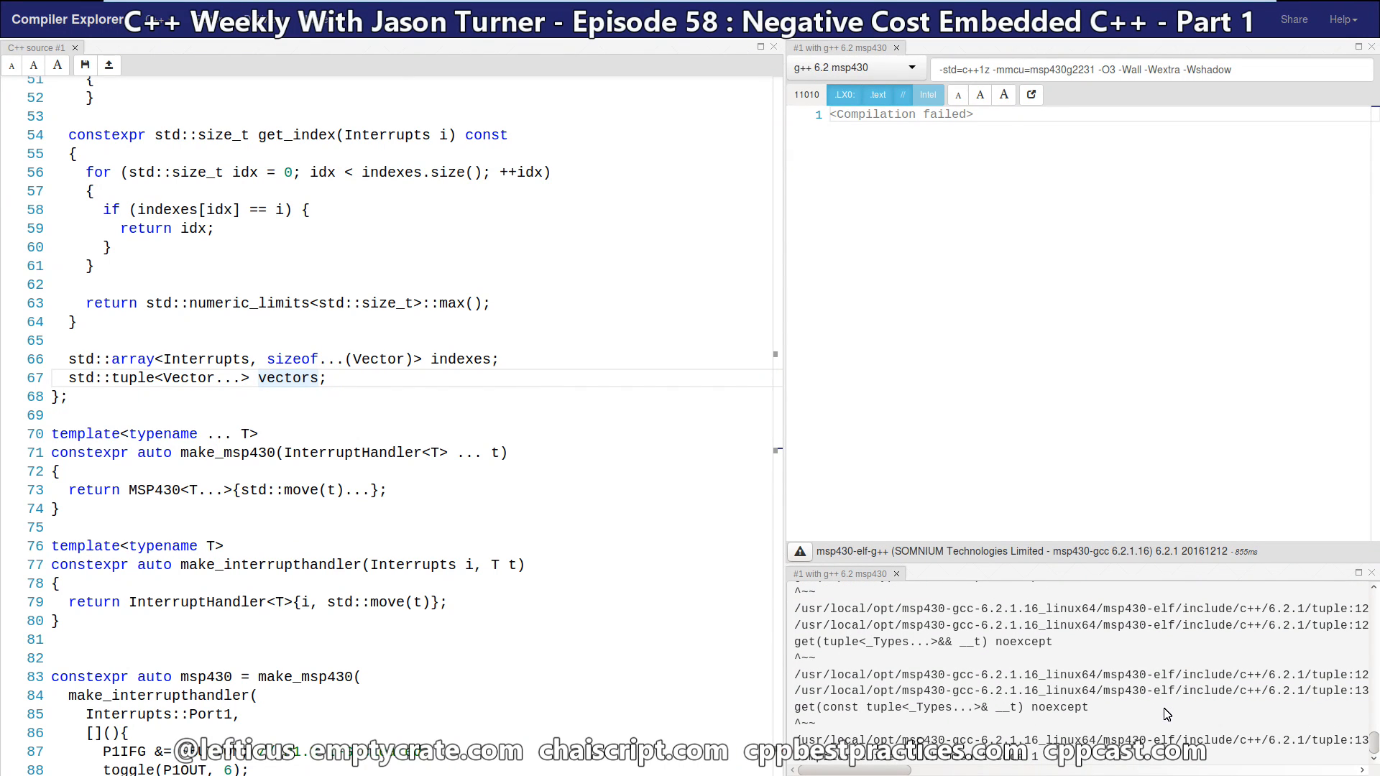
scroll(down, 3)
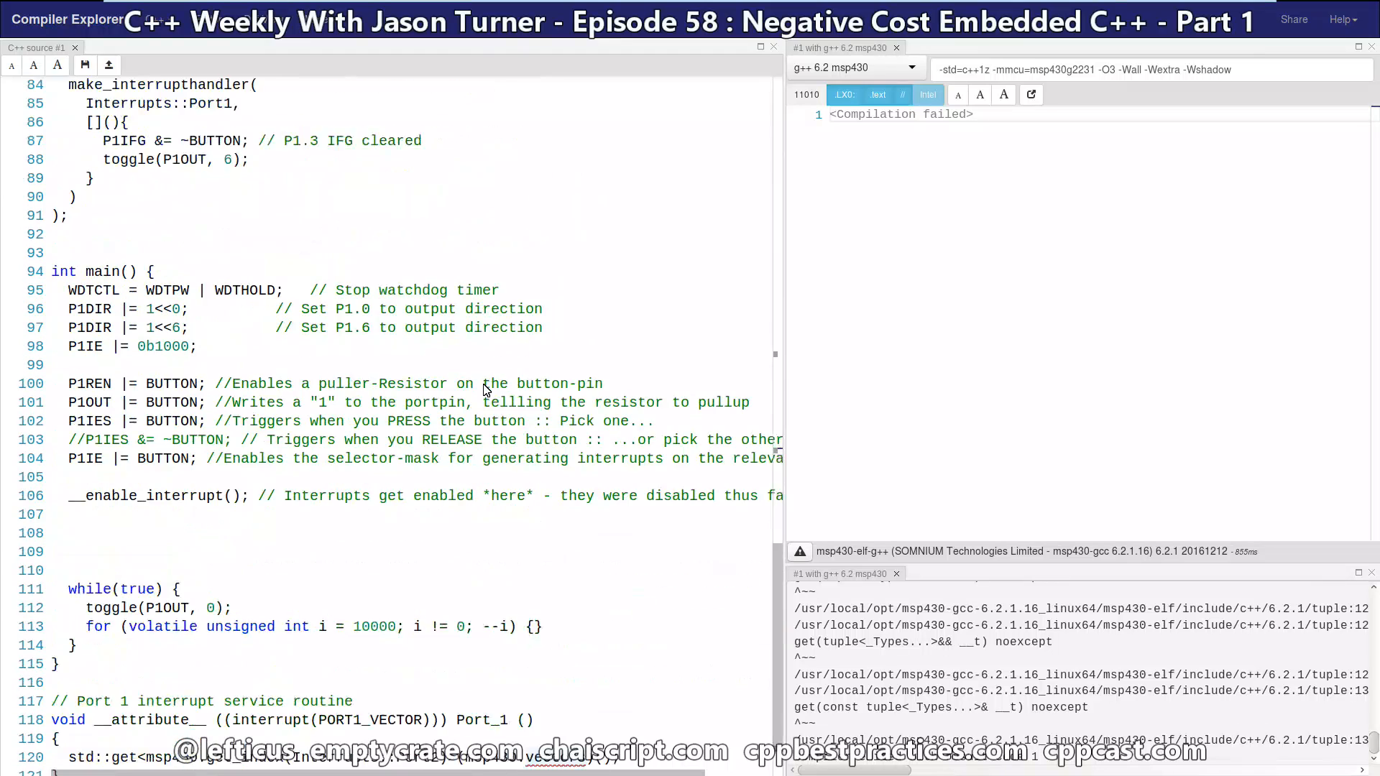